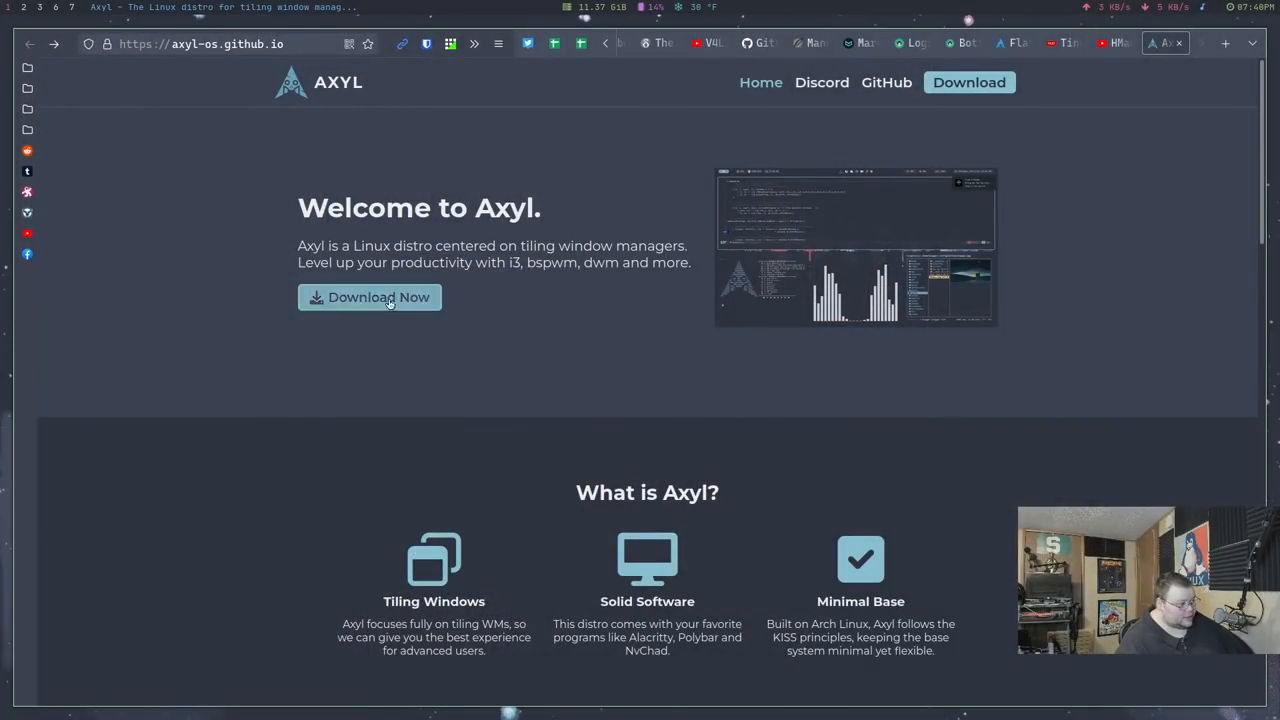
pyautogui.moveTo(645, 359)
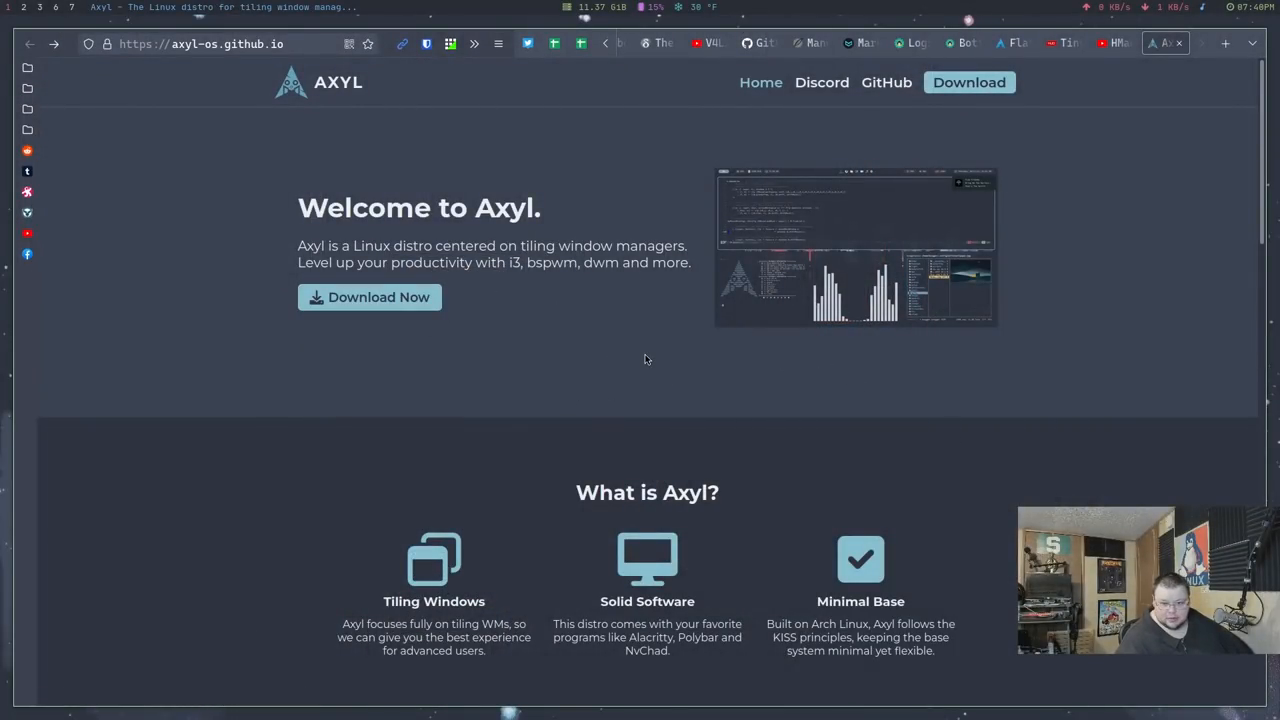
# Open Axyl's axyl-iso GitHub repository from the site header link
pyautogui.scroll(-3)
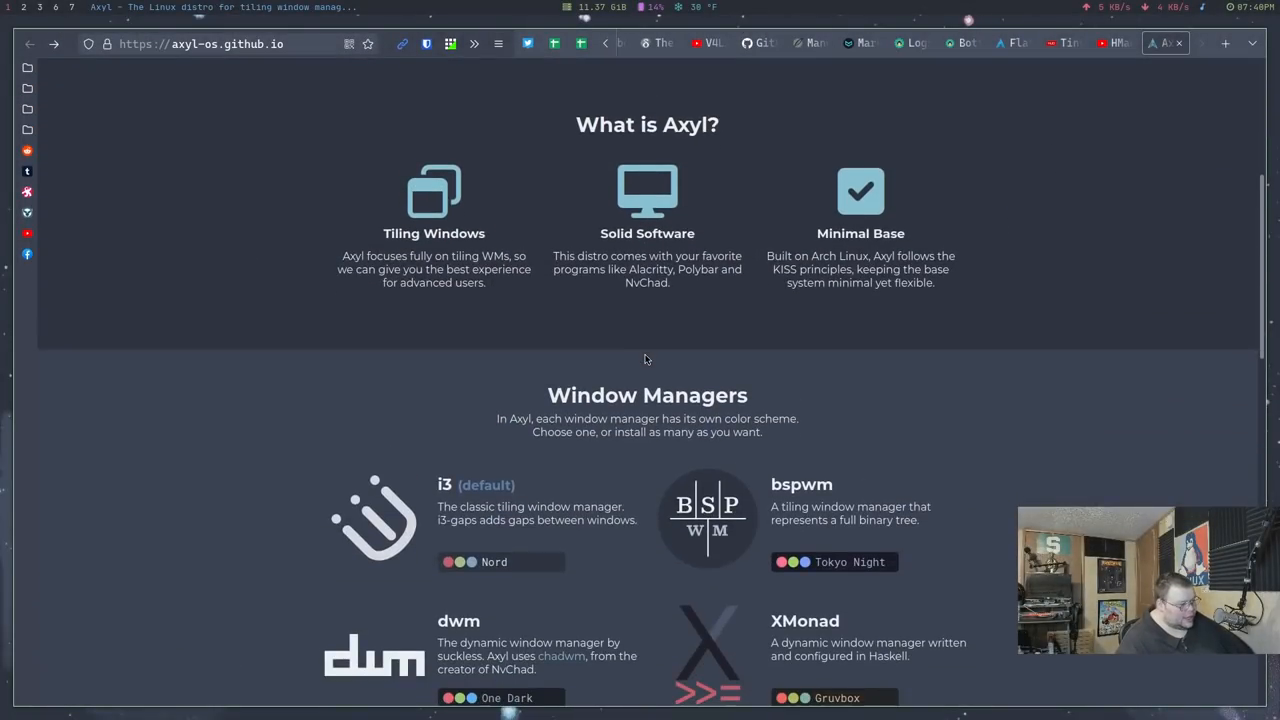
pyautogui.scroll(-3)
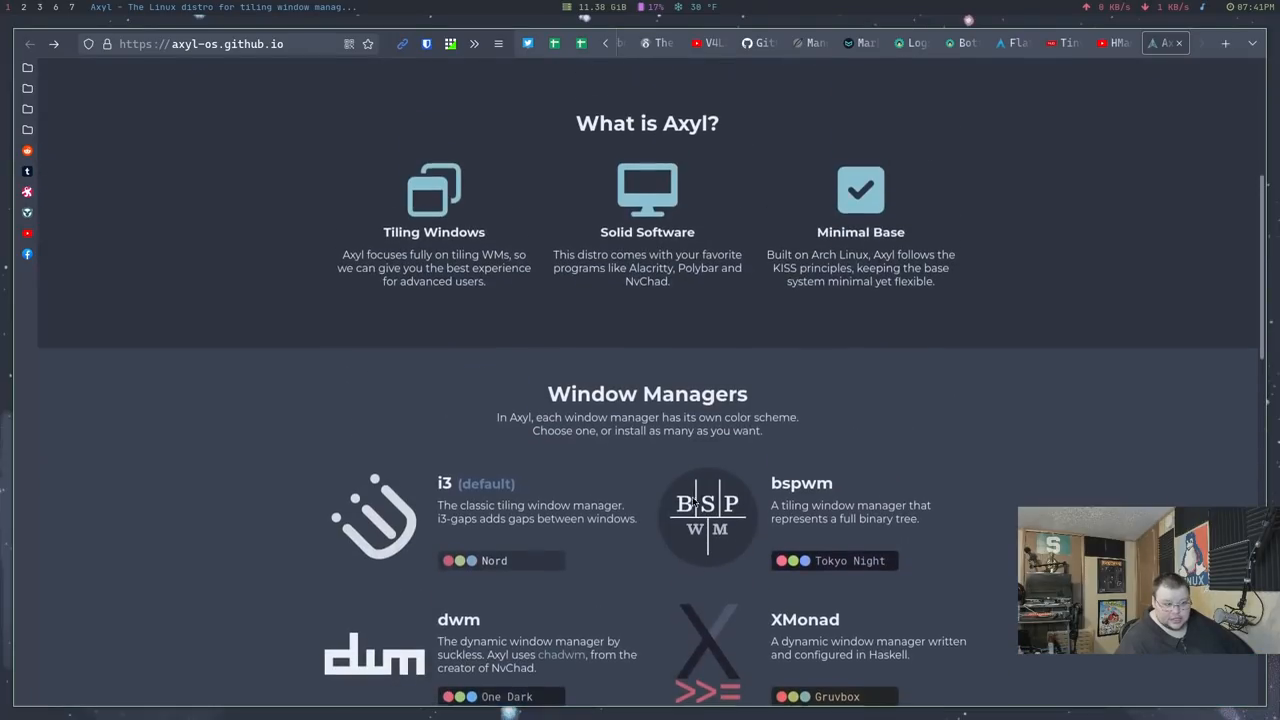
pyautogui.scroll(3)
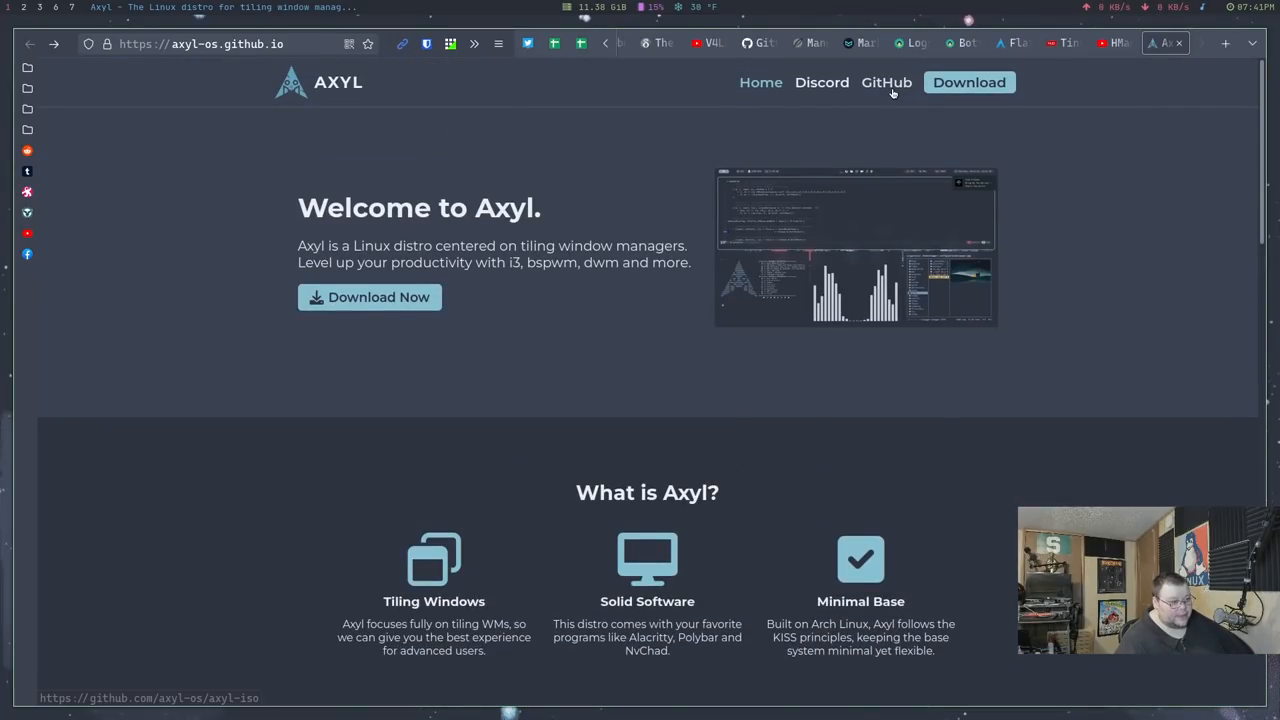
pyautogui.click(886, 82)
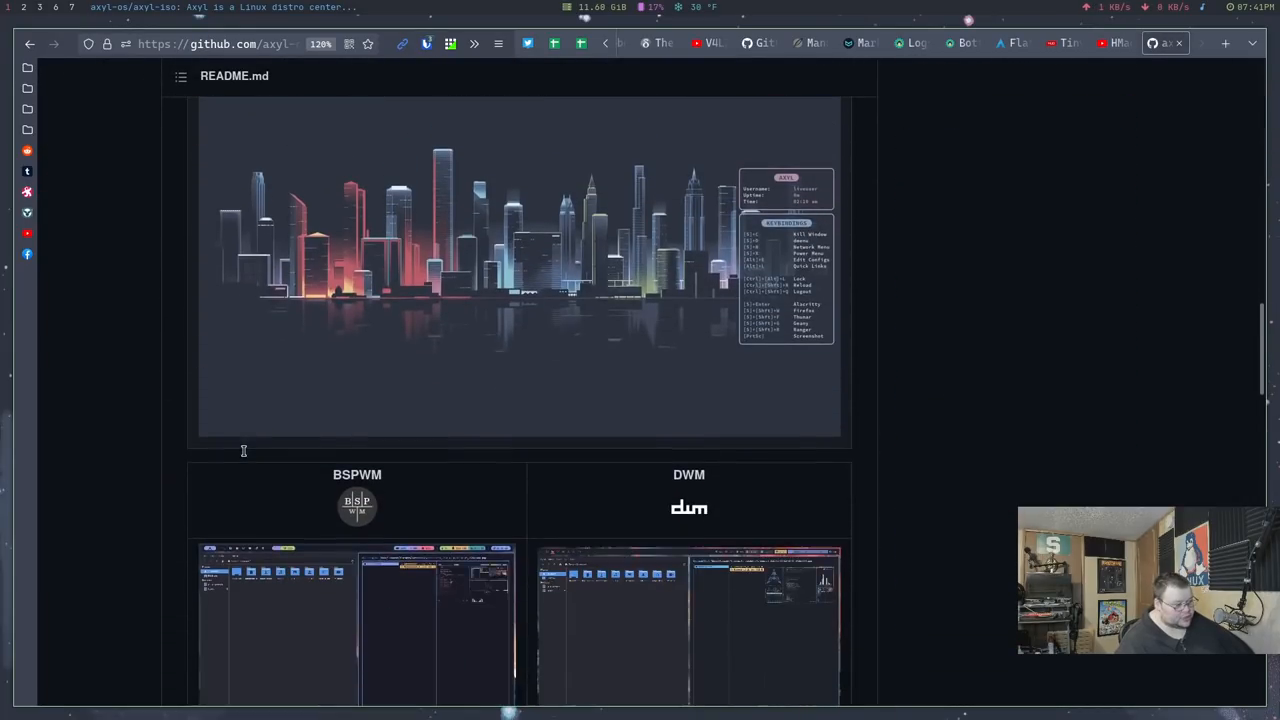
# Read the README past Installation and Global Keybindings down to Getting Help
pyautogui.scroll(-3)
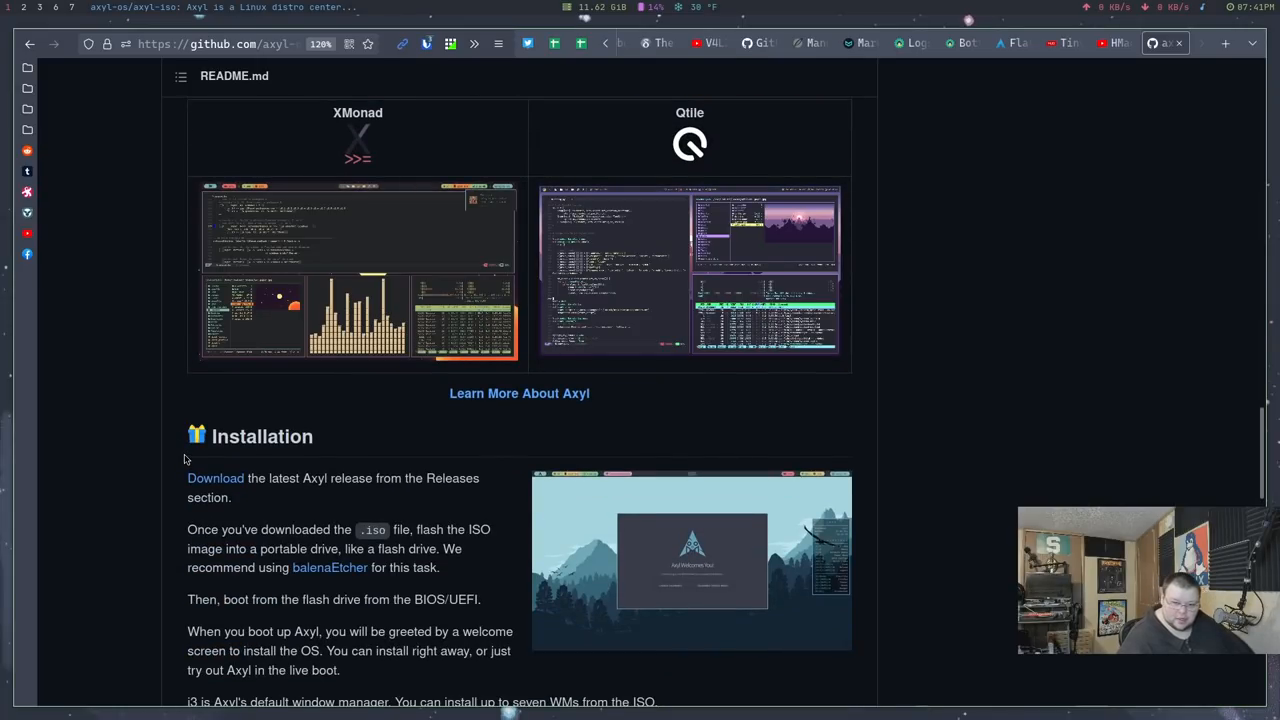
pyautogui.scroll(-3)
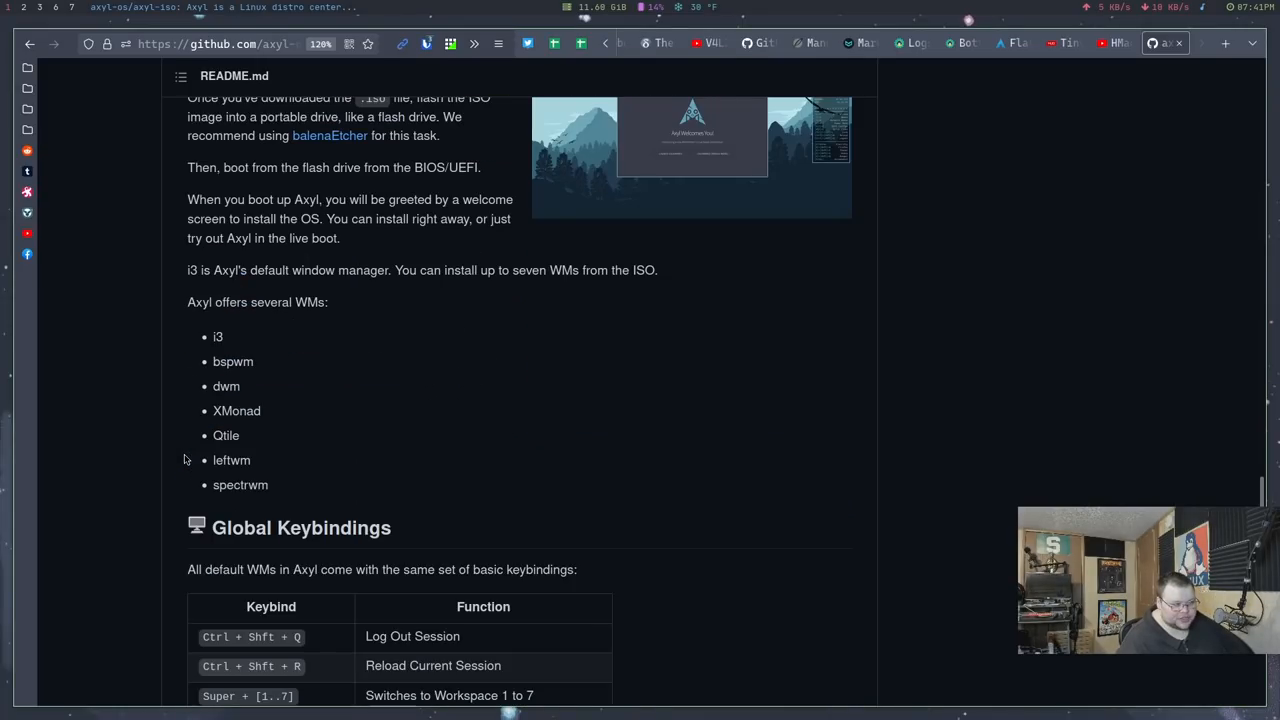
pyautogui.scroll(-3)
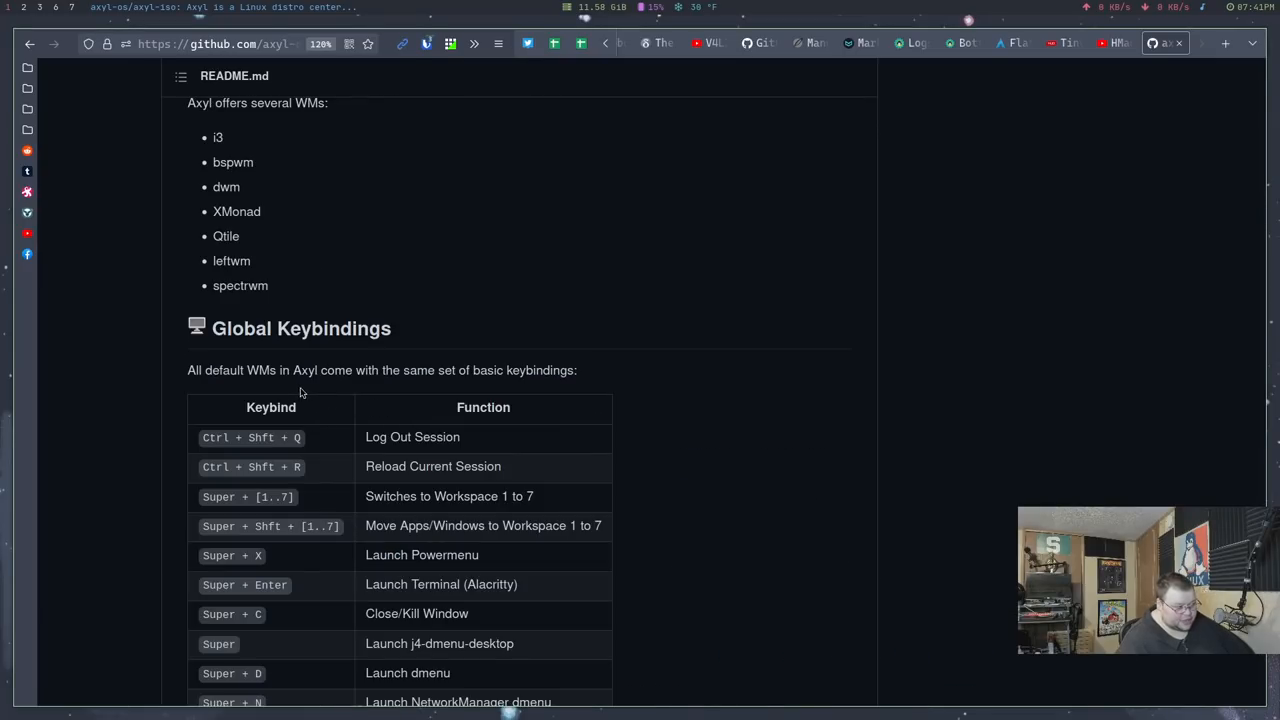
pyautogui.scroll(-3)
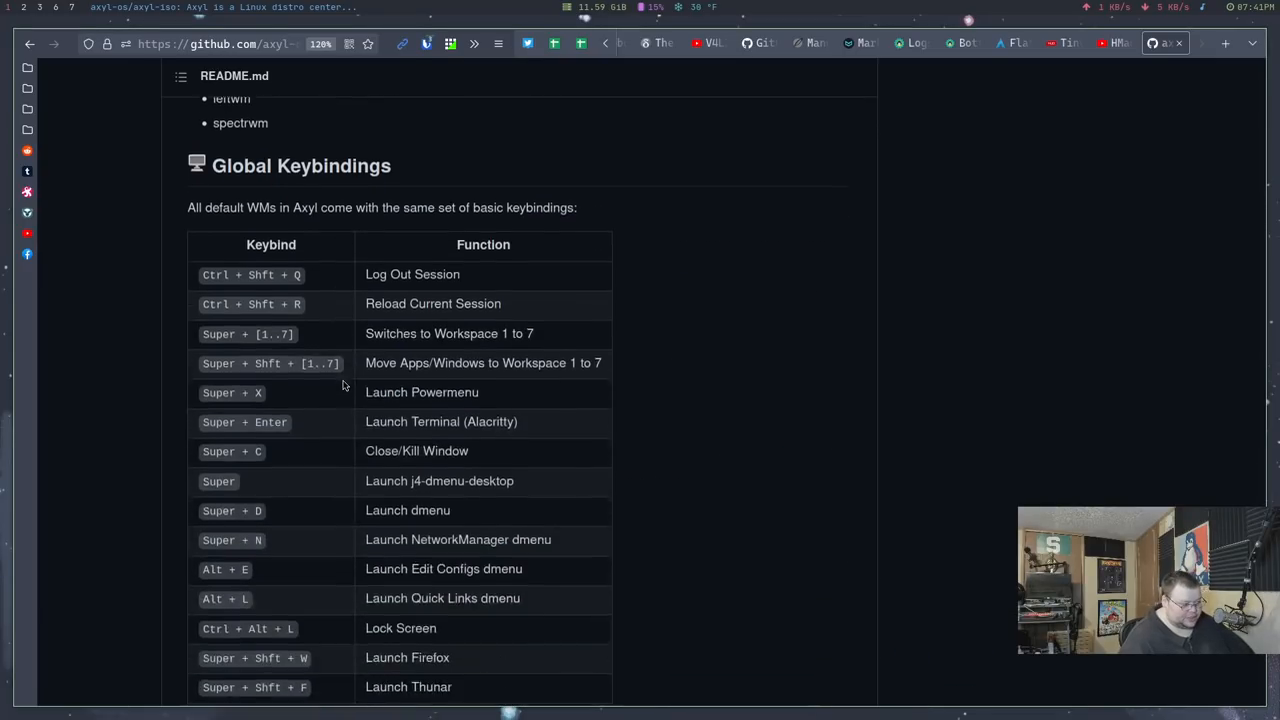
pyautogui.scroll(-3)
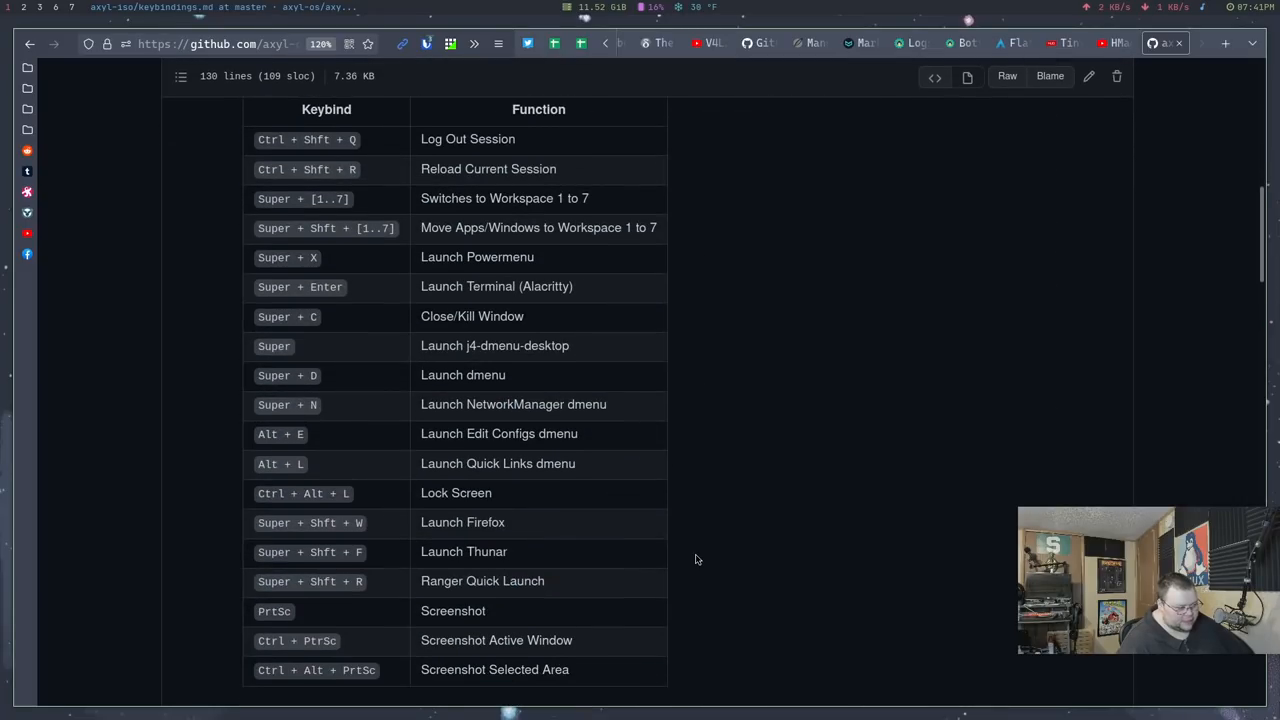
pyautogui.scroll(-3)
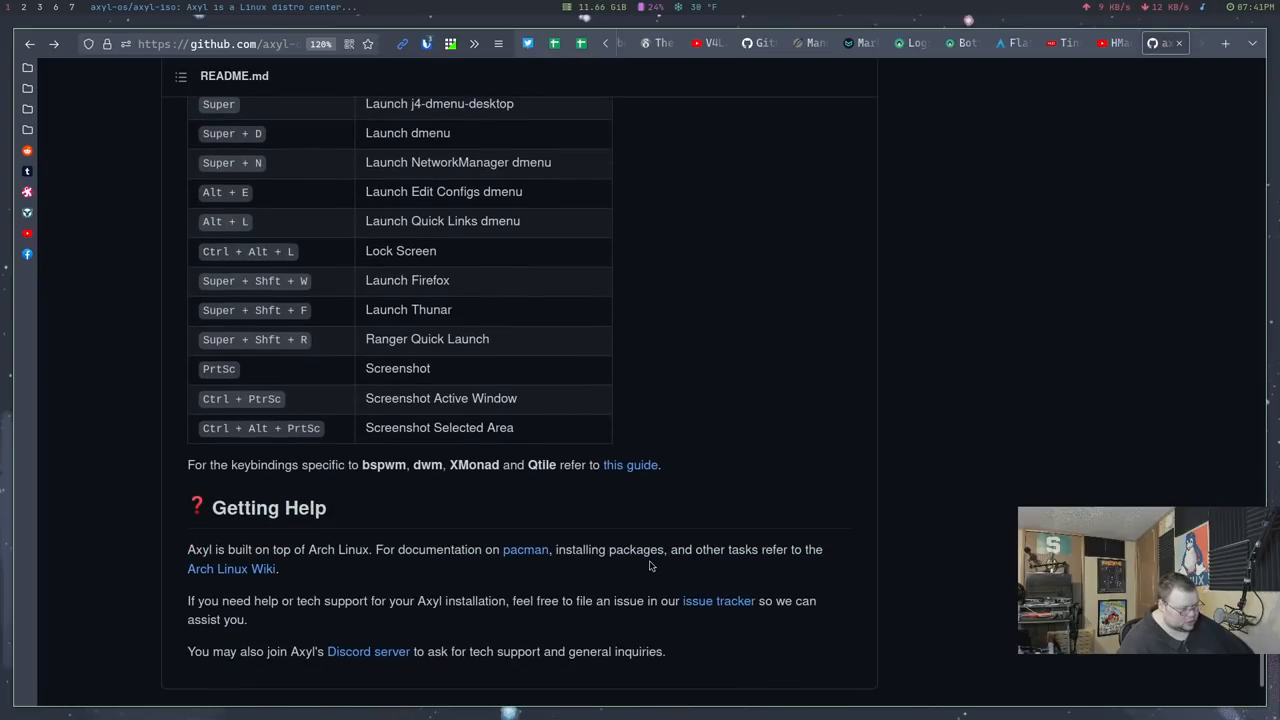
pyautogui.moveTo(649, 598)
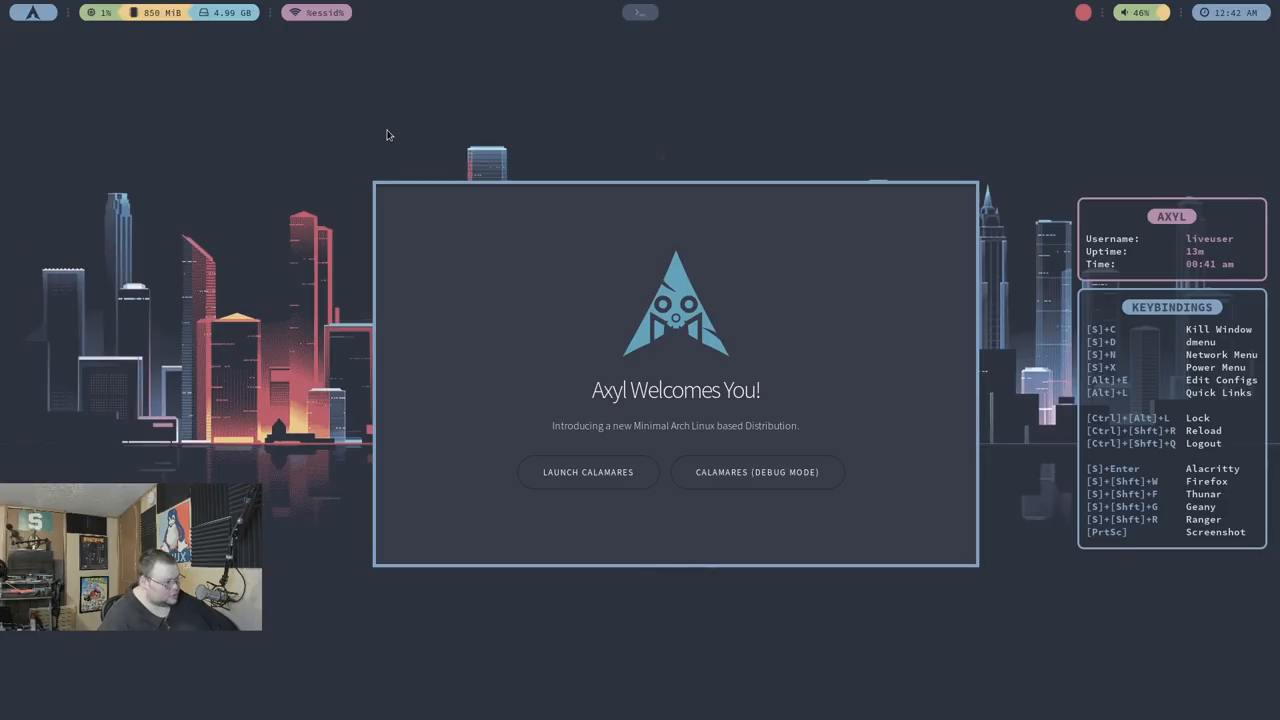
pyautogui.moveTo(645, 184)
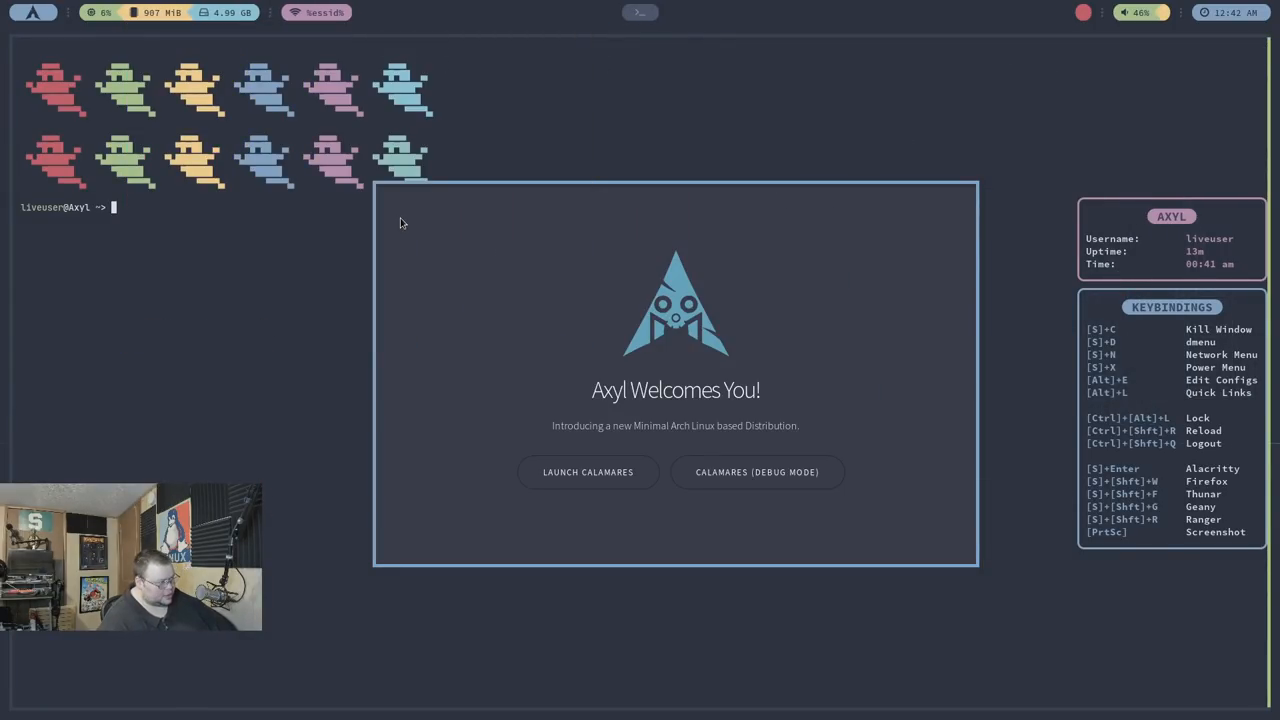
pyautogui.moveTo(433, 216)
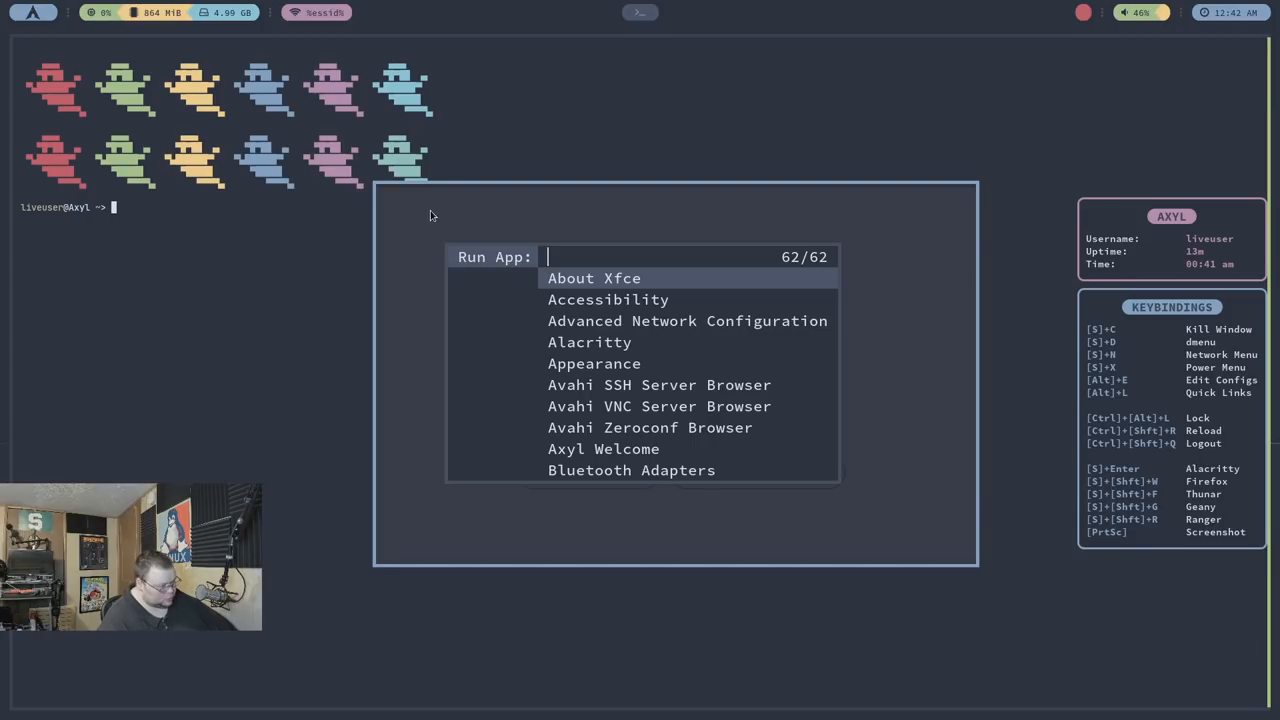
pyautogui.moveTo(700, 309)
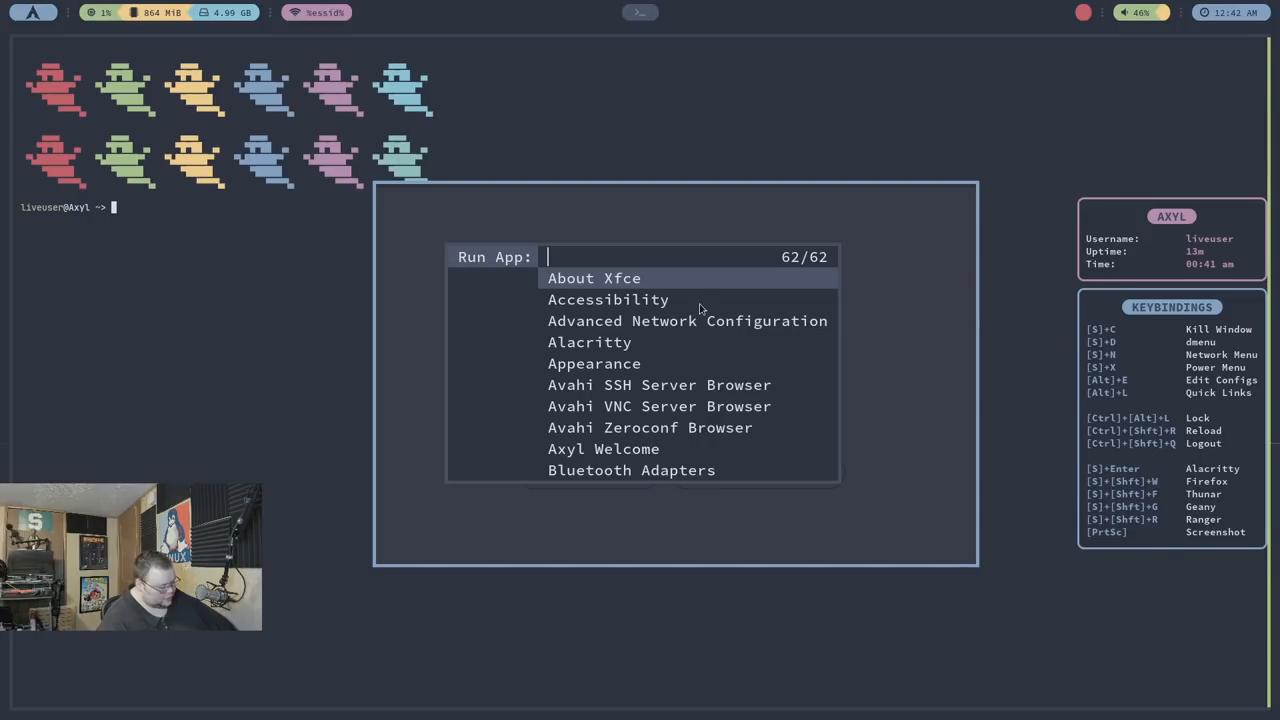
# Dismiss the Rofi launcher and start the installer from the Axyl Welcome window
pyautogui.click(603, 448)
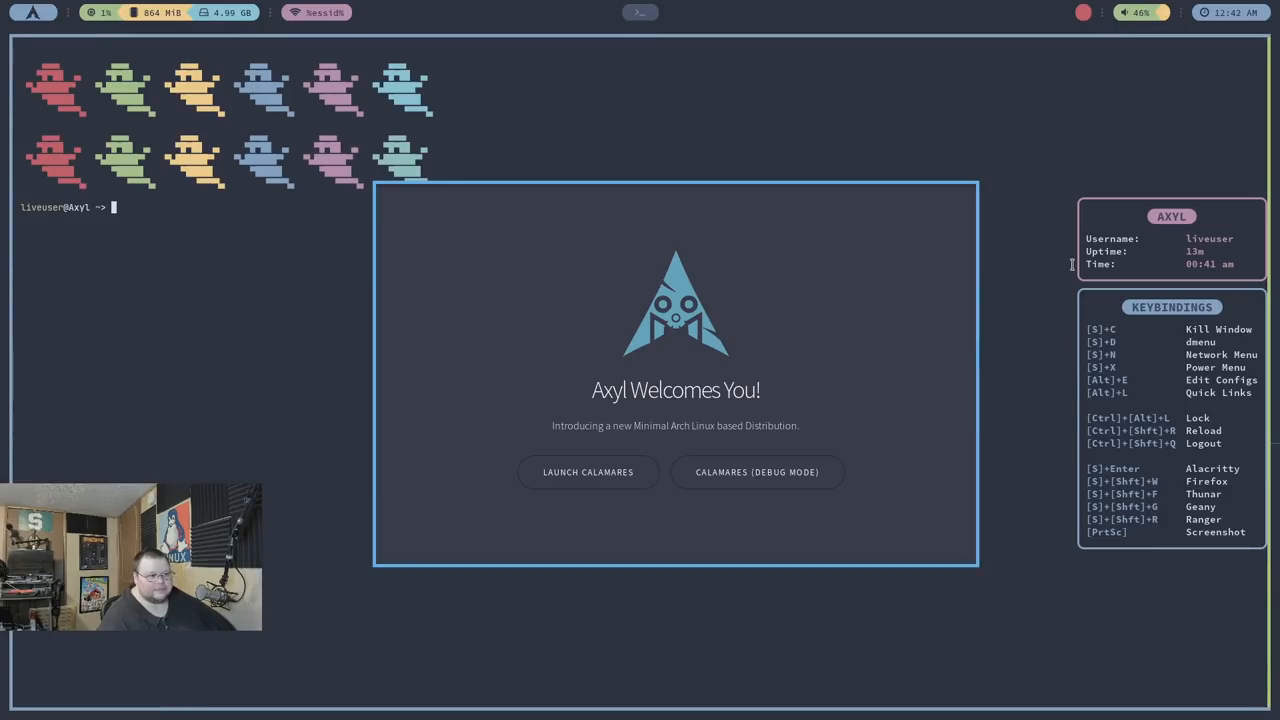
pyautogui.moveTo(852, 132)
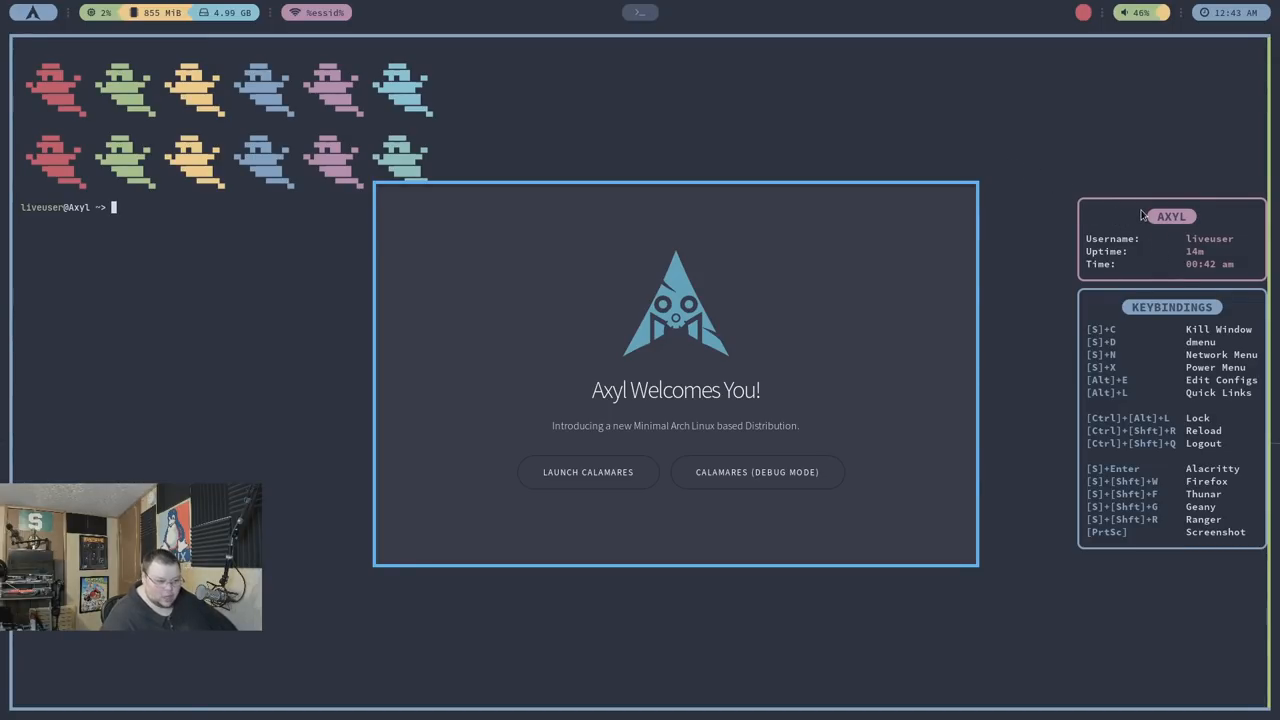
pyautogui.moveTo(1066, 227)
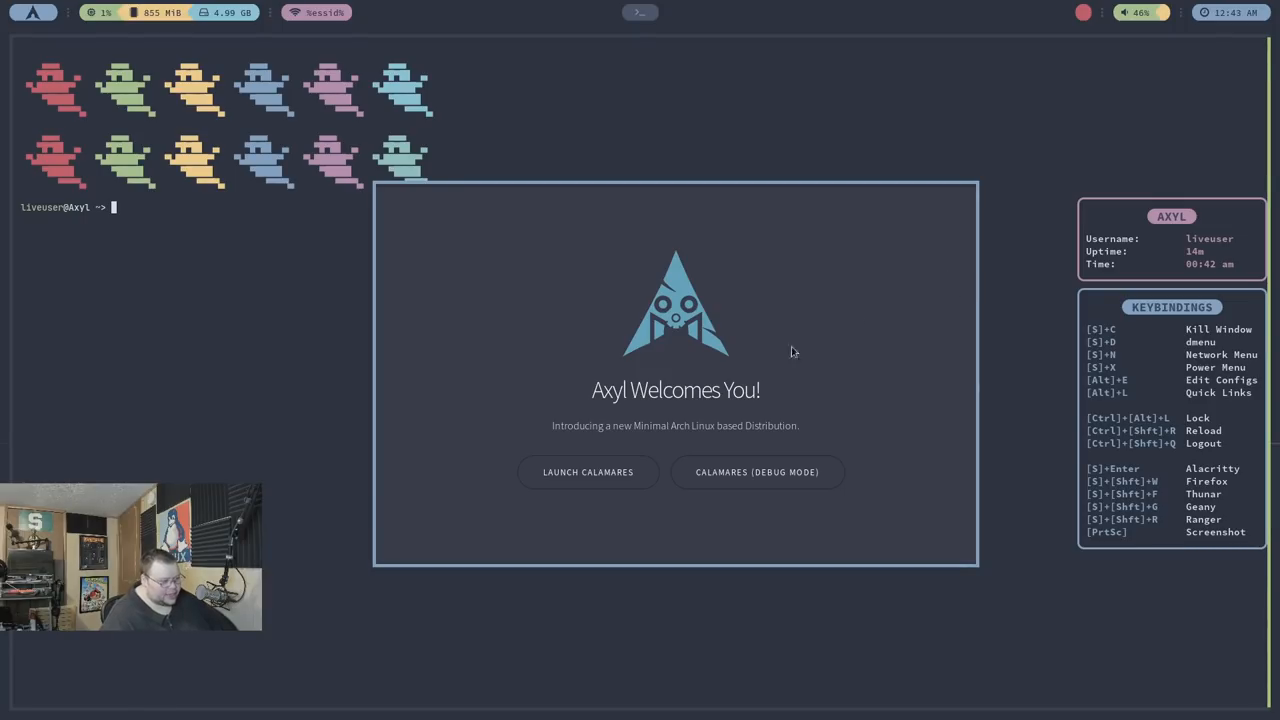
pyautogui.click(588, 472)
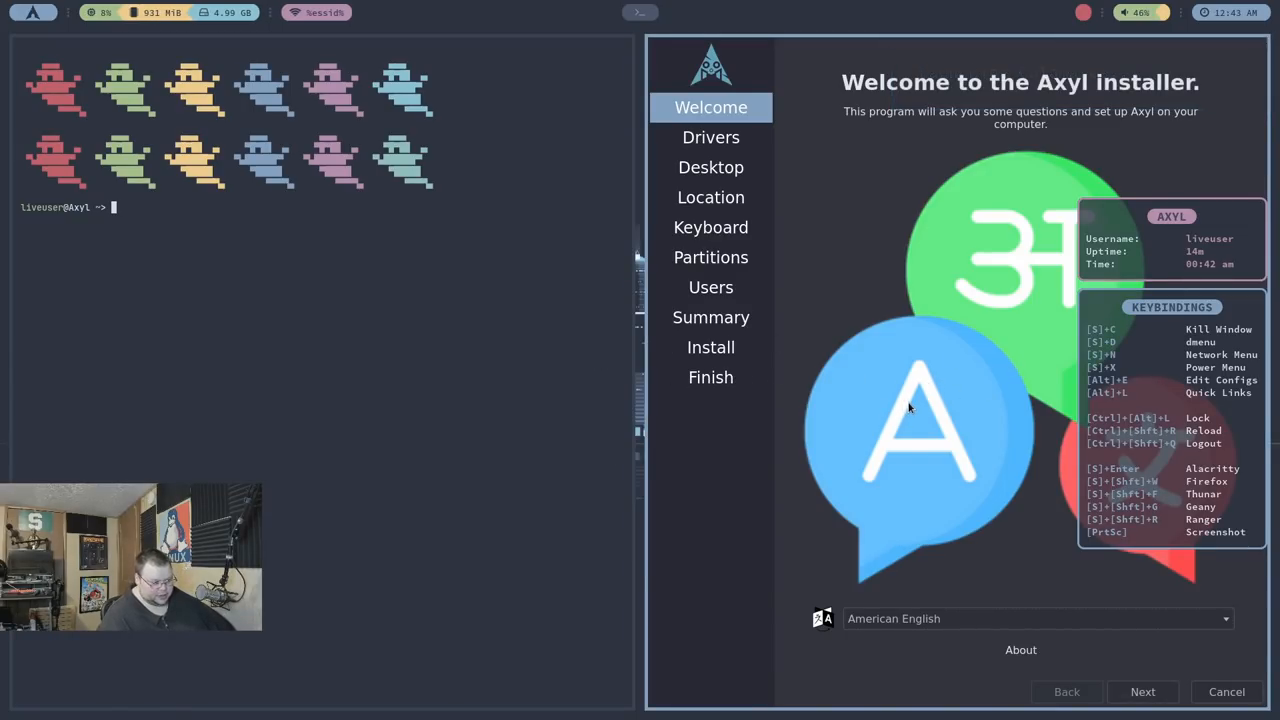
pyautogui.moveTo(835, 392)
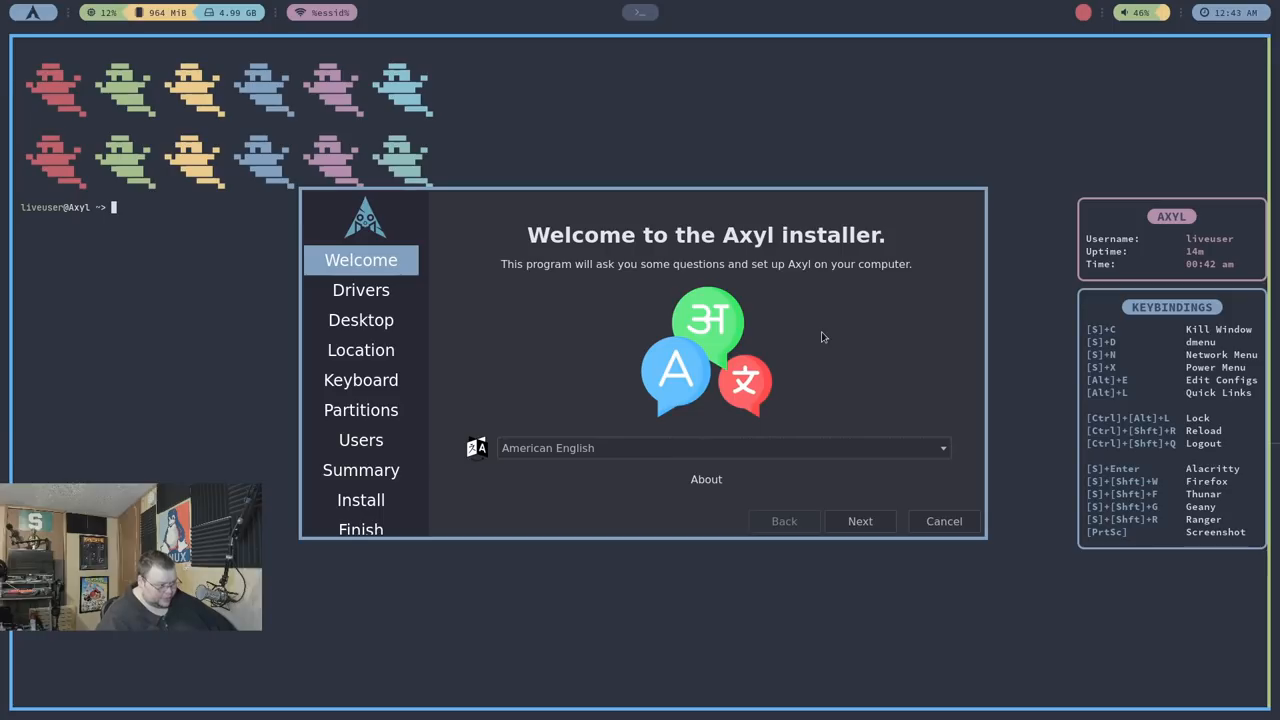
pyautogui.moveTo(743, 414)
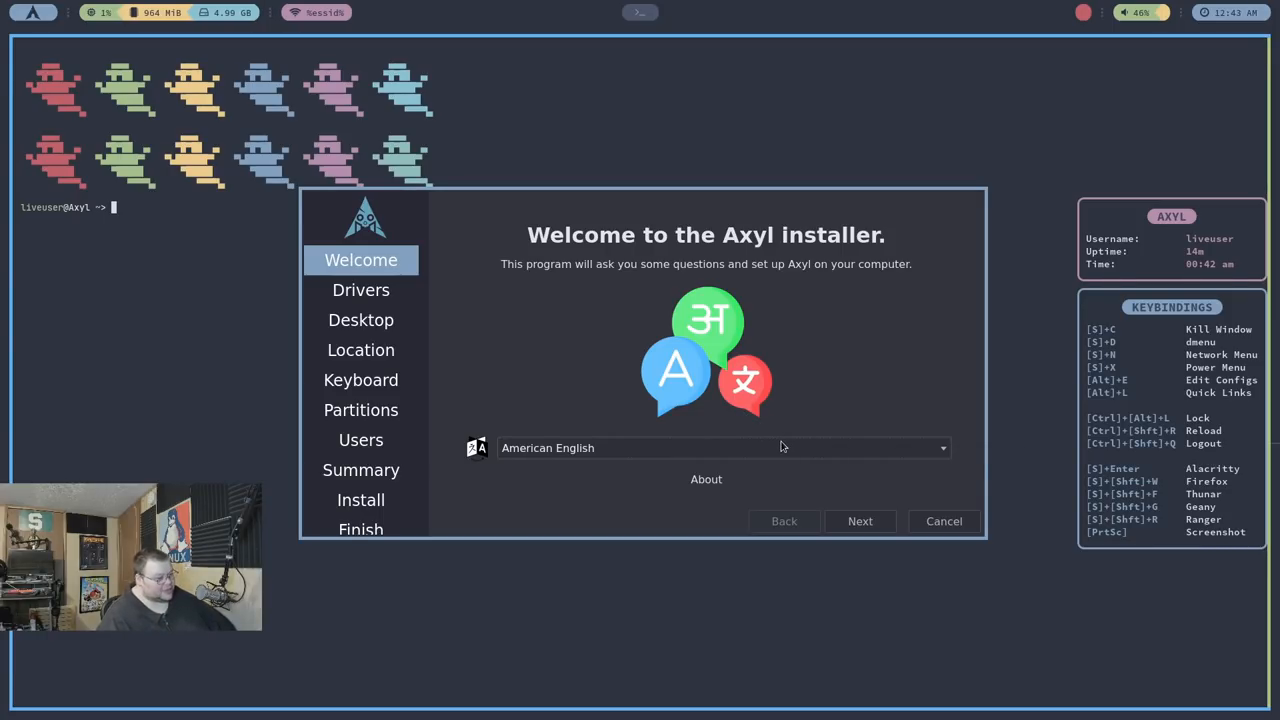
# Move past the American English welcome page to the Drivers step
pyautogui.click(859, 521)
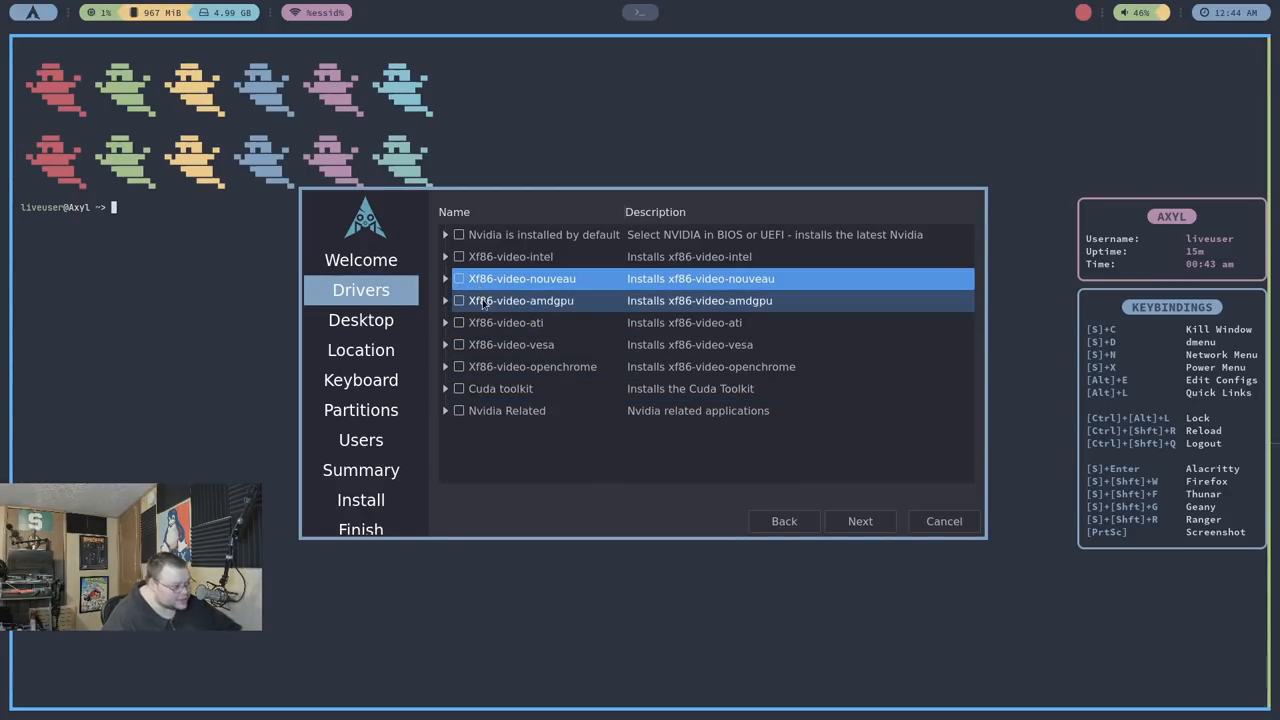
# Tick xf86-video-nouveau on the Drivers page and advance to the Desktop step
pyautogui.click(459, 278)
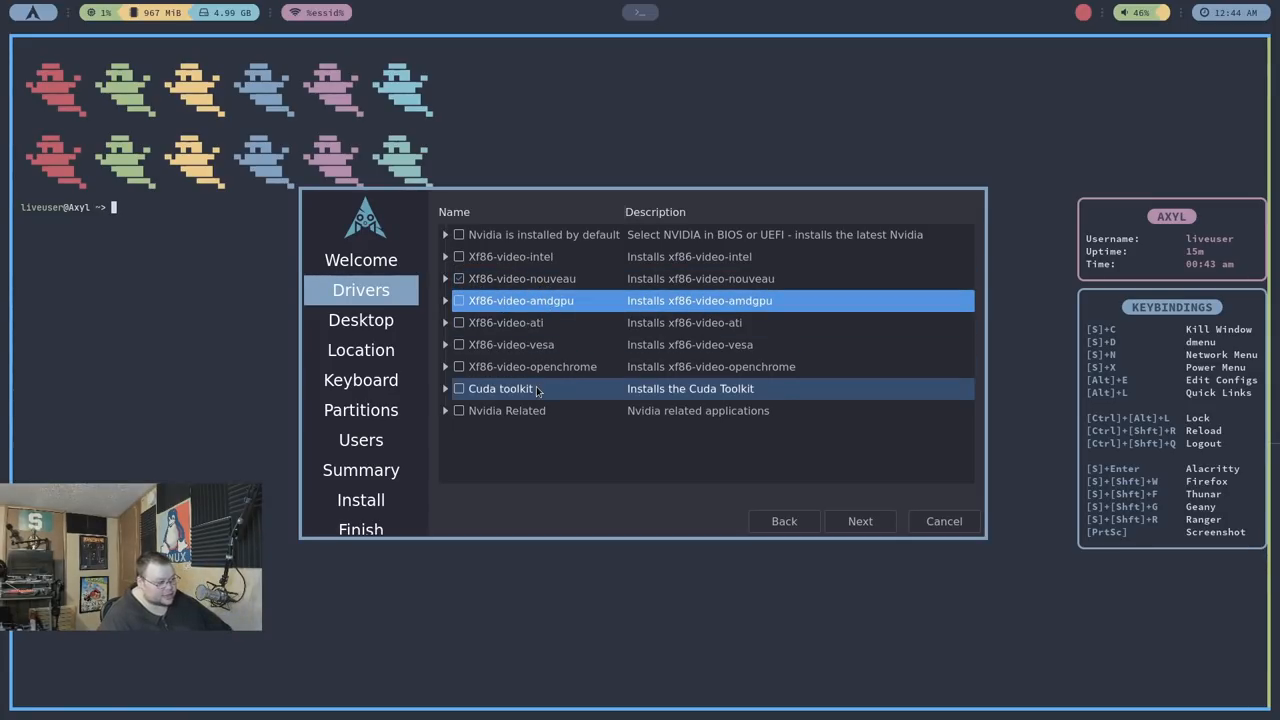
pyautogui.moveTo(563, 390)
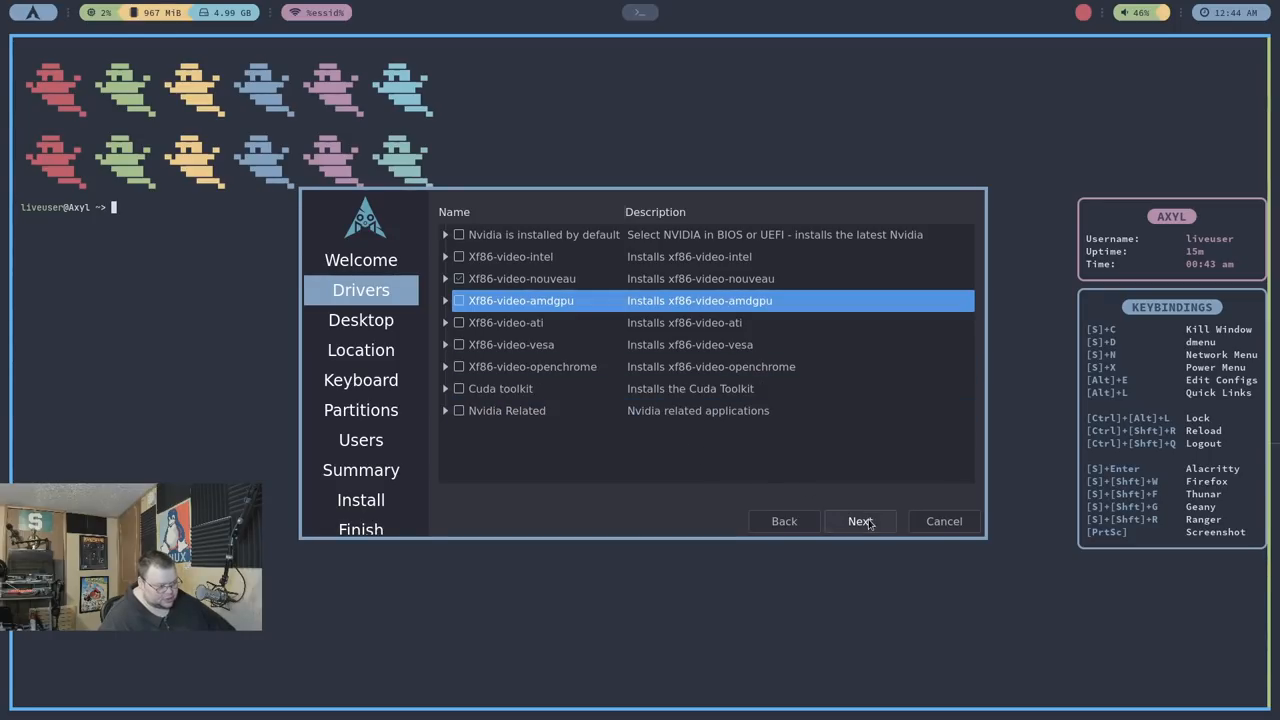
pyautogui.click(360, 319)
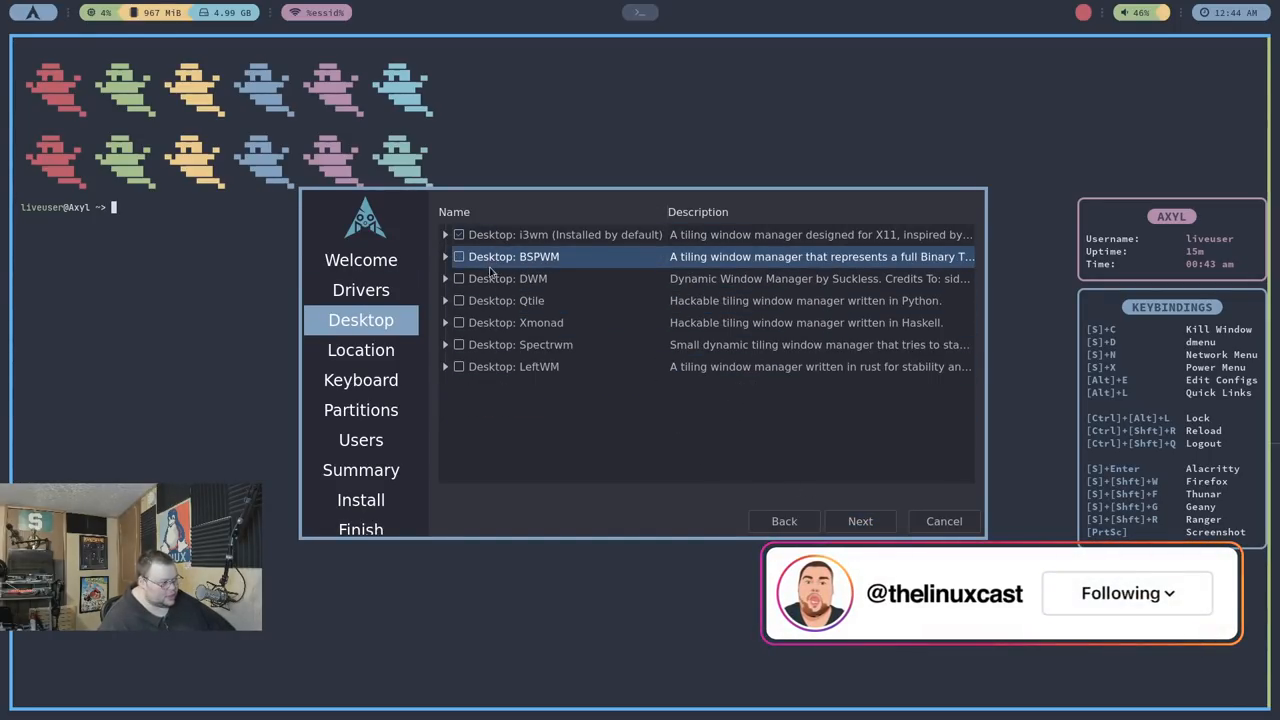
# Add BSPWM, DWM, Qtile, Xmonad, Spectrwm and LeftWM to i3wm, then advance to Location
pyautogui.click(459, 278)
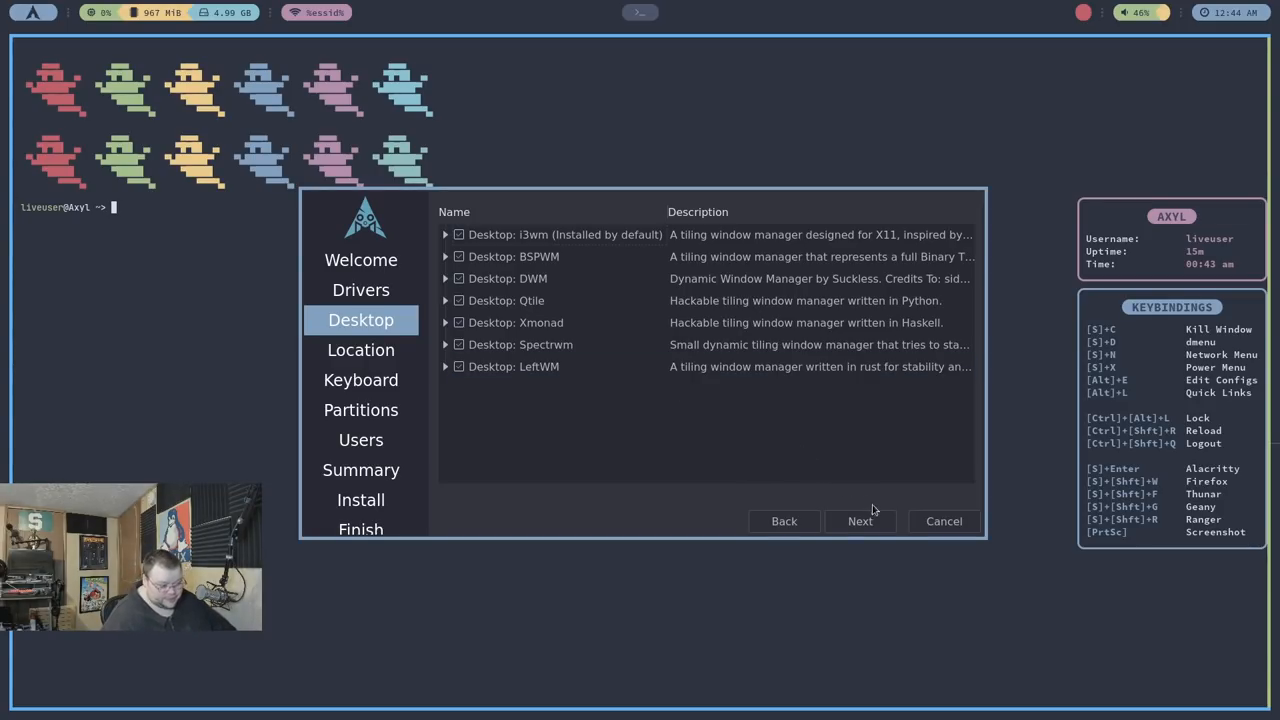
pyautogui.click(860, 521)
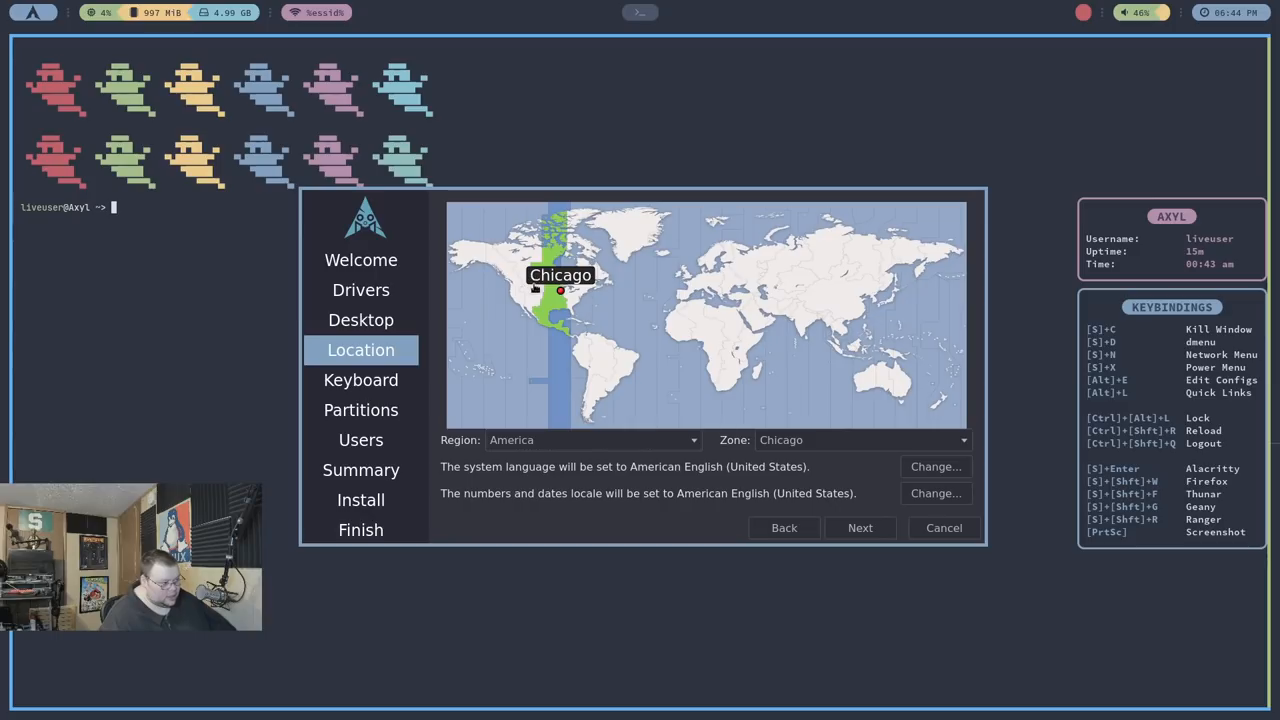
# Set the timezone to Detroit and accept the English (US) keyboard layout
pyautogui.click(567, 292)
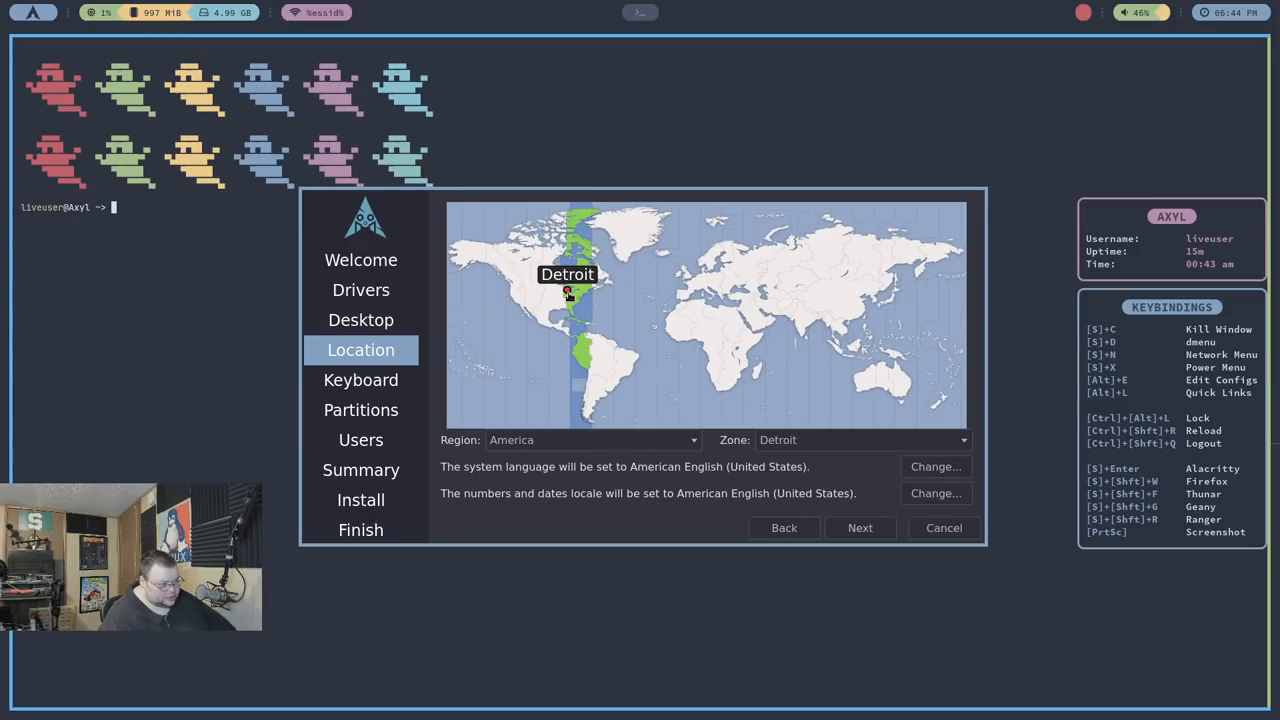
pyautogui.click(860, 528)
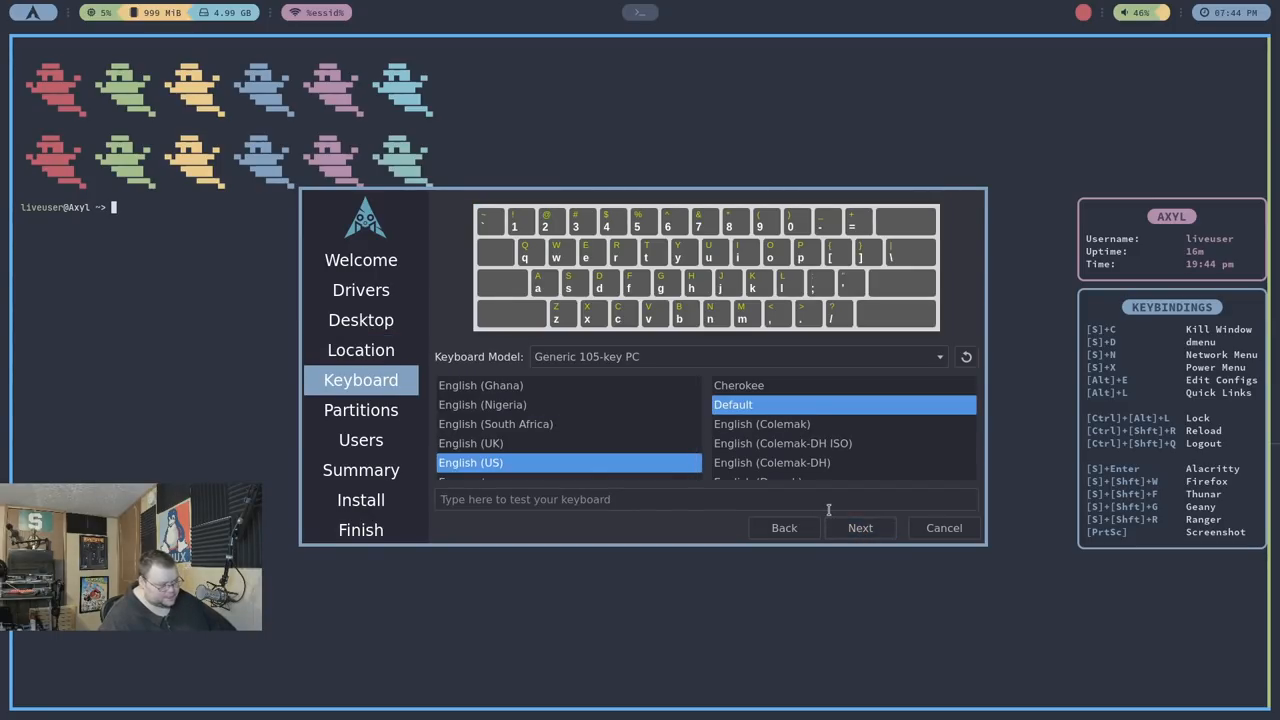
pyautogui.click(859, 527)
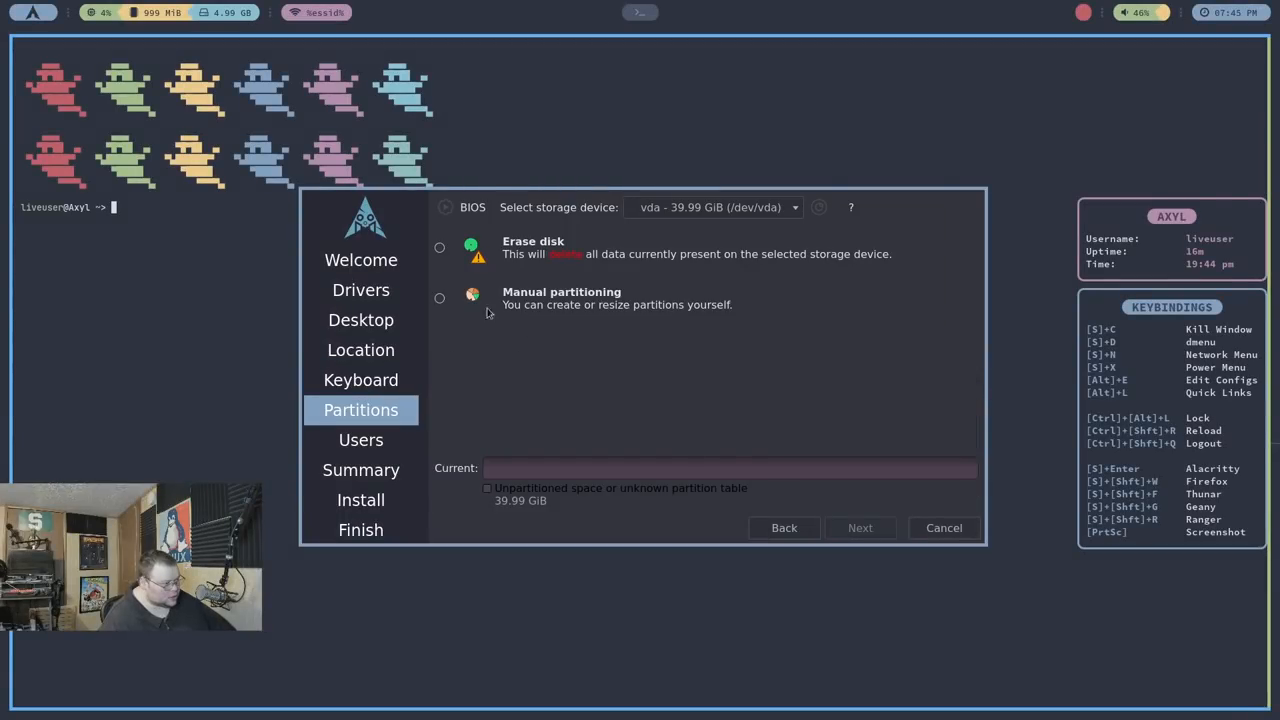
# Choose Erase disk with No Swap and an ext4 file system
pyautogui.click(438, 247)
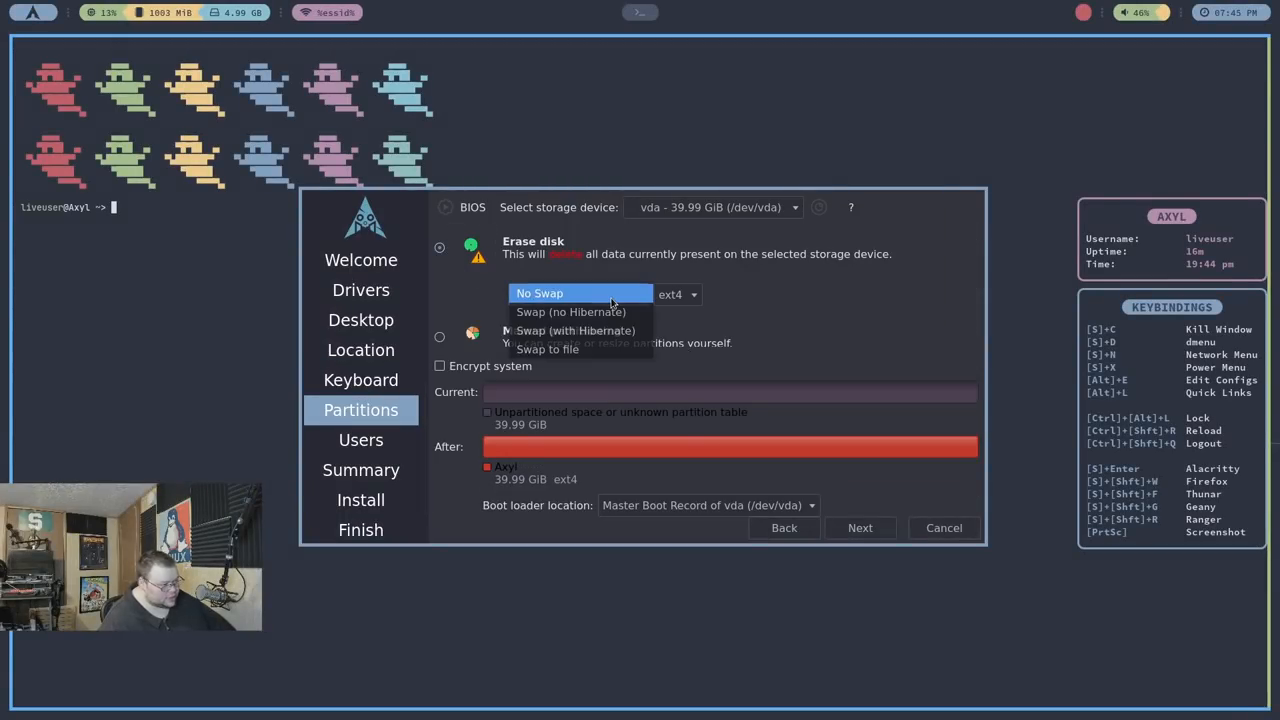
pyautogui.click(539, 293)
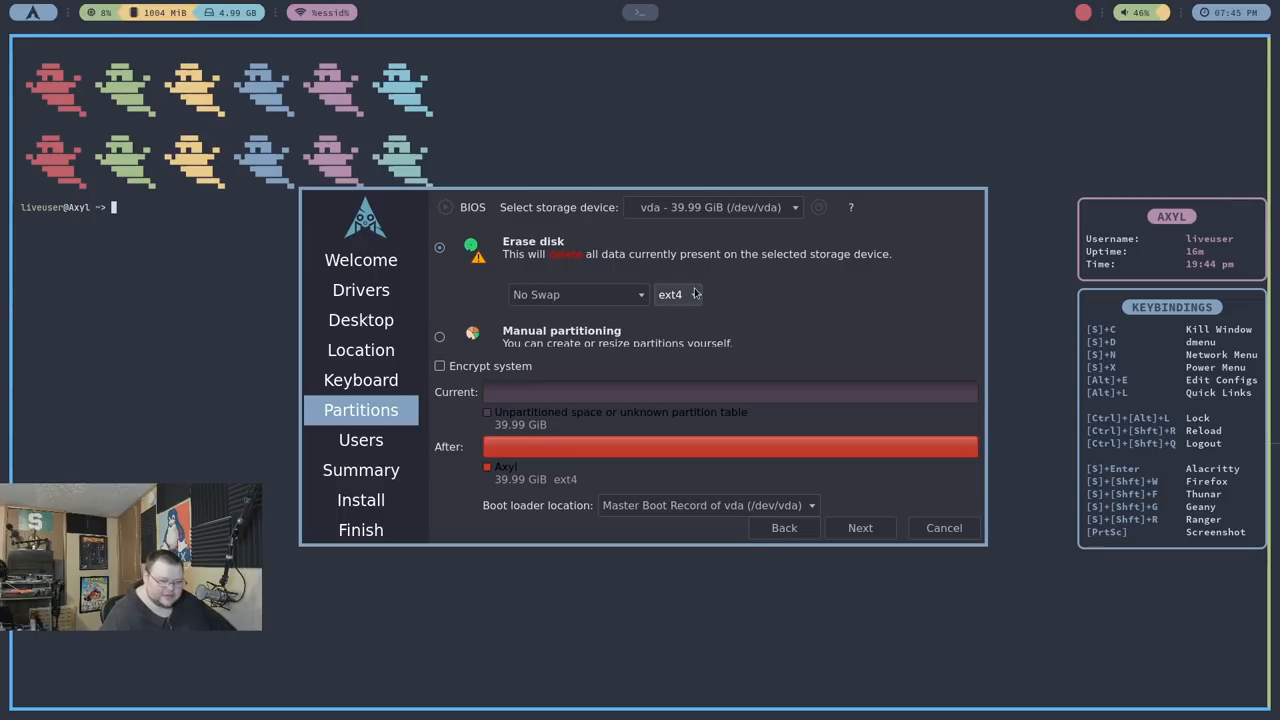
pyautogui.click(678, 294)
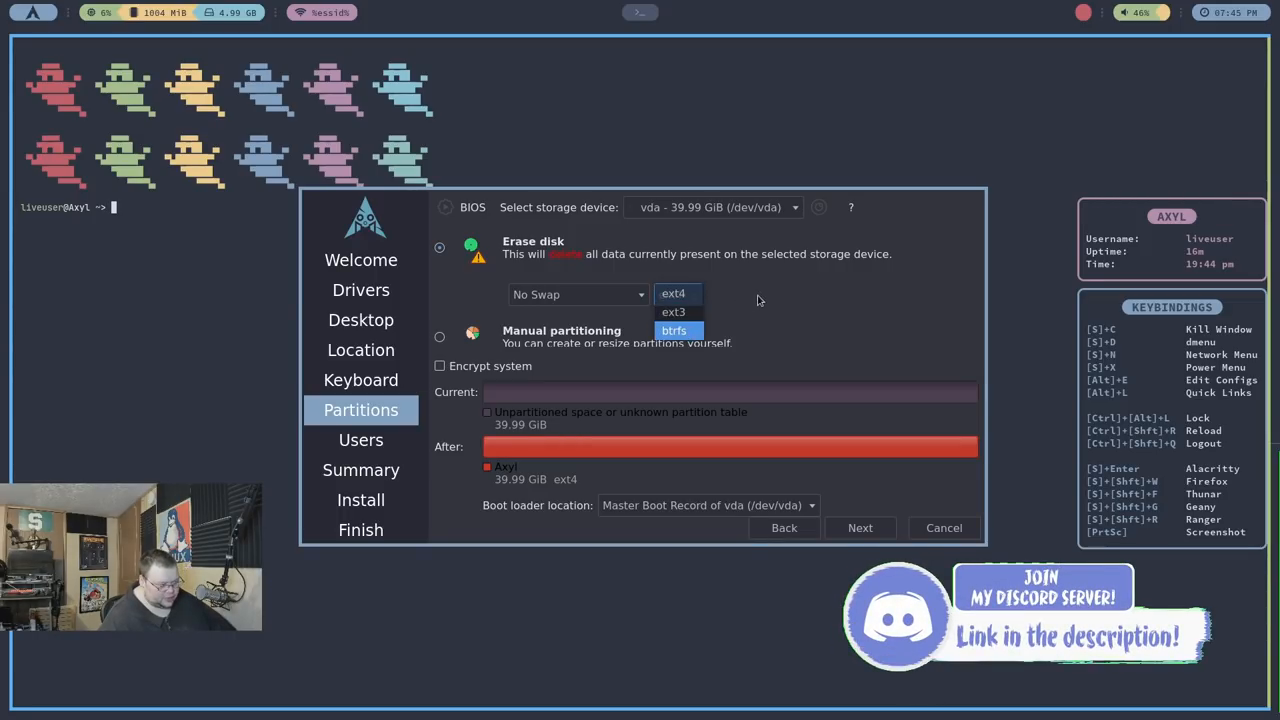
pyautogui.click(673, 293)
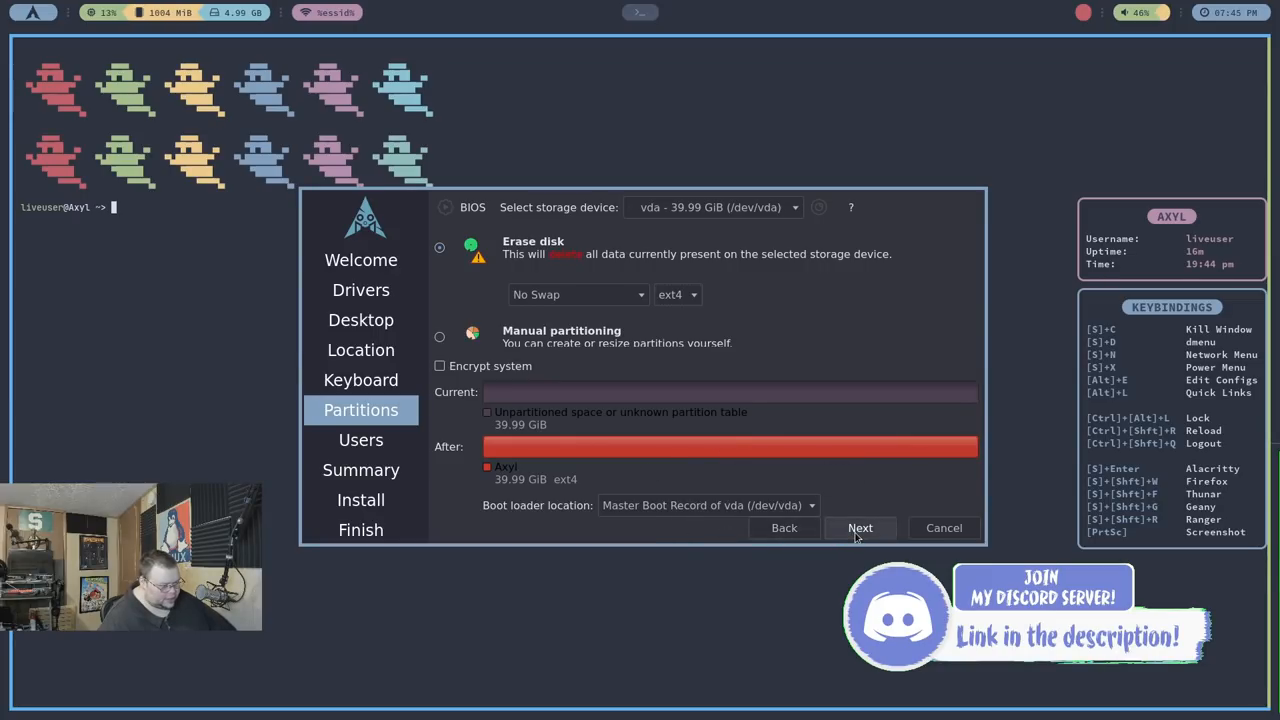
# Create user 'matt' with computer name 'matt-axylvmtl', install Axyl, and restart
pyautogui.click(859, 528)
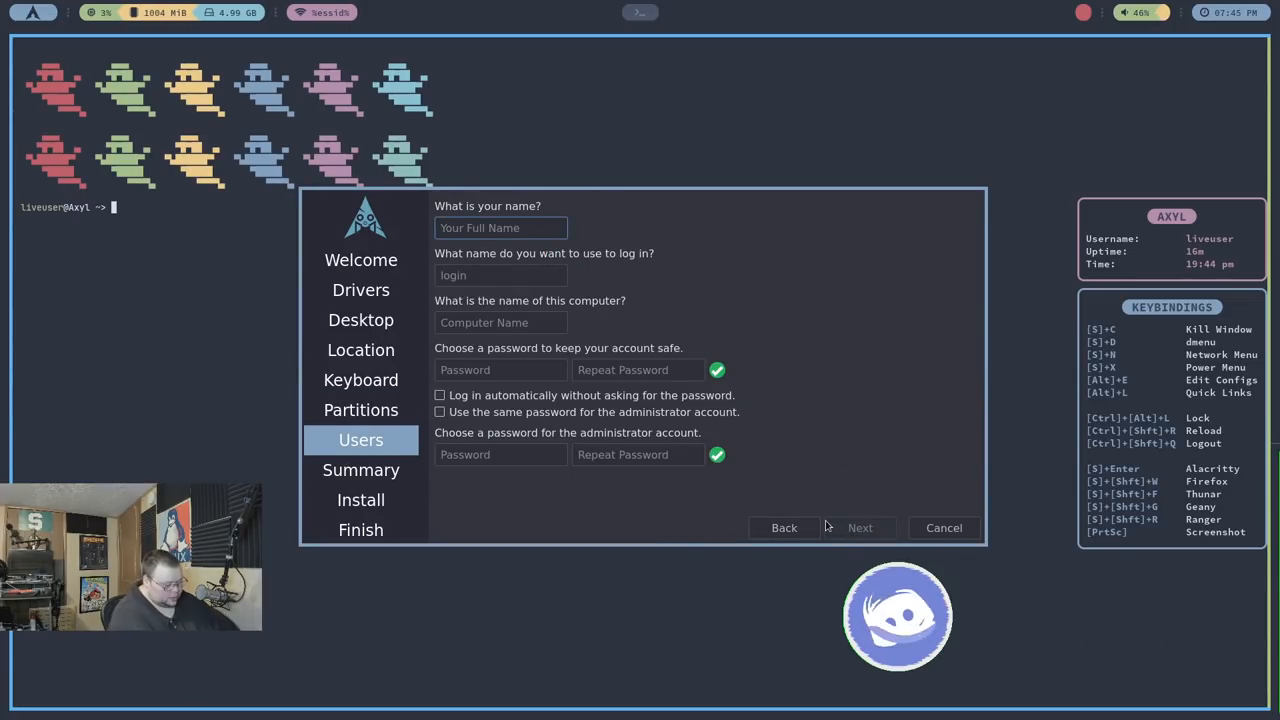
pyautogui.write('matt')
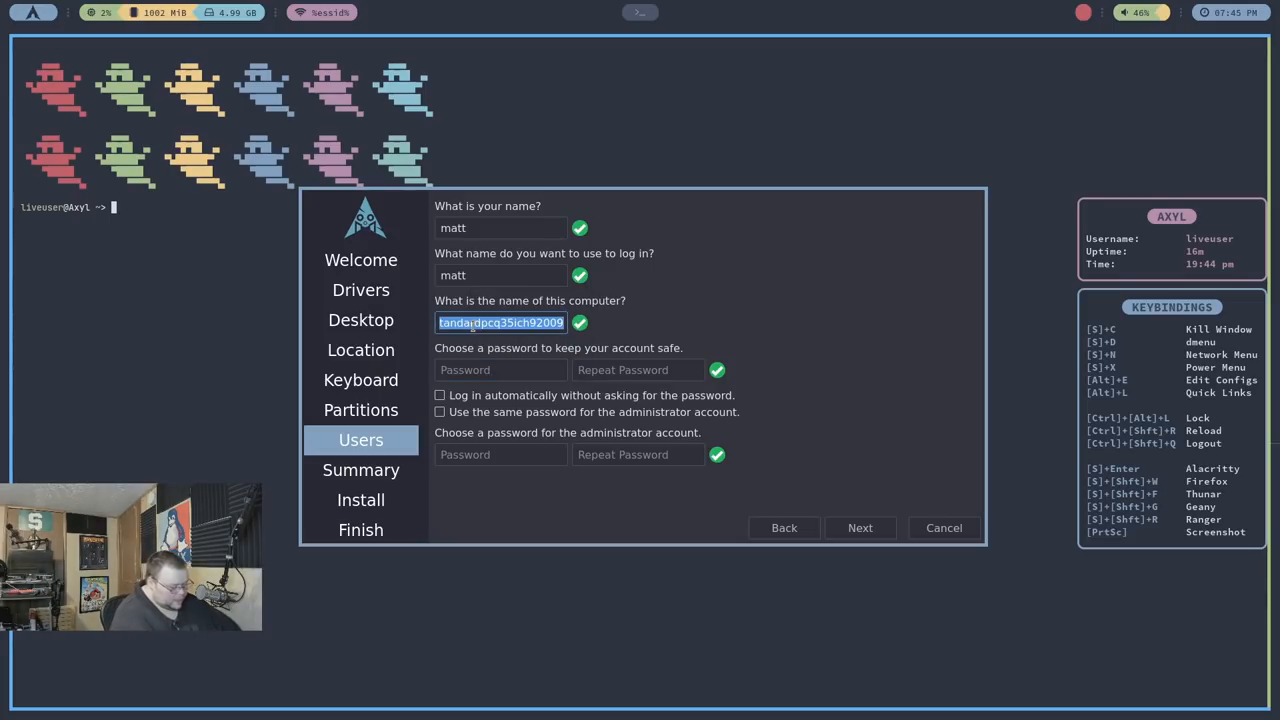
pyautogui.write('matt-axylvmtl')
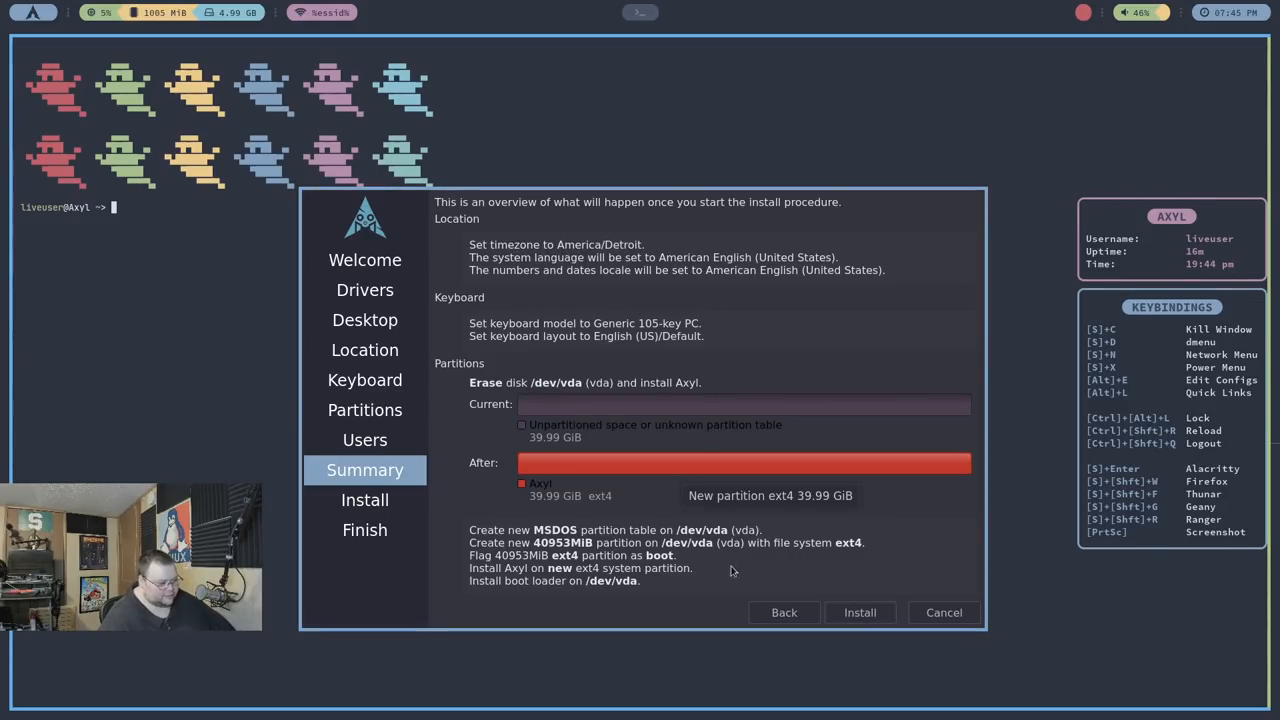
pyautogui.click(859, 612)
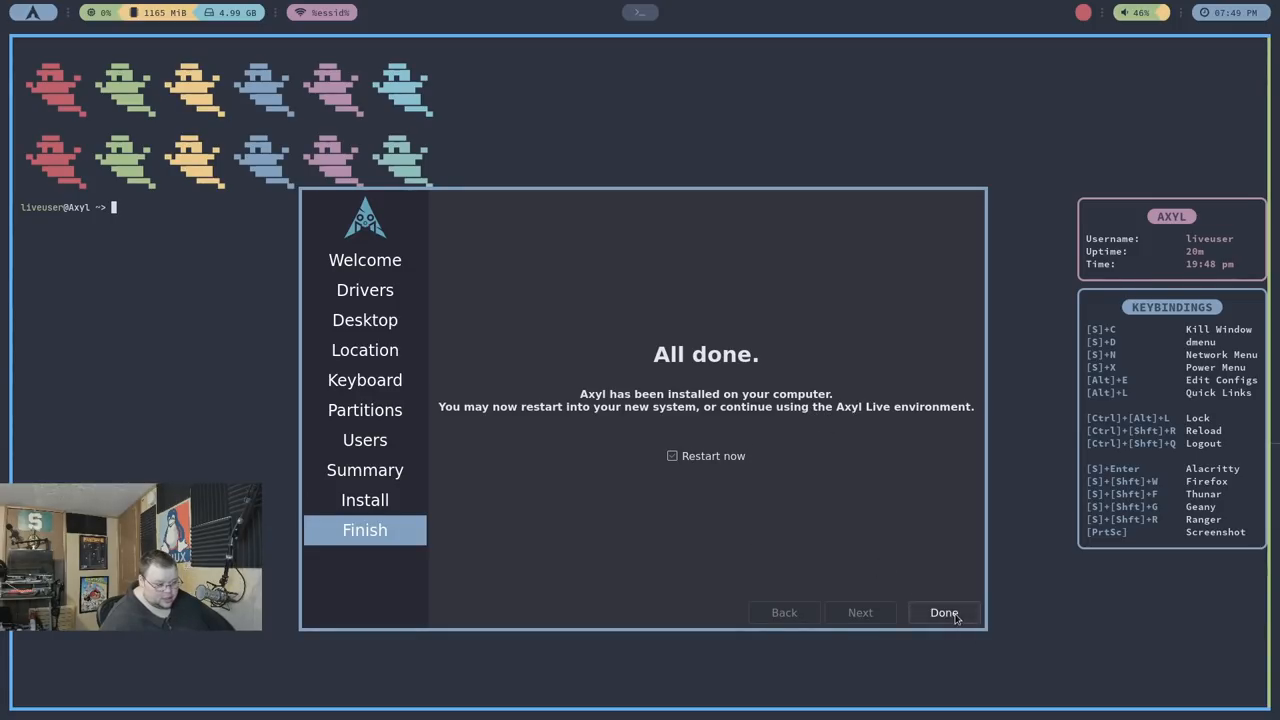
pyautogui.click(943, 612)
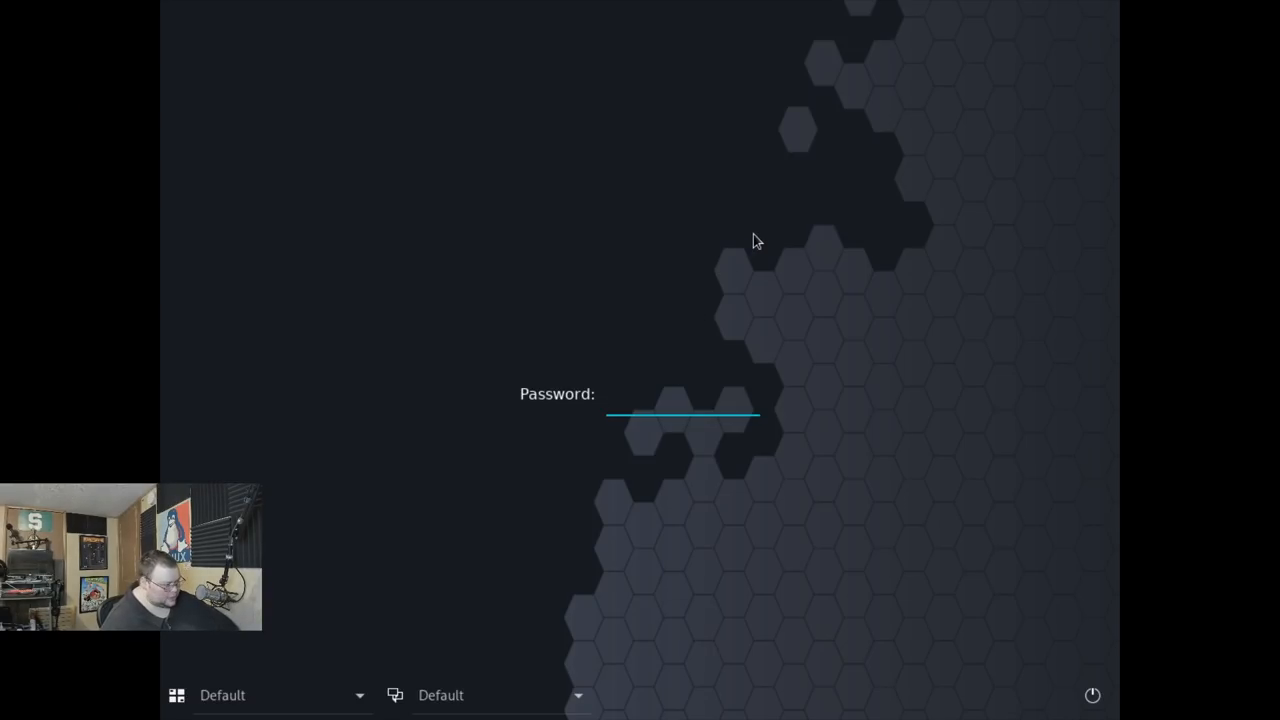
# Log in as matt and run xrandr -s to set 1920x1080 resolution
pyautogui.click(680, 400)
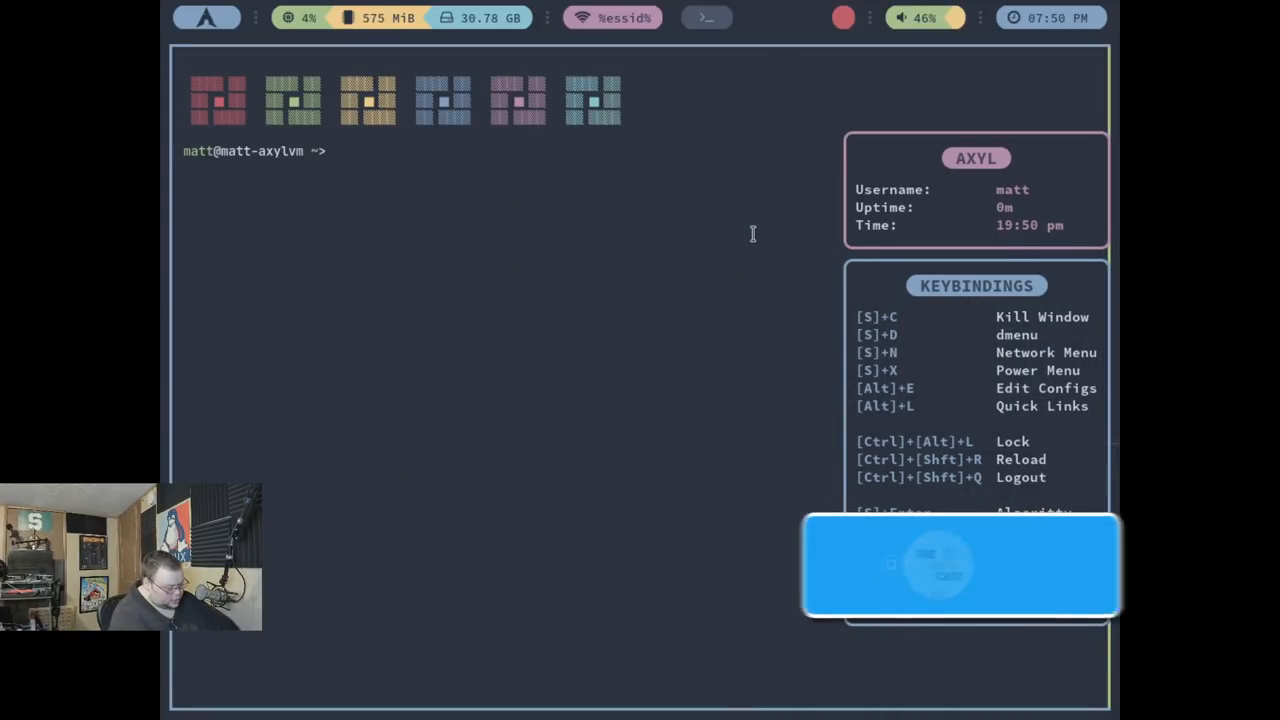
pyautogui.write('xrandr -s 1920 x 1080')
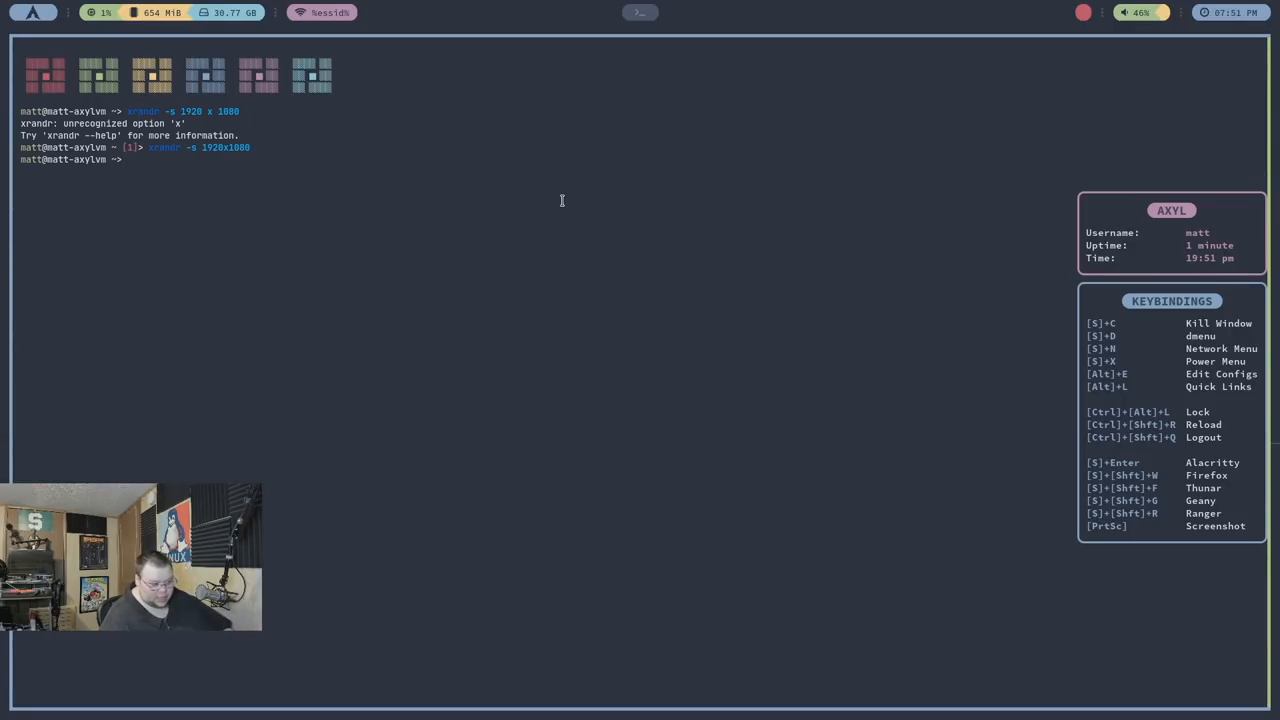
# Launch and close Firefox from Rofi, run killall on the terminal, then reopen Rofi
pyautogui.press('super+d')
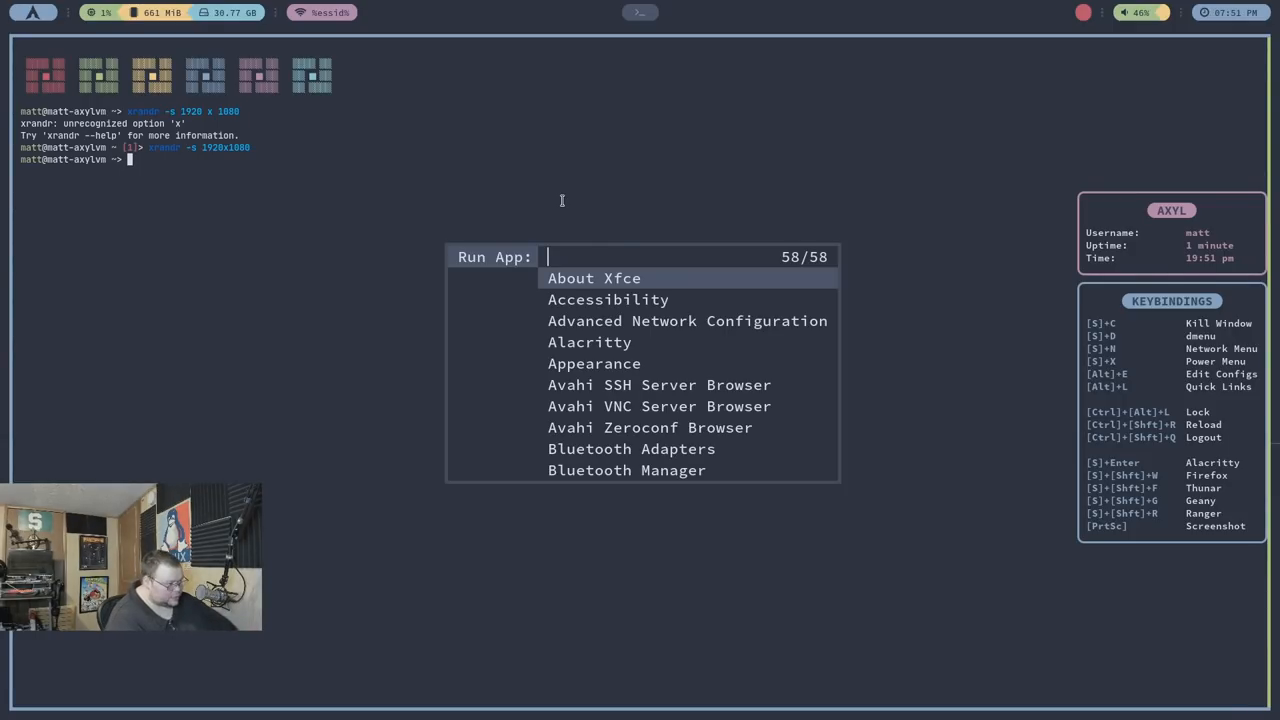
pyautogui.press('Escape')
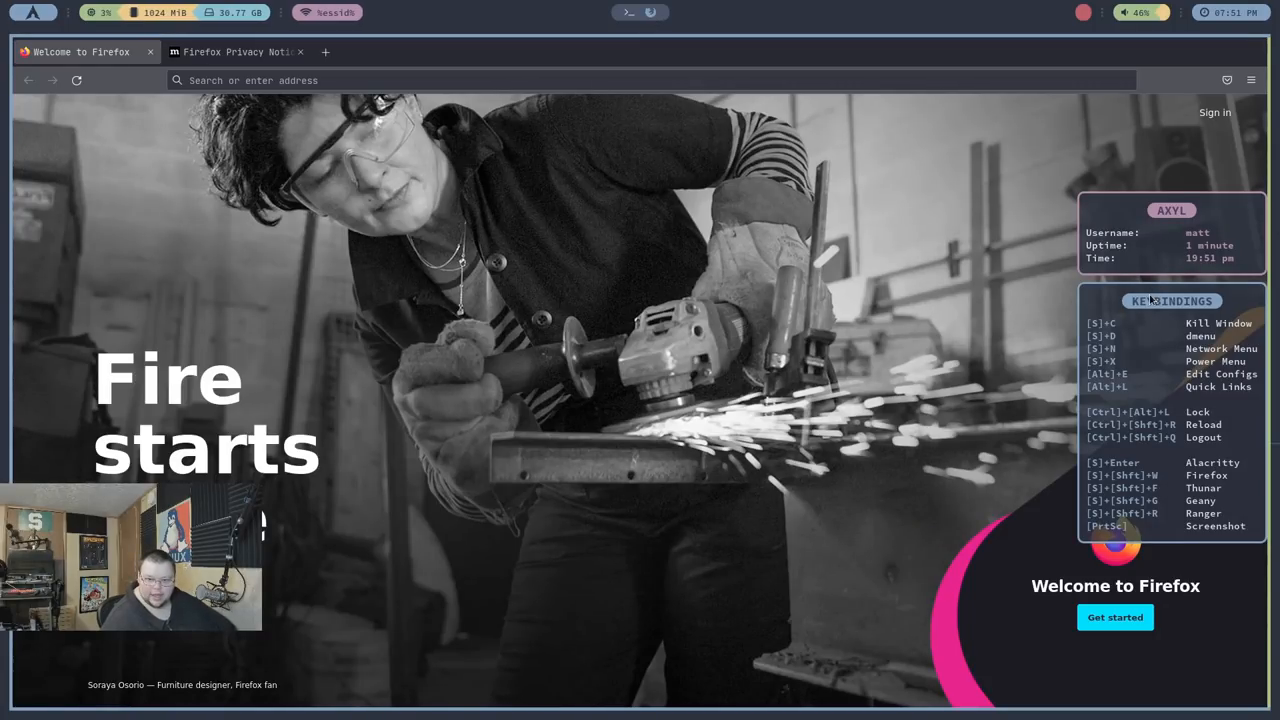
pyautogui.moveTo(1128, 266)
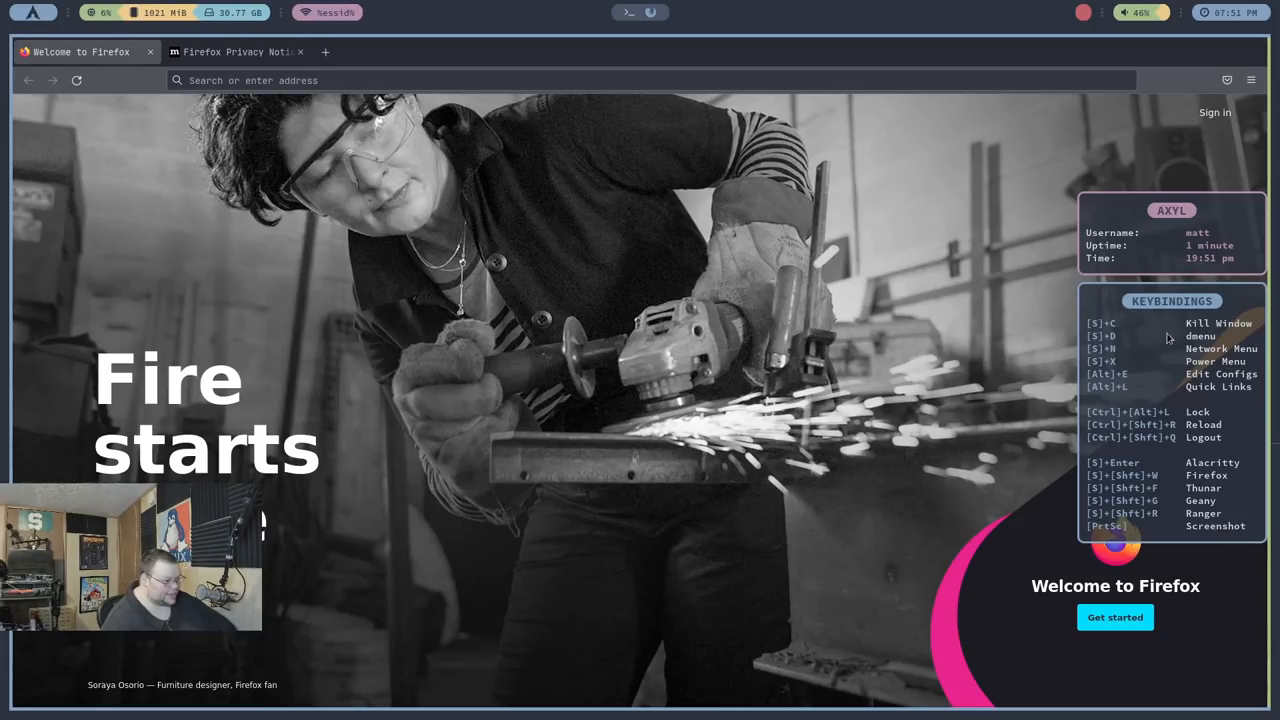
pyautogui.moveTo(1201, 371)
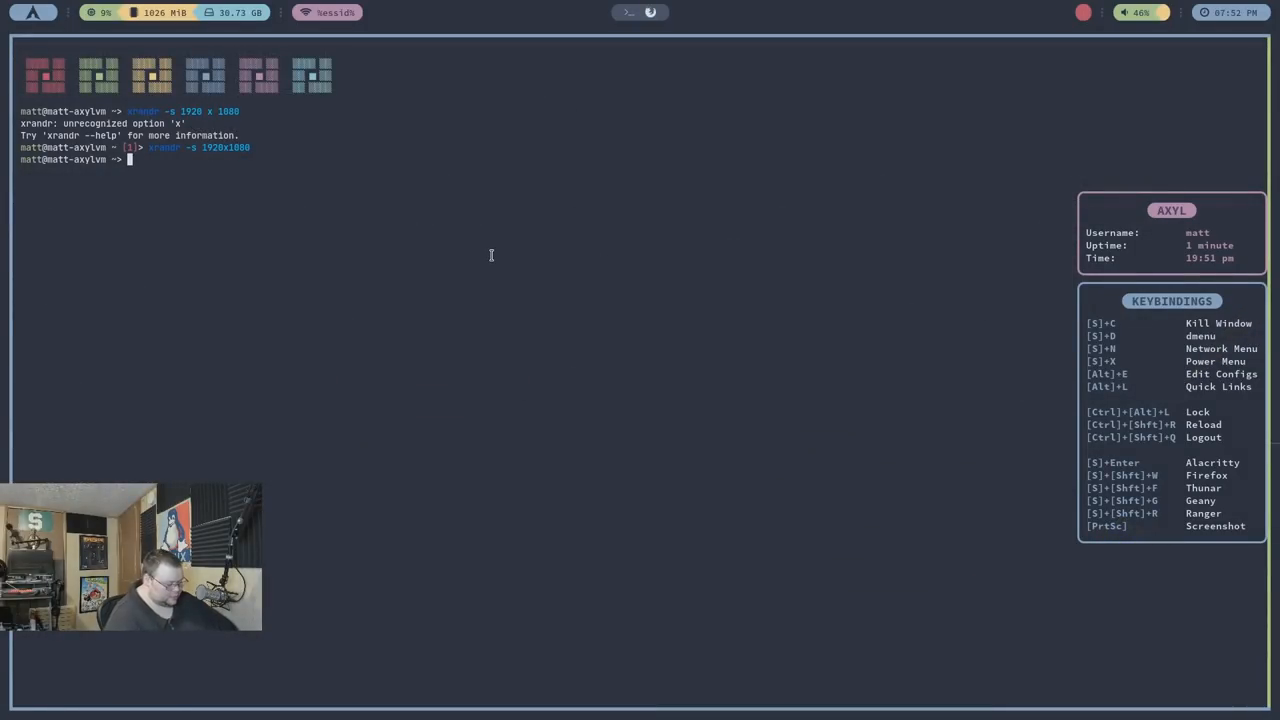
pyautogui.write('killall')
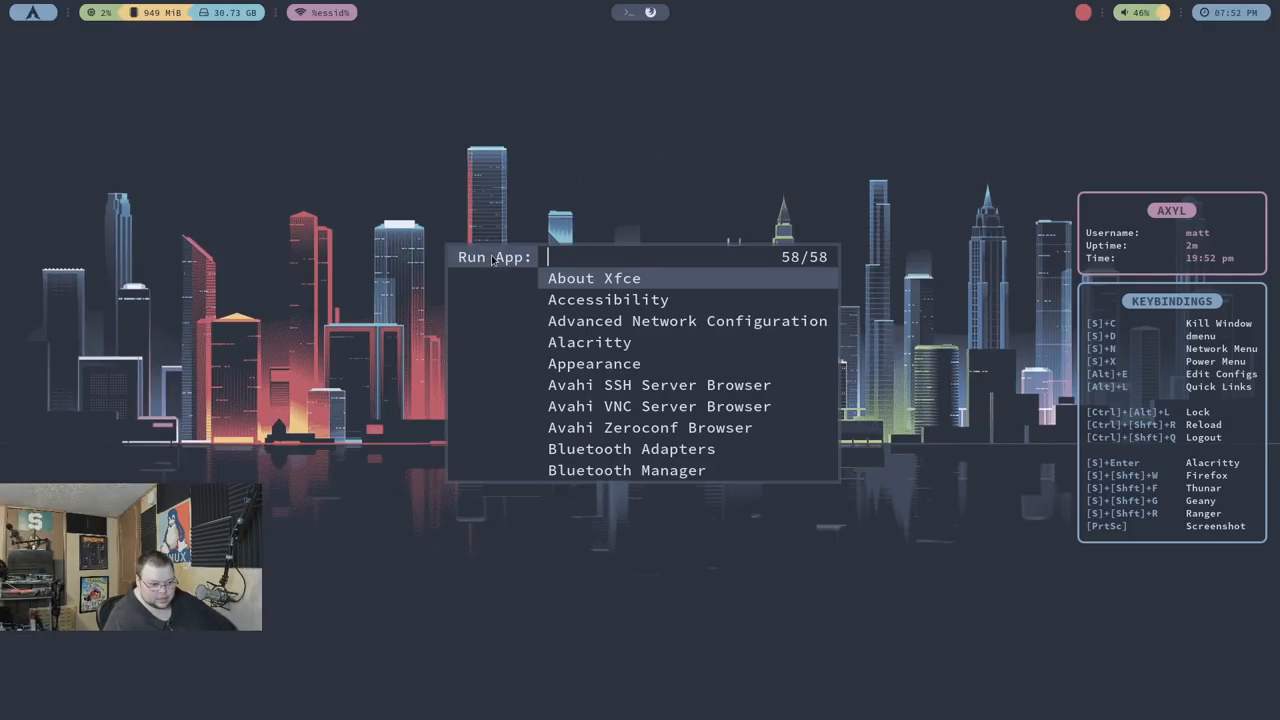
# Log out of i3, log into the bspwm session, and run xrandr -s 1920x1080
pyautogui.press('Escape')
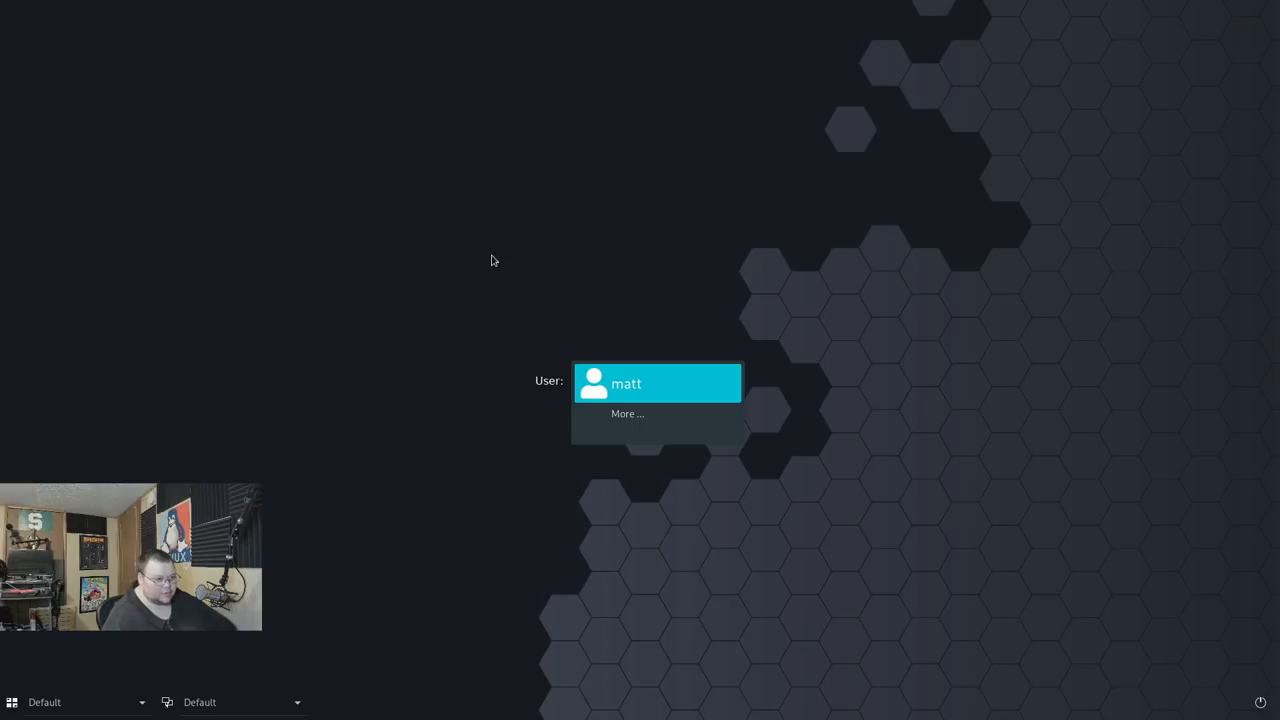
pyautogui.click(80, 702)
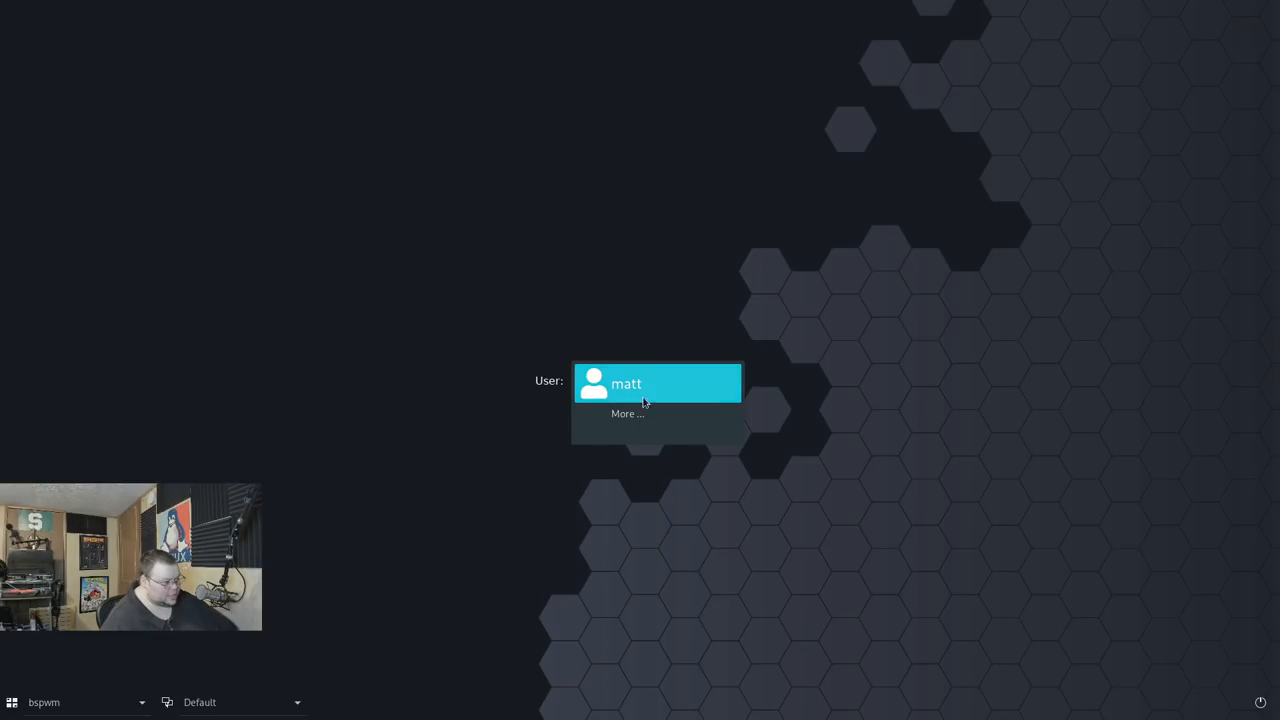
pyautogui.click(656, 383)
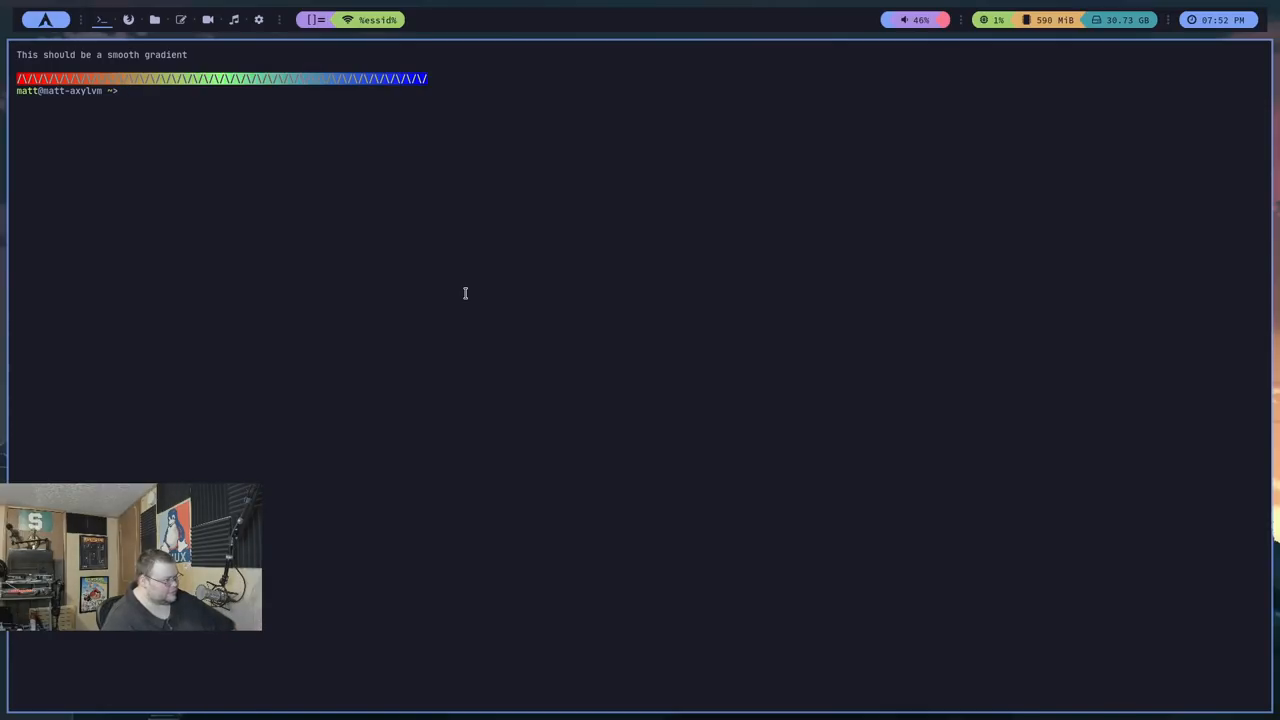
pyautogui.write('andr -s 1920x1080')
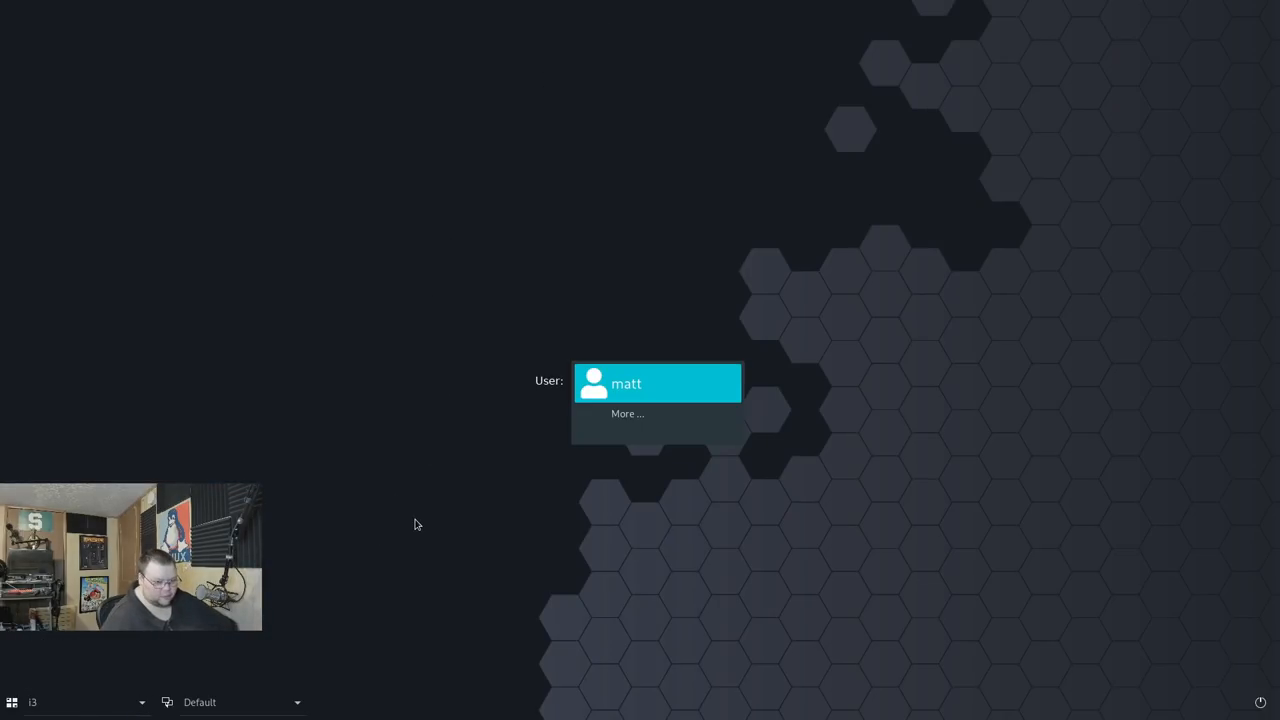
pyautogui.moveTo(637, 375)
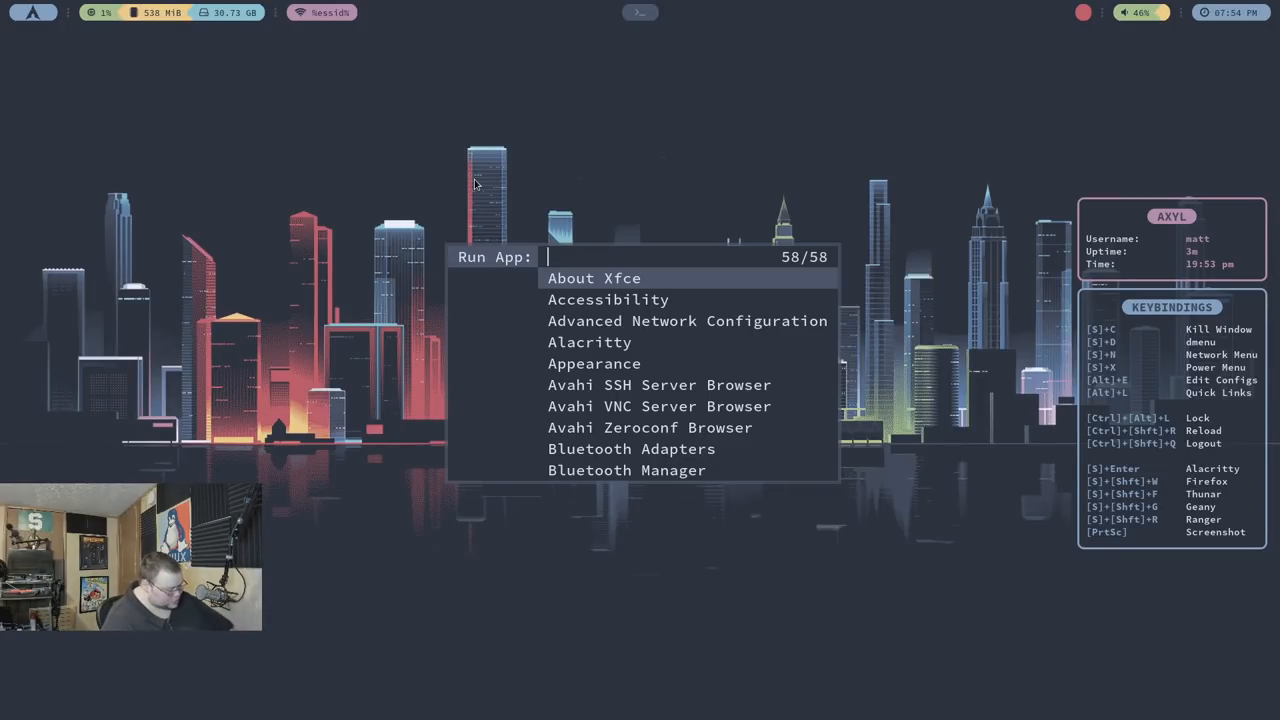
# Dismiss rofi and log out of i3, returning to the SDDM login screen
pyautogui.press('Escape')
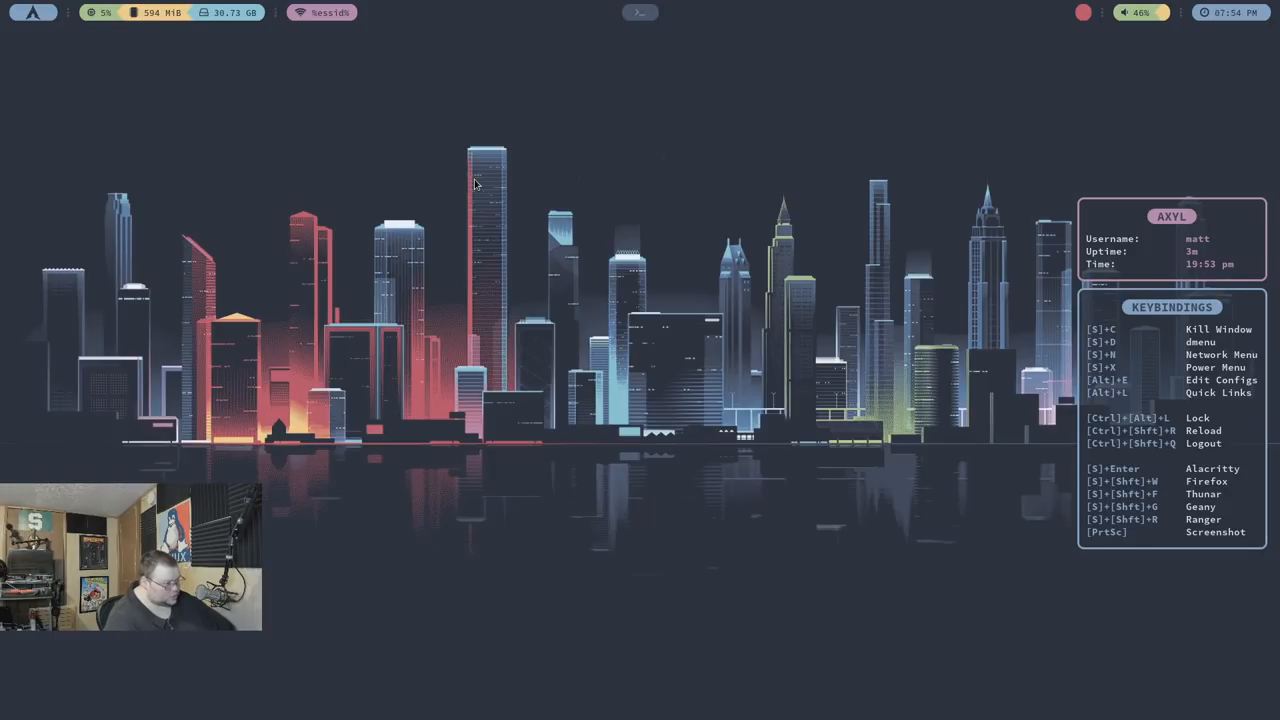
pyautogui.press('super+d')
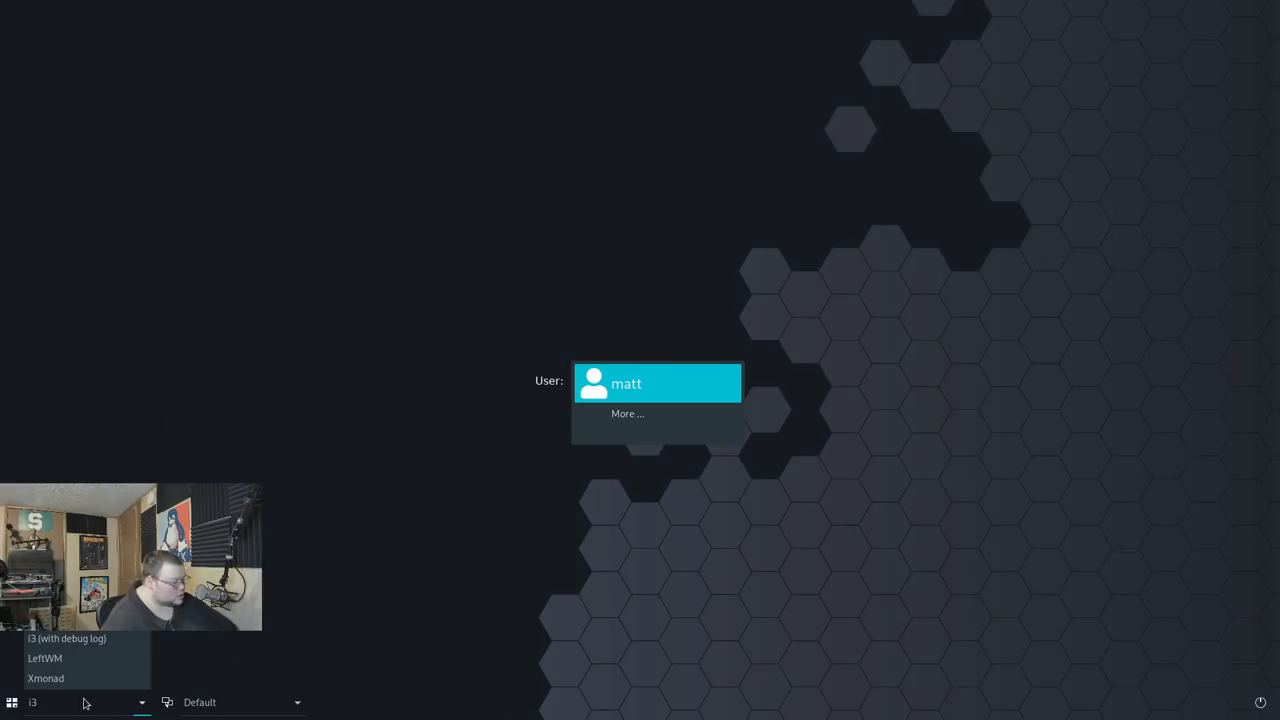
# Log into the Qtile session and run xprop and dbuscpp2xml in the terminal
pyautogui.click(40, 701)
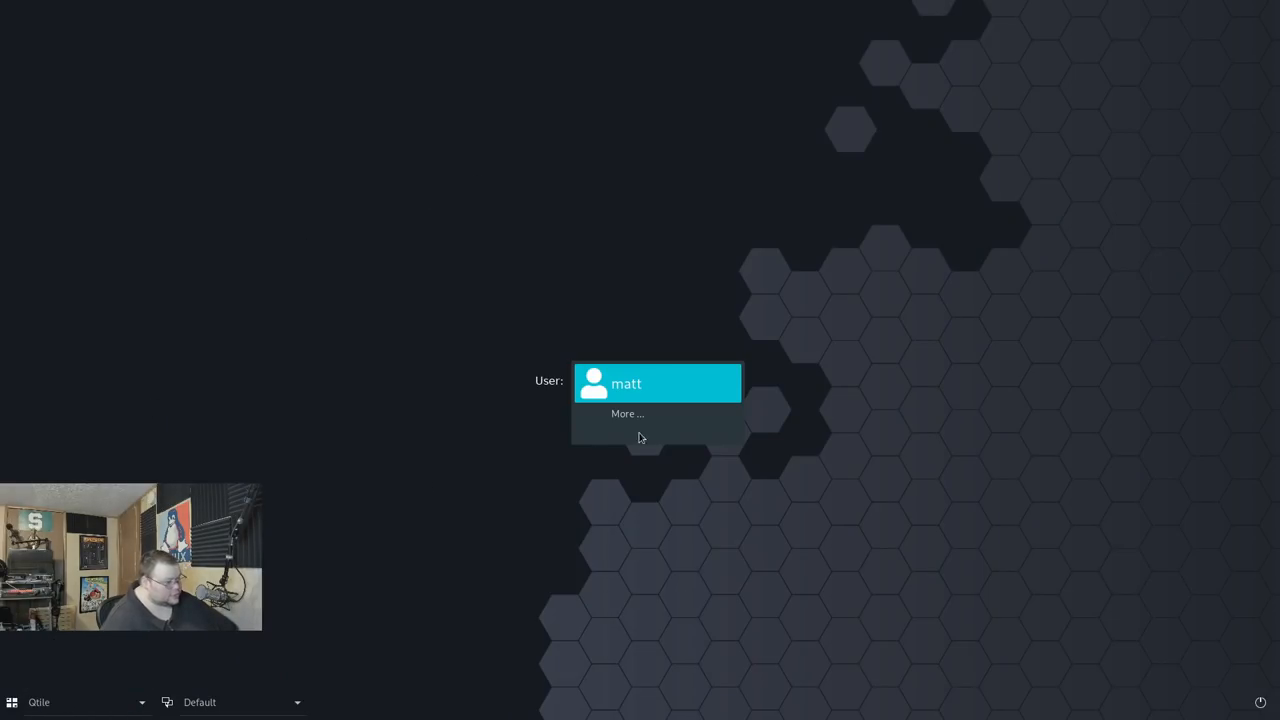
pyautogui.click(657, 383)
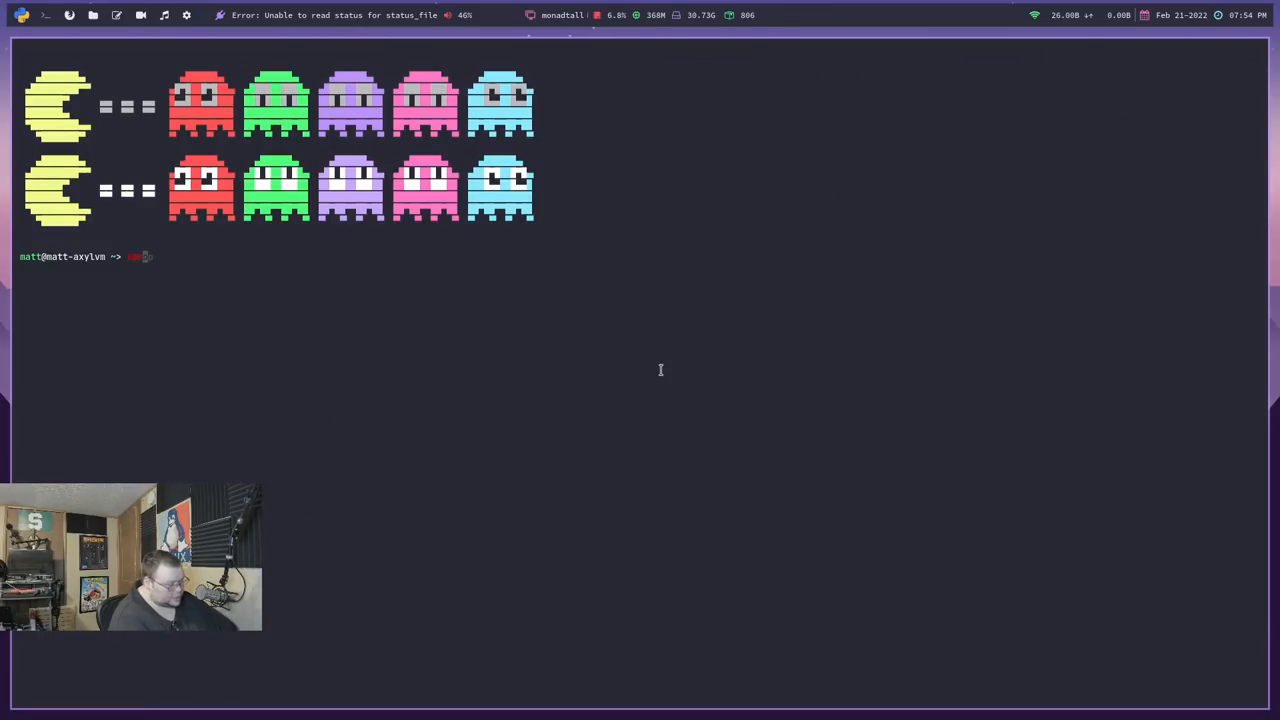
pyautogui.write('xprop')
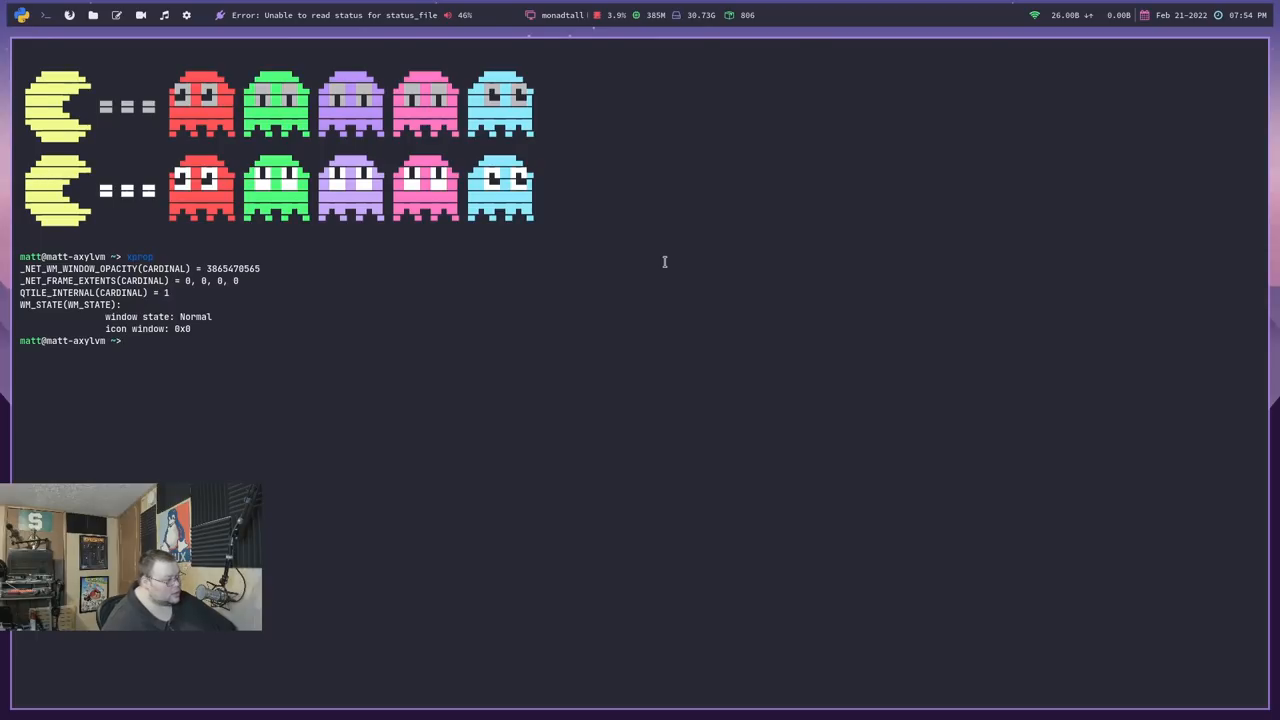
pyautogui.write('dbuscpp2xml')
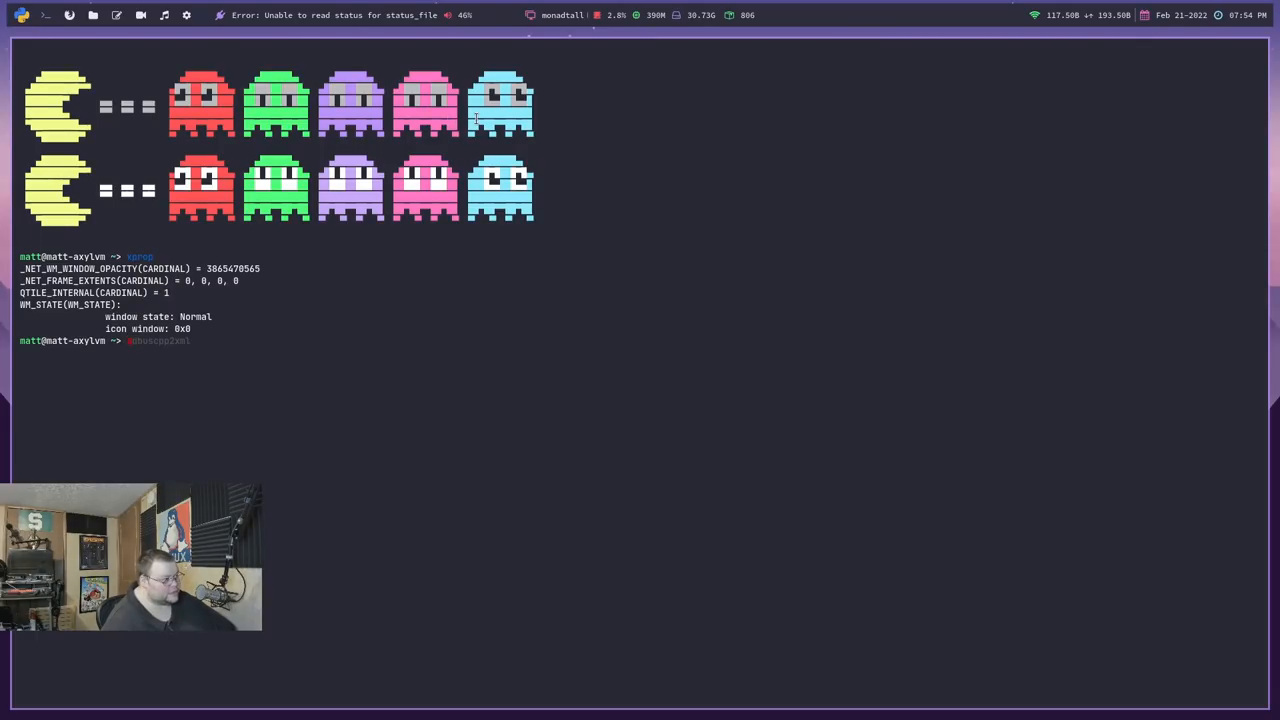
pyautogui.moveTo(840, 141)
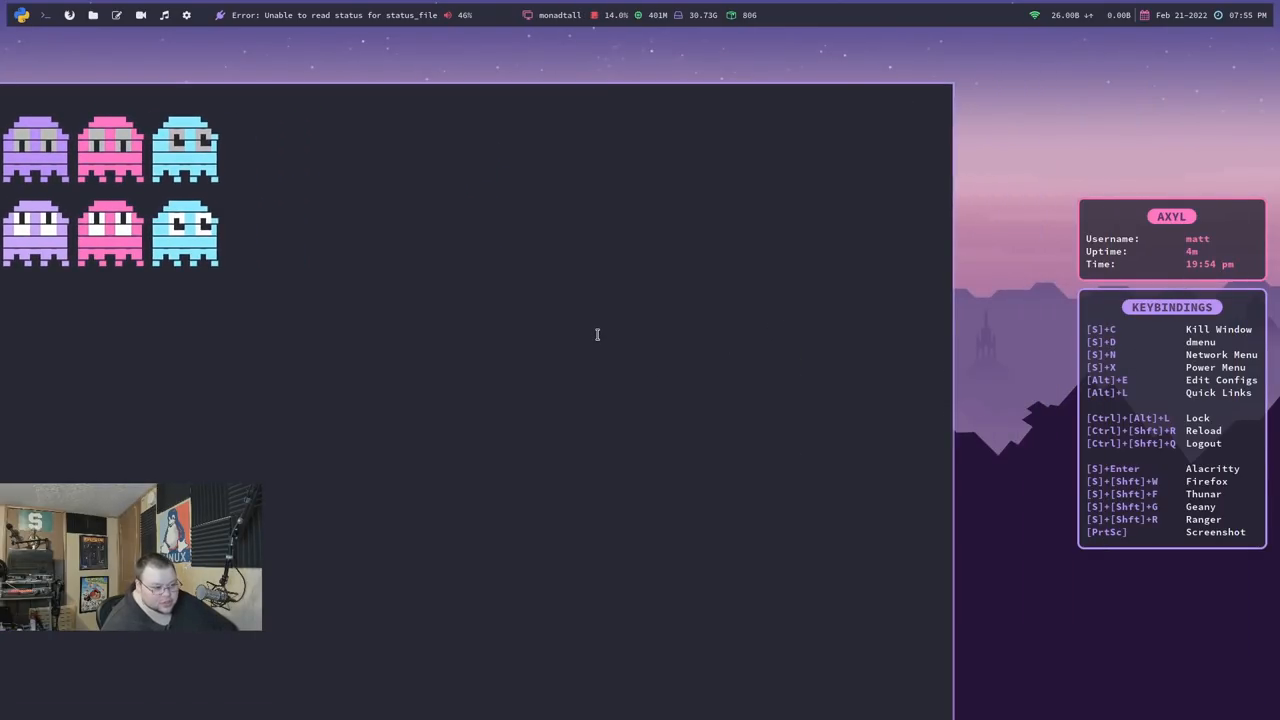
pyautogui.moveTo(665, 226)
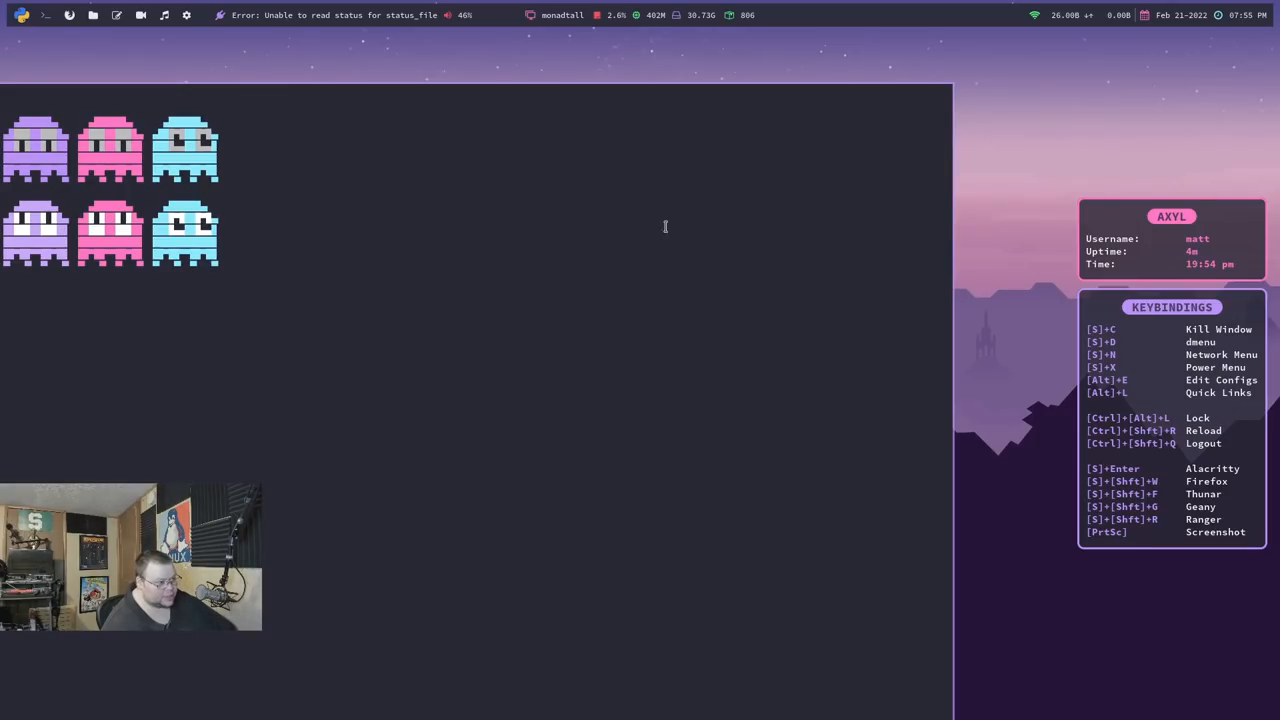
pyautogui.moveTo(1184, 172)
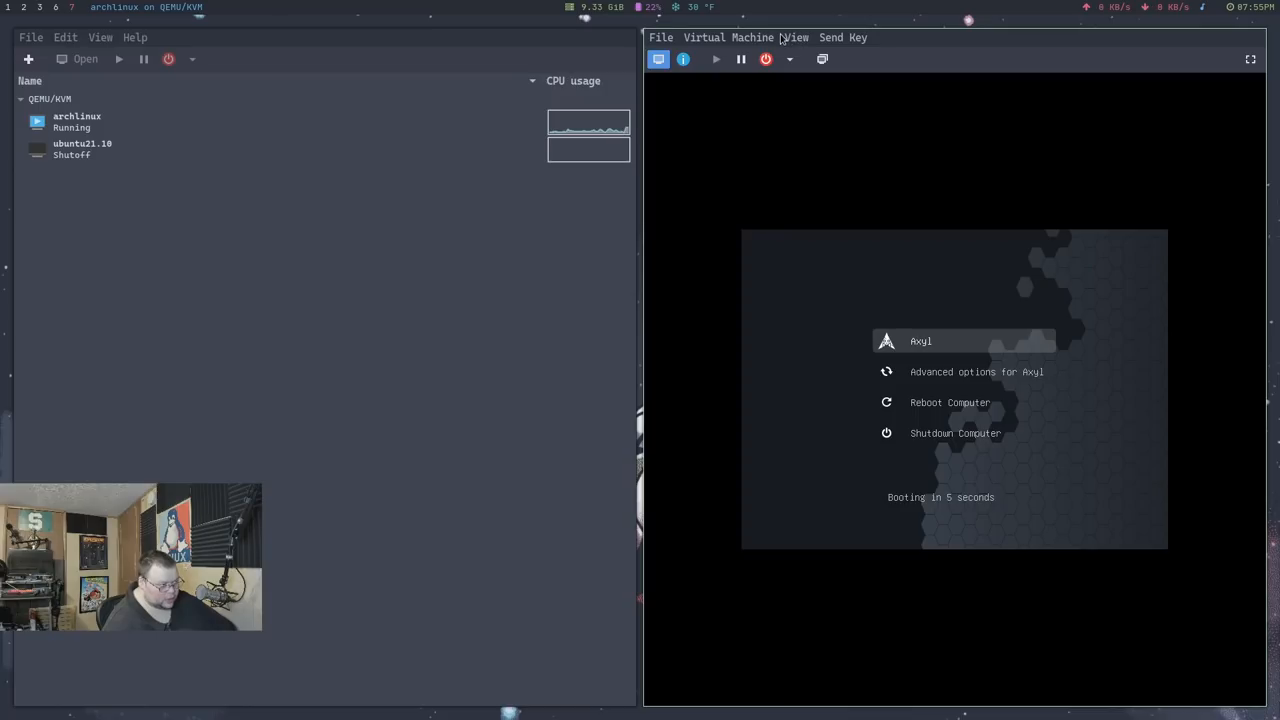
# Set the VM display to 1920x1080 with xrandr, then open and dismiss rofi
pyautogui.click(796, 37)
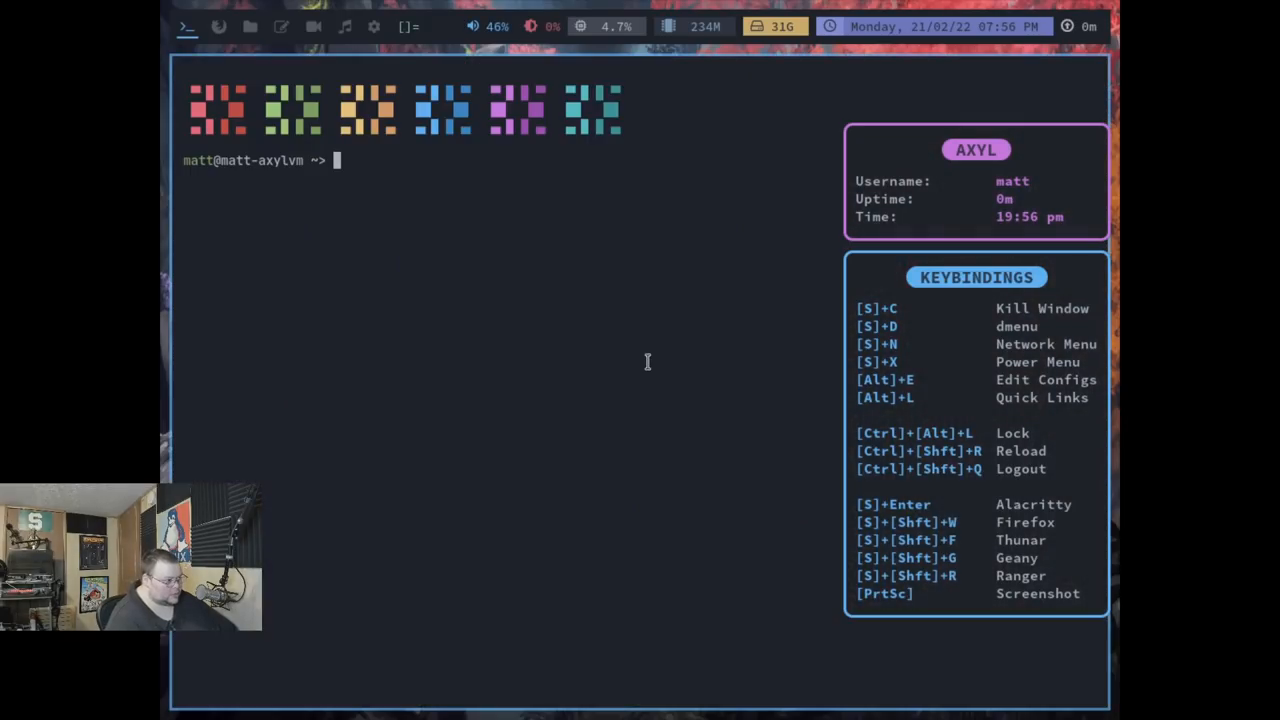
pyautogui.write('xrandr -s 1920x1080')
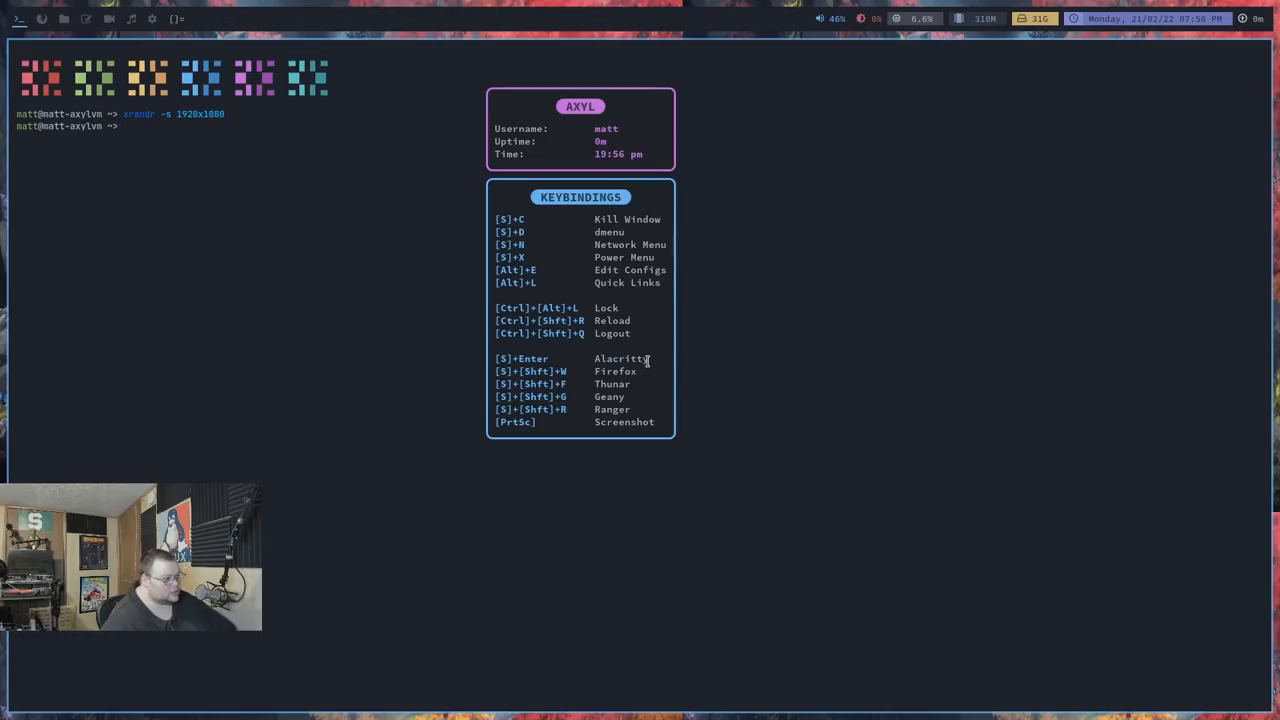
pyautogui.press('super+d')
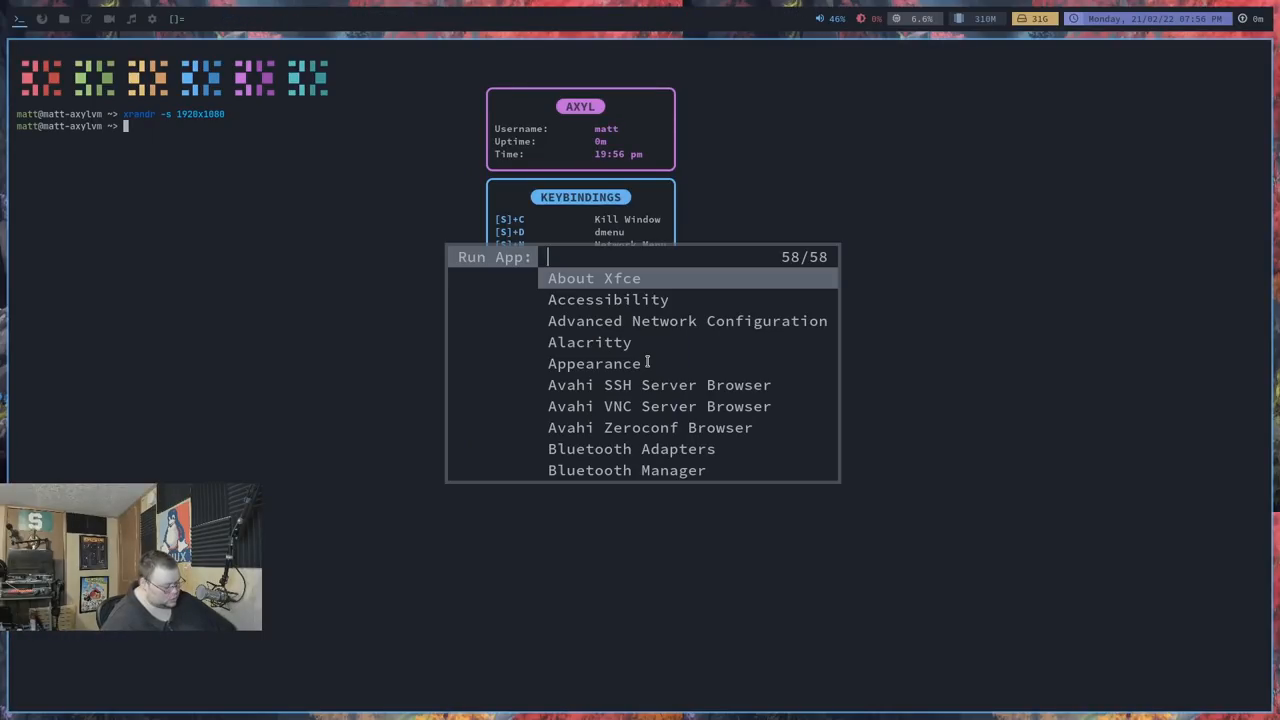
pyautogui.press('Escape')
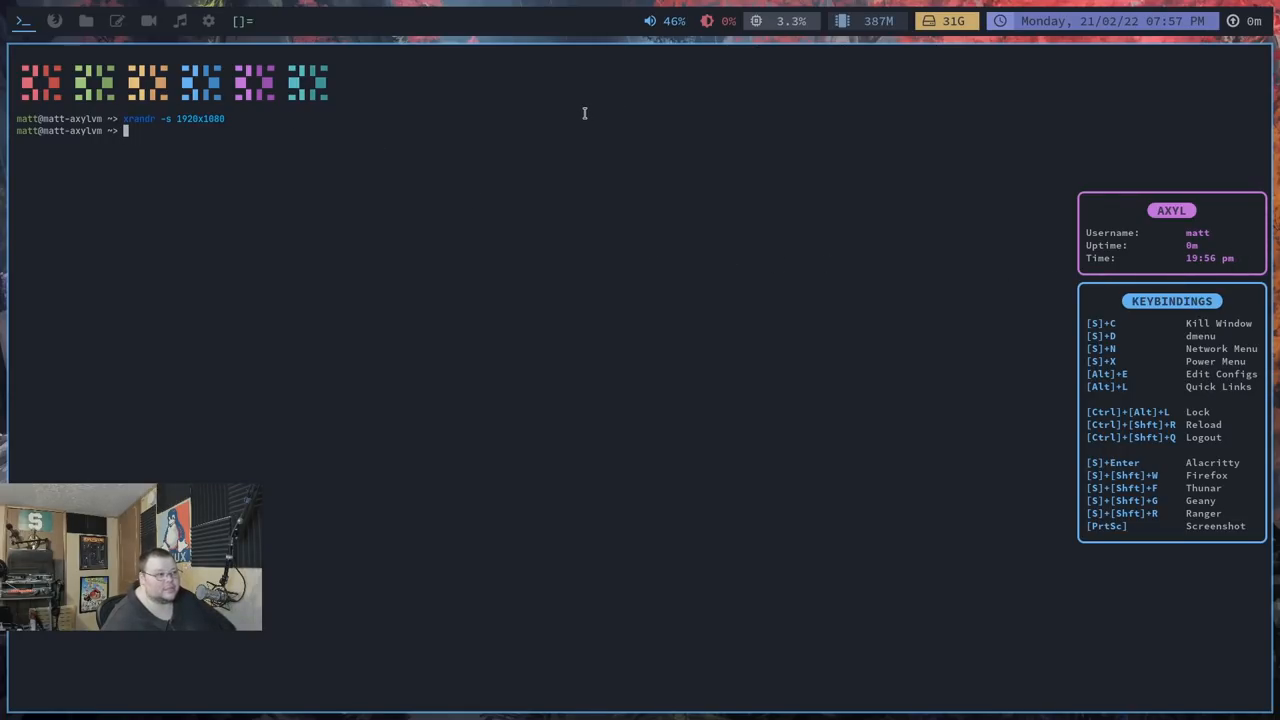
# Run xprop on the window, then enter sudo pacman -S neofetch
pyautogui.write('xprop')
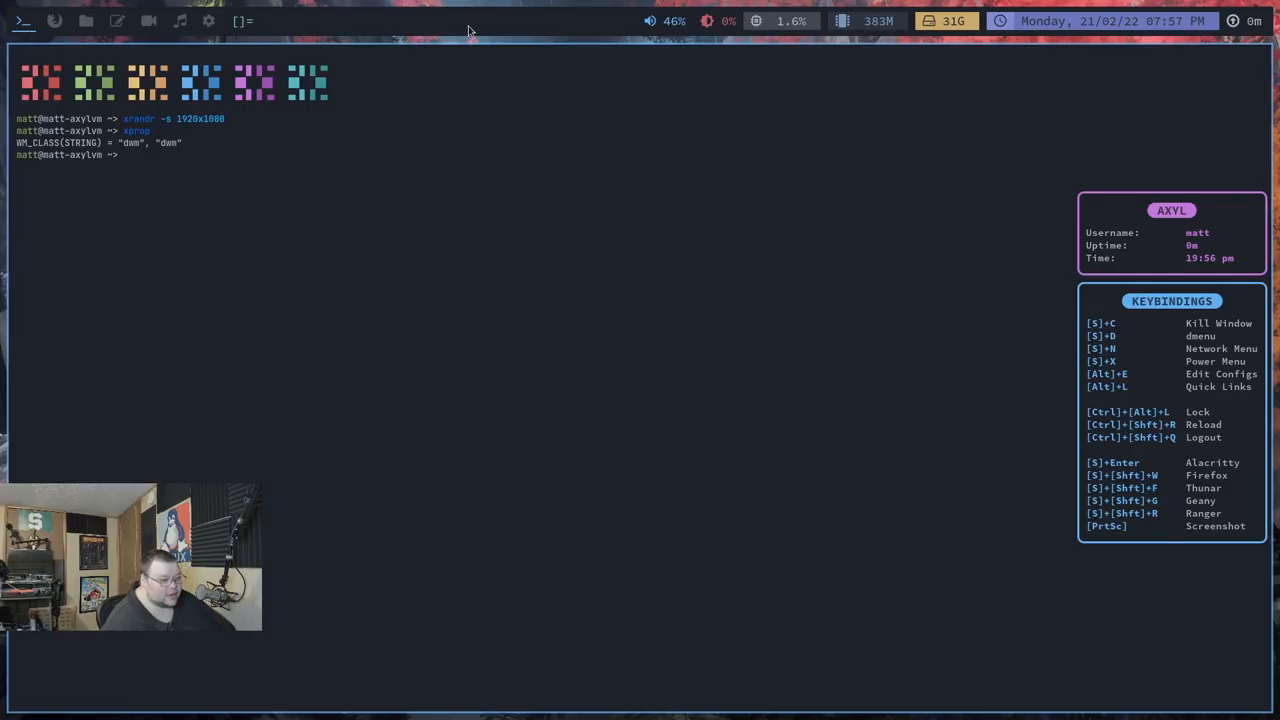
pyautogui.moveTo(599, 203)
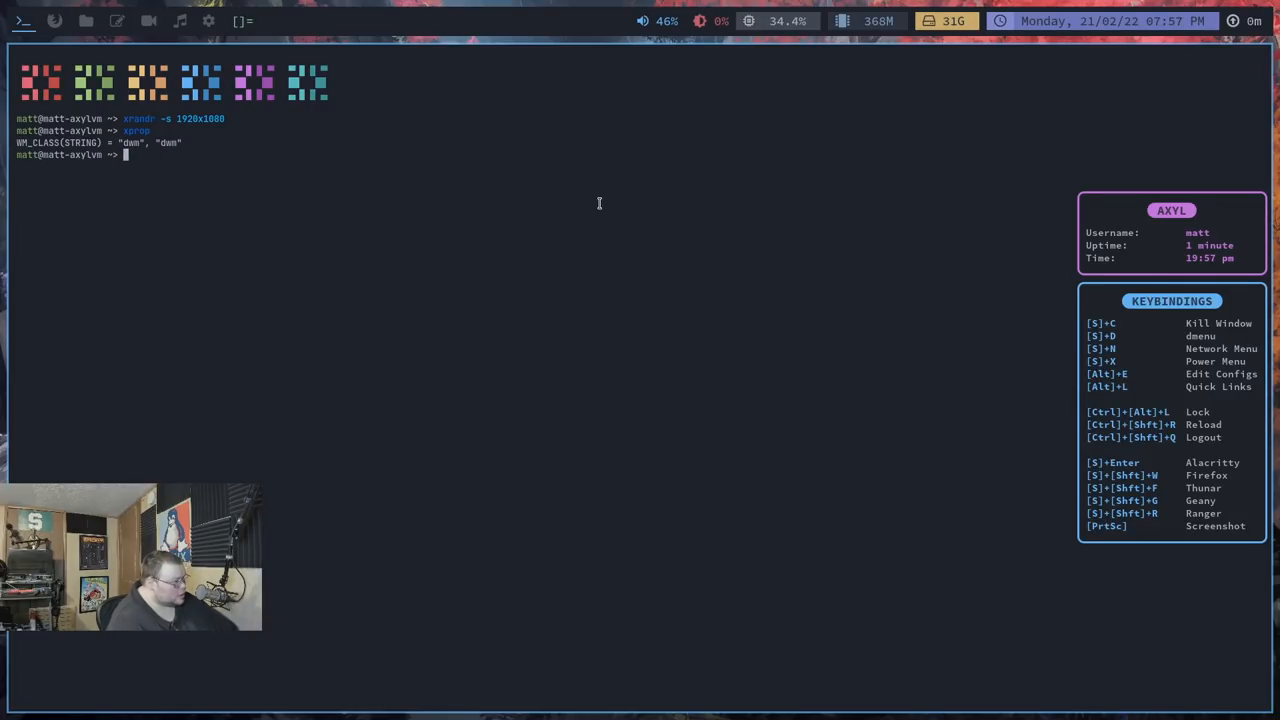
pyautogui.write('sudo')
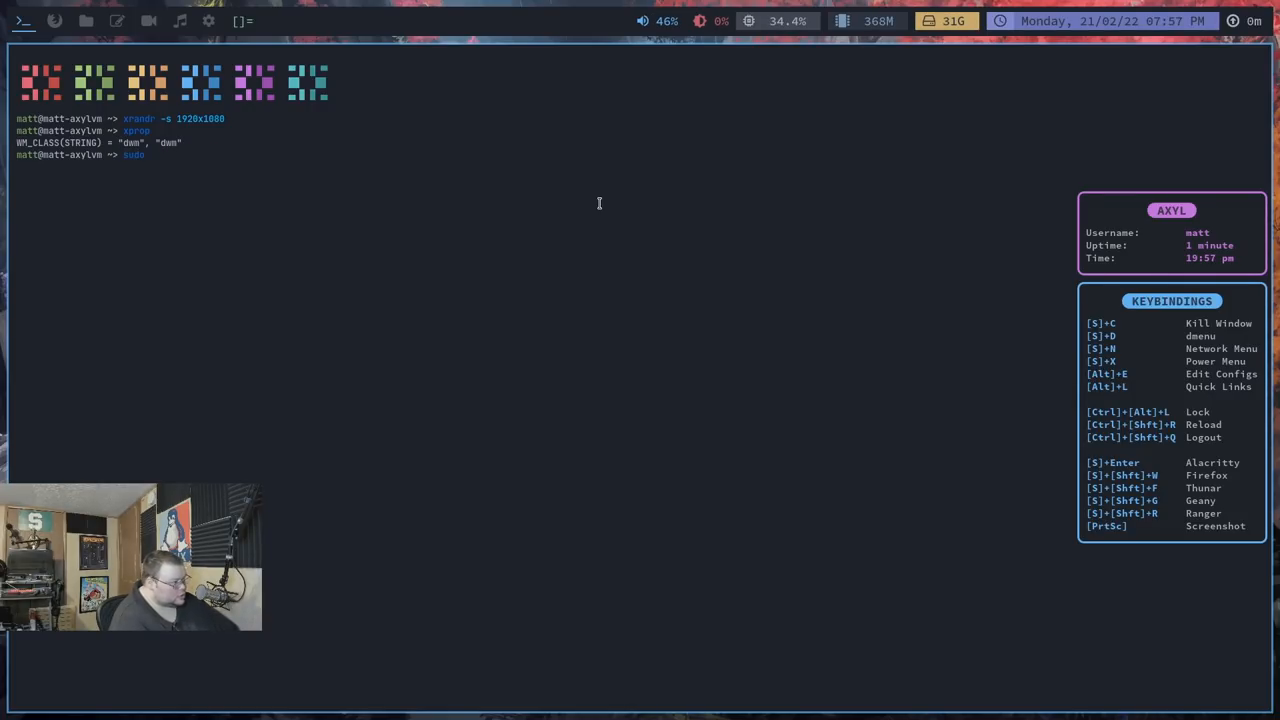
pyautogui.write('pacman -S neofetch')
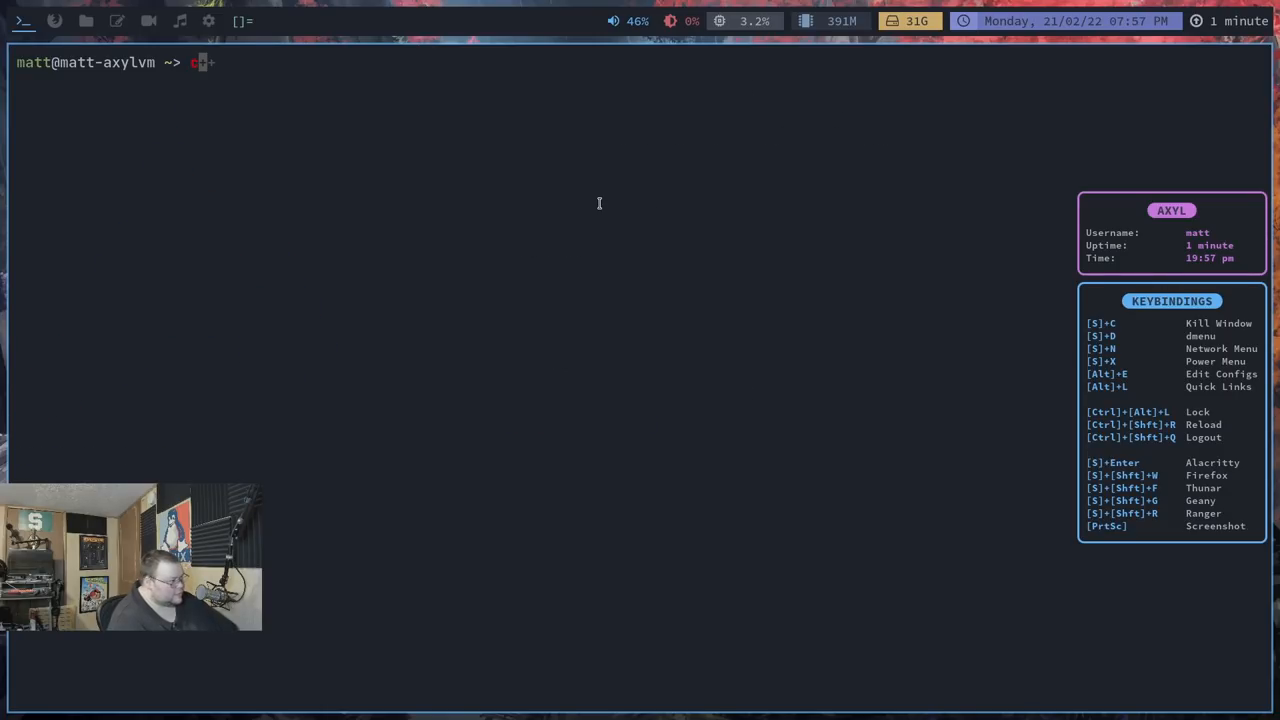
# List ~/.config, then the home folder's hidden files with ls -a, and clear the screen
pyautogui.write('cd .config/')
pyautogui.write('ls')
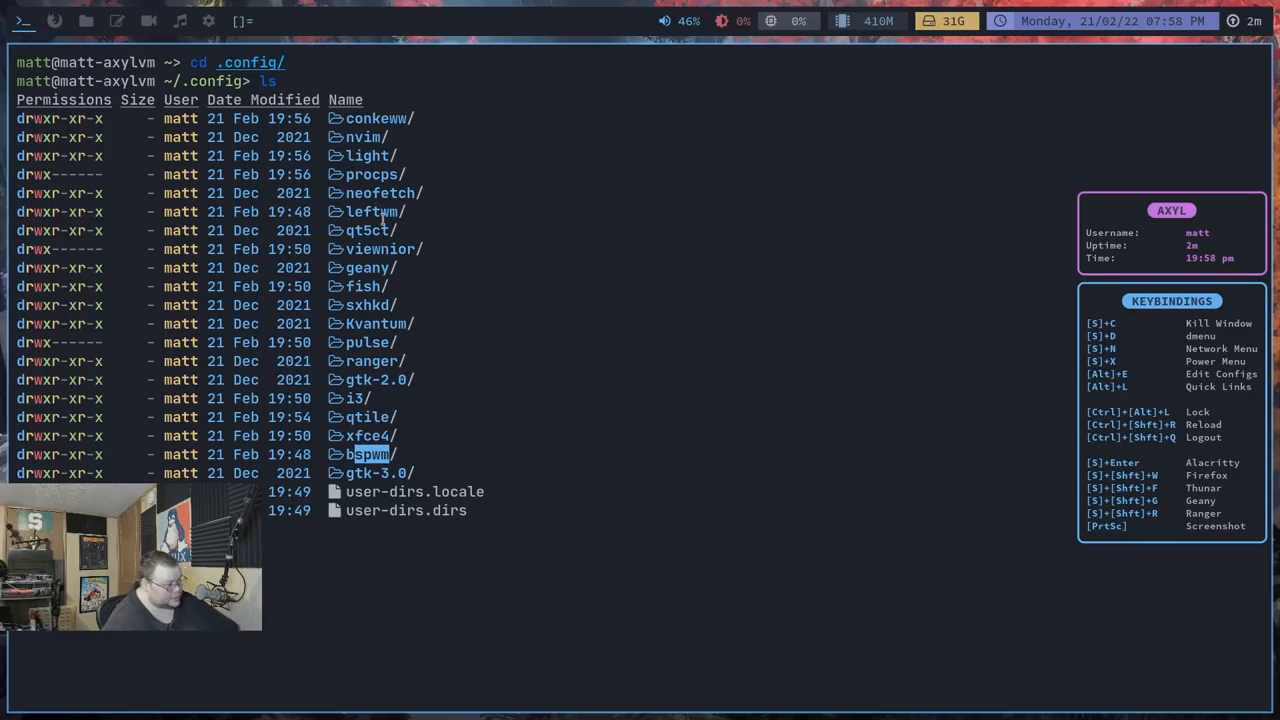
pyautogui.write('cd ..')
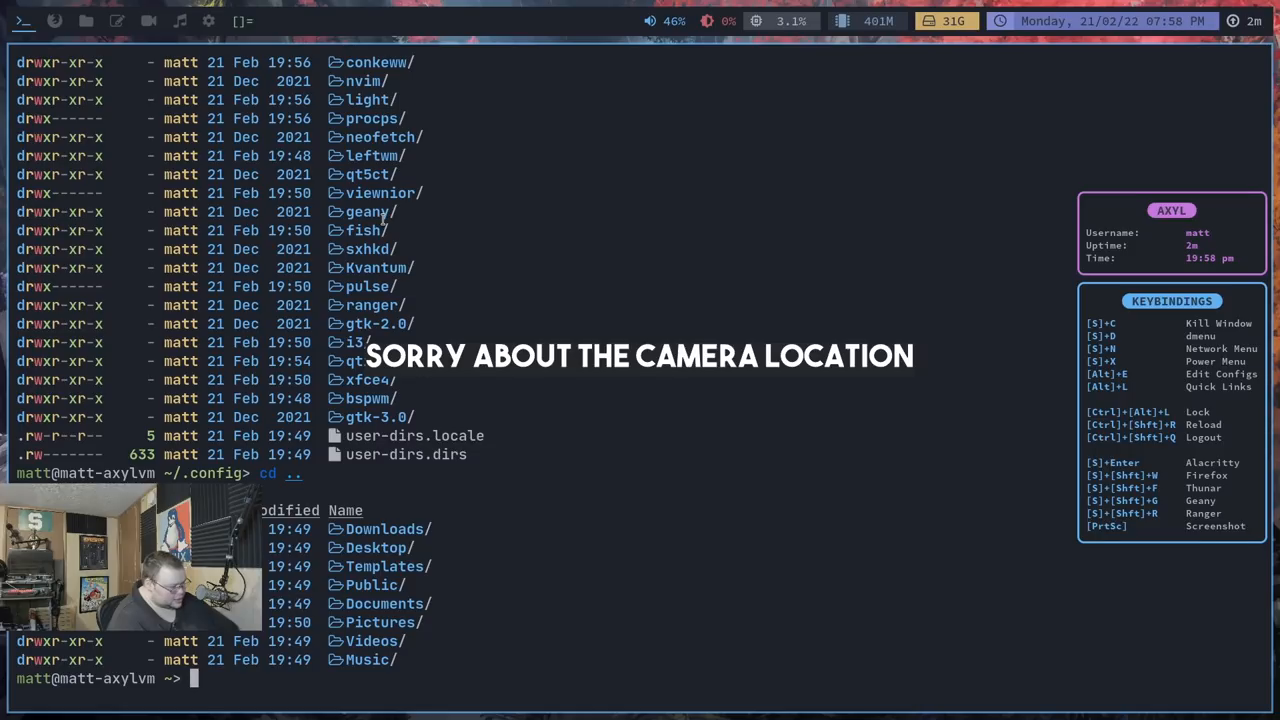
pyautogui.write('ls -a')
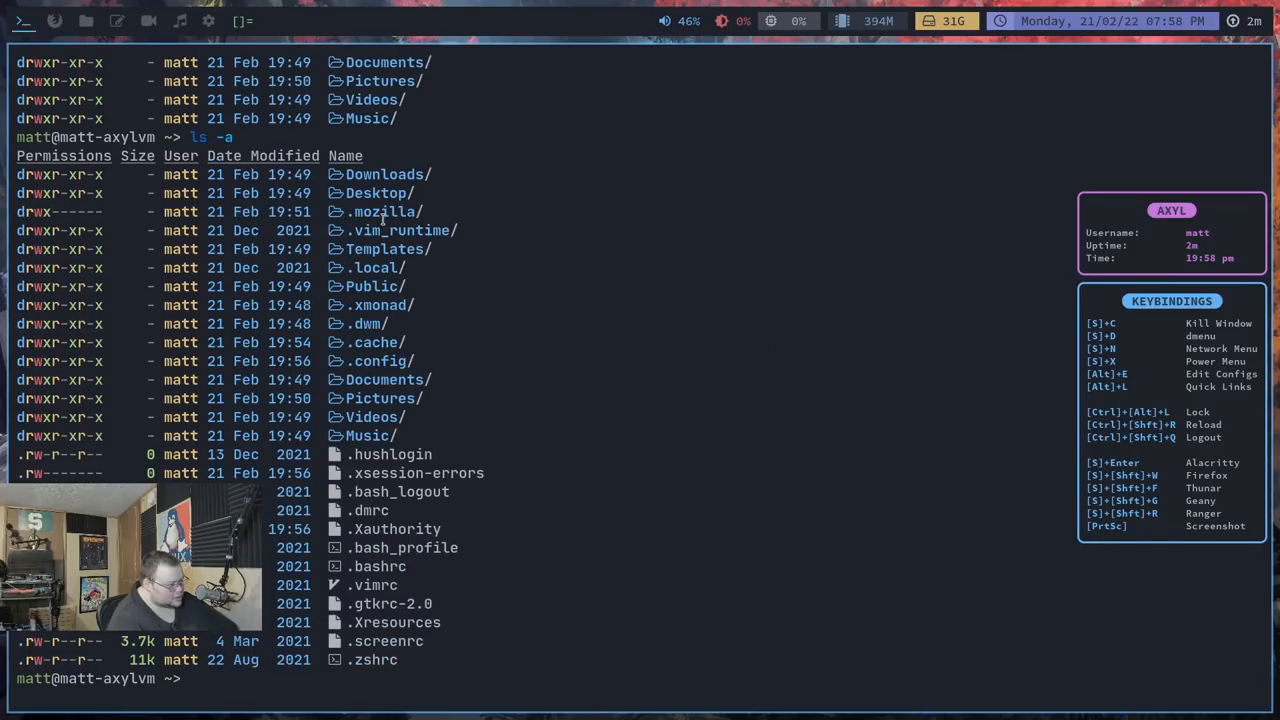
pyautogui.doubleClick(378, 305)
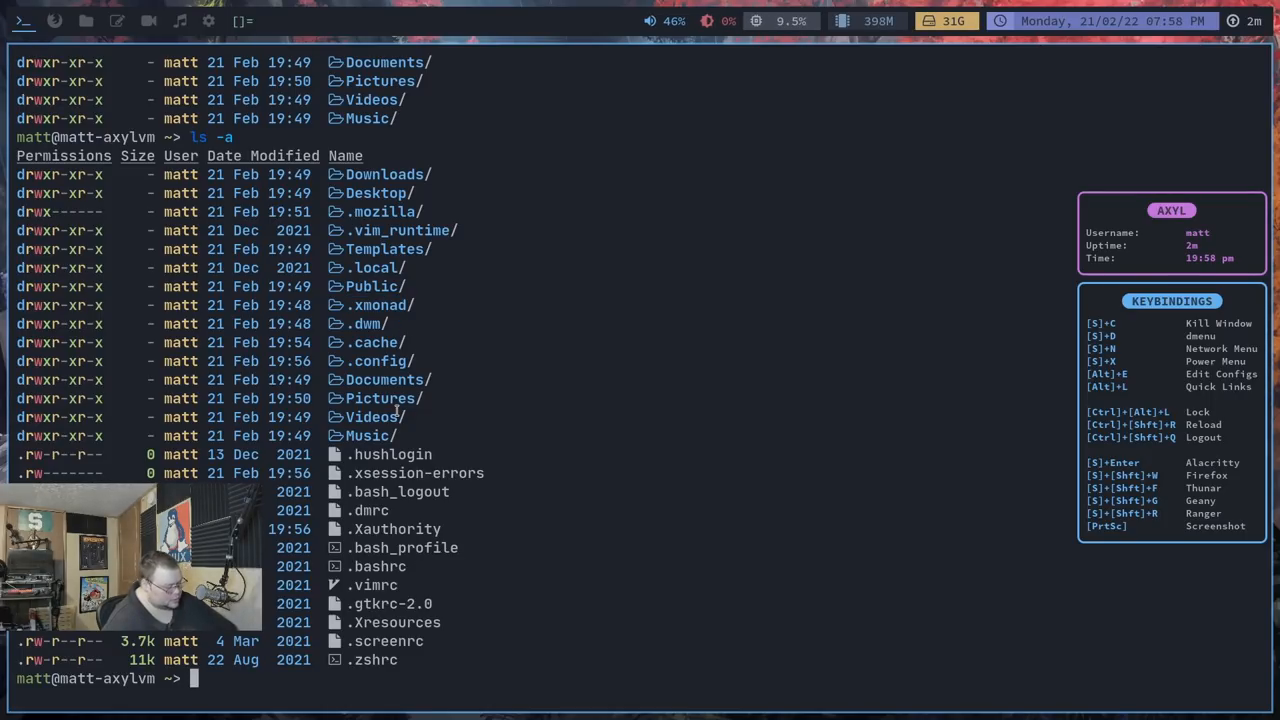
pyautogui.press('alt+e')
pyautogui.write('cd')
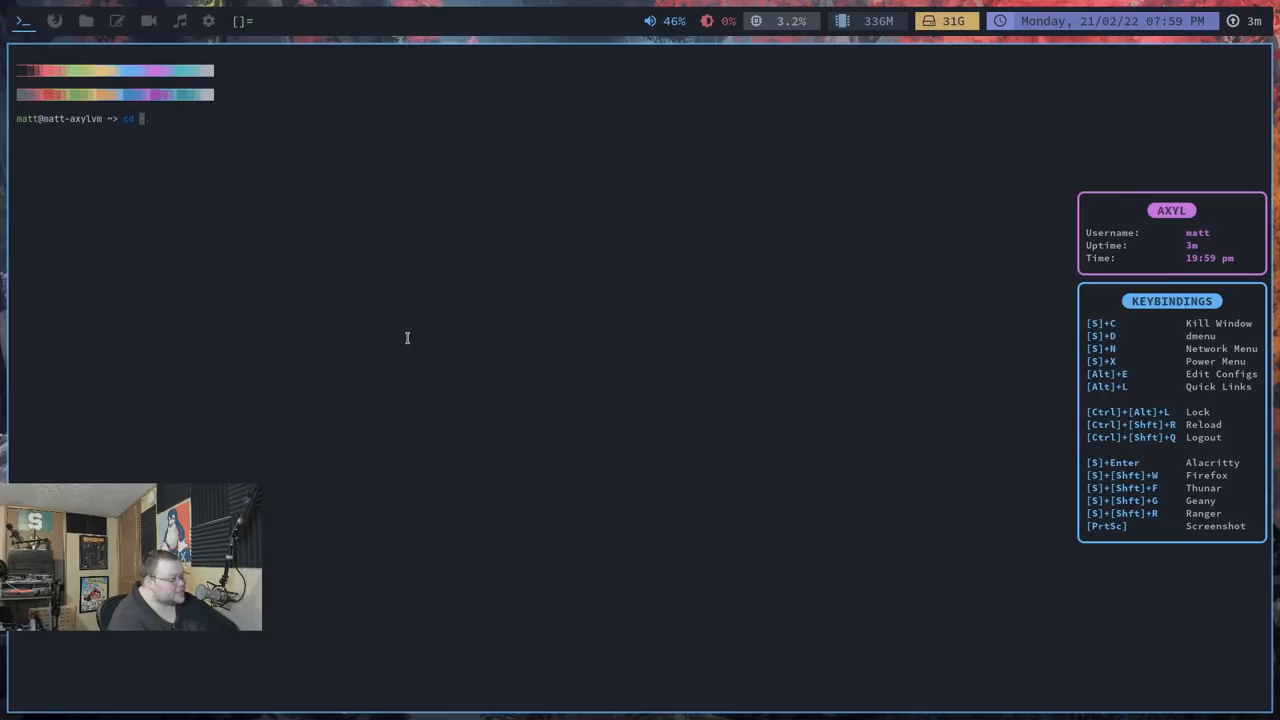
# Change to /opt/ and list the Axyl packages stored there
pyautogui.write('/opt/')
pyautogui.write('cd axyl-dwm')
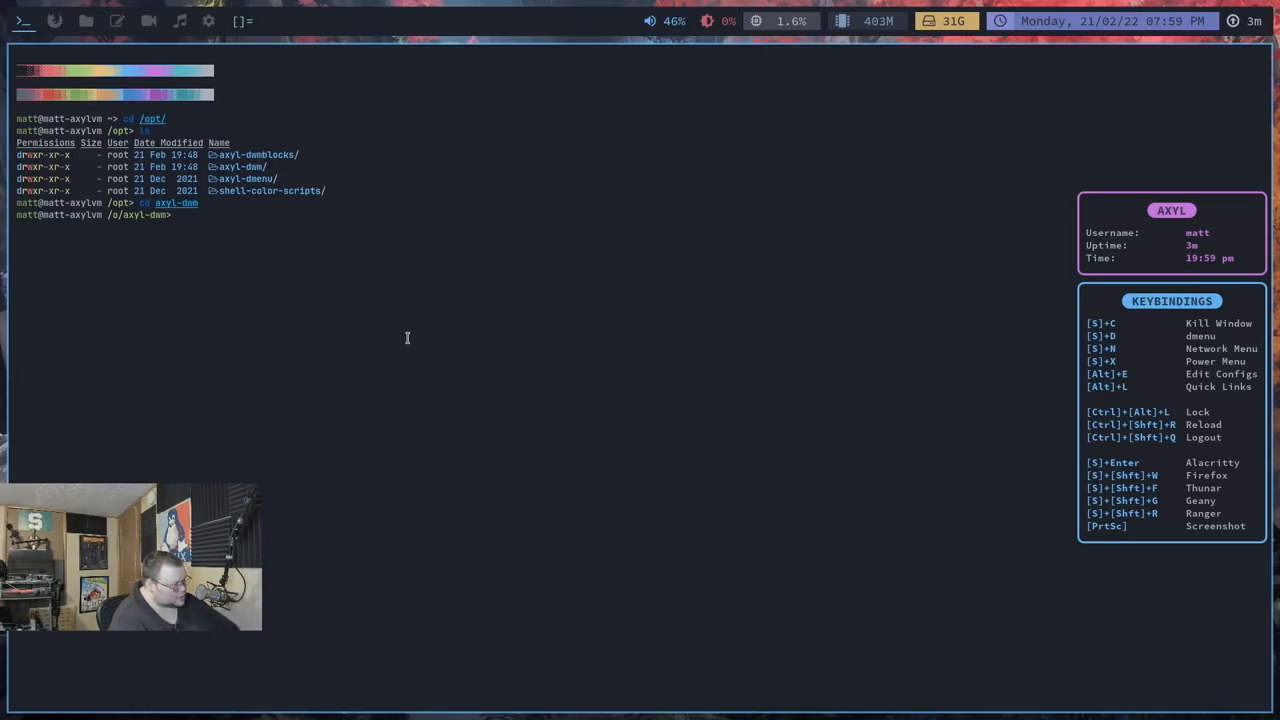
pyautogui.write('ls')
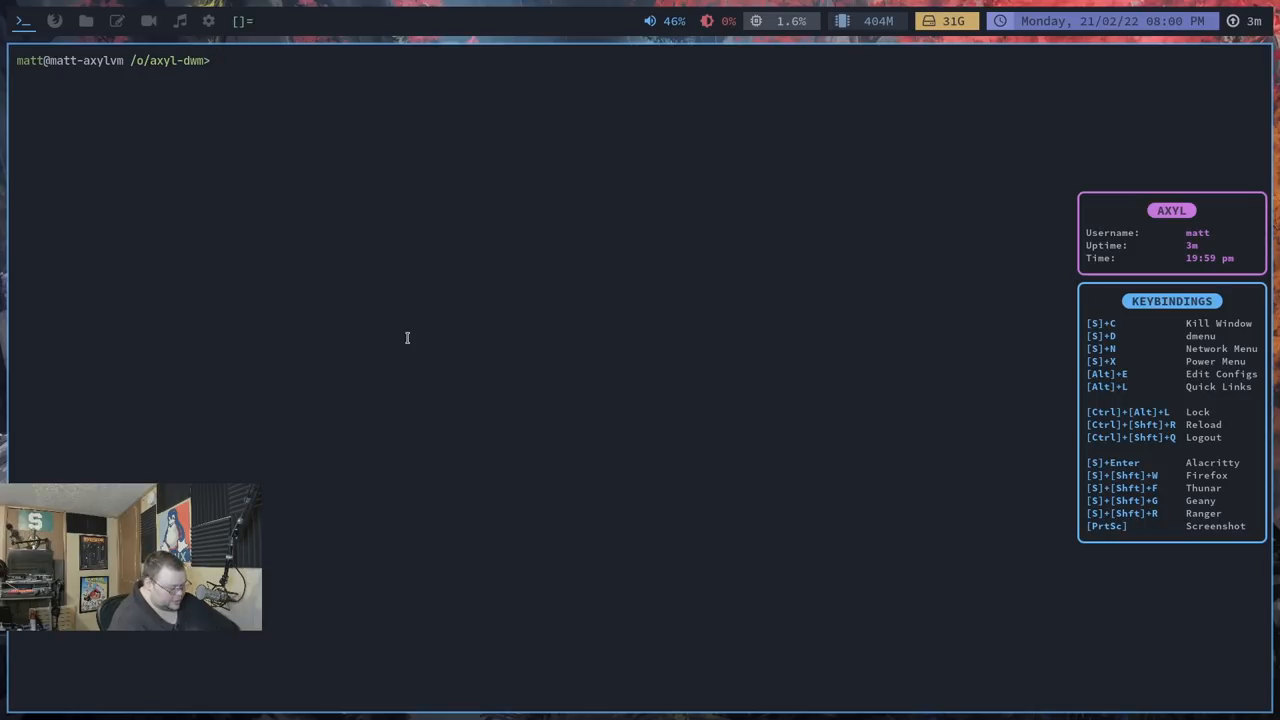
pyautogui.write('ls')
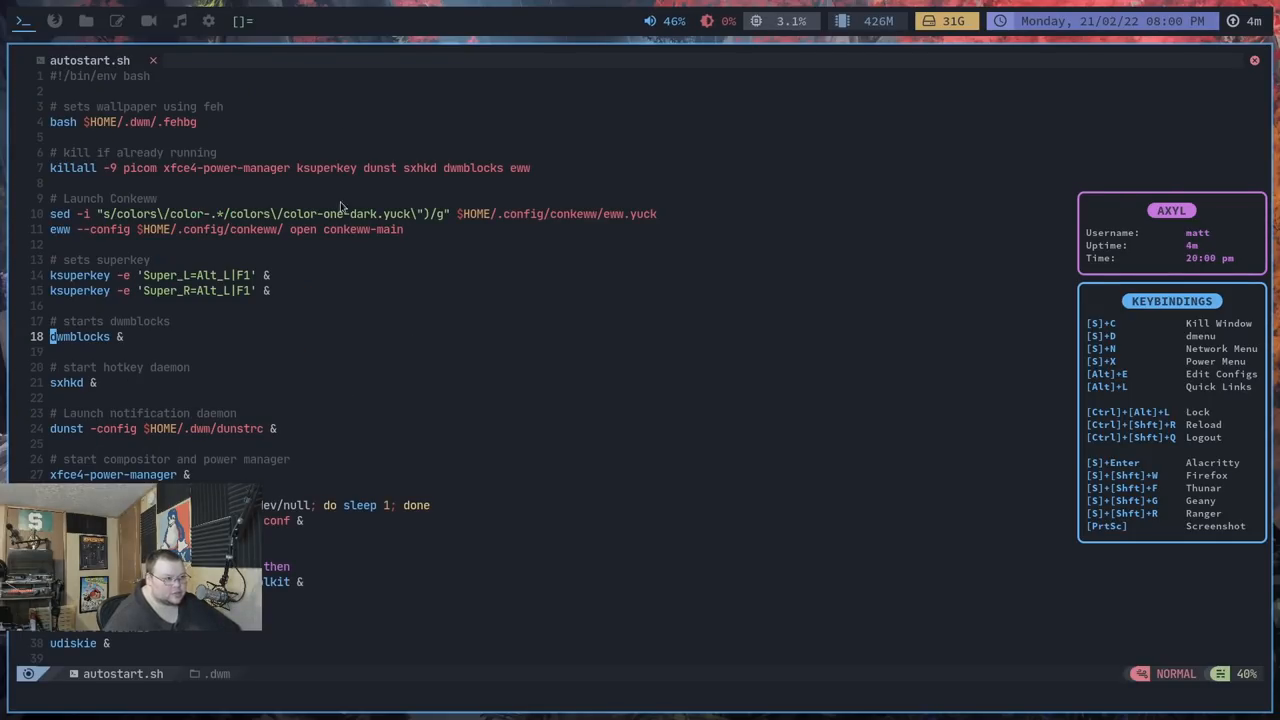
pyautogui.moveTo(996, 100)
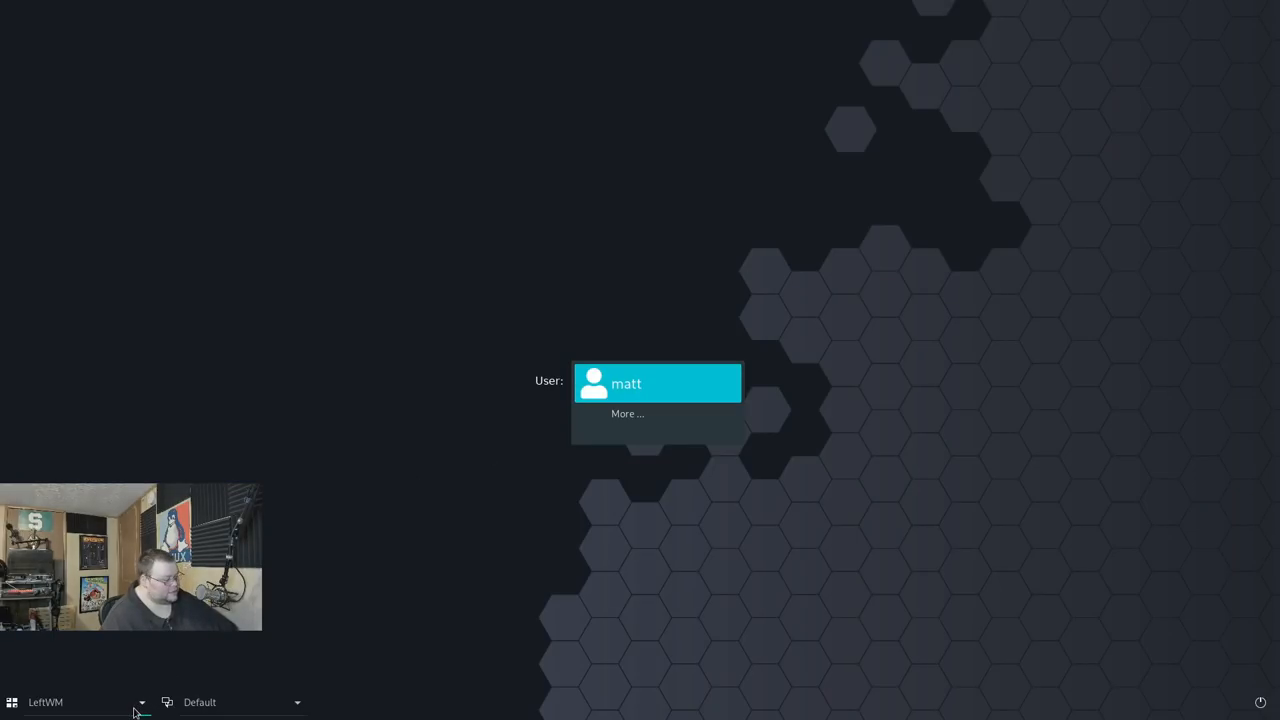
# Pick Xmonad from the SDDM session list and log in
pyautogui.click(657, 382)
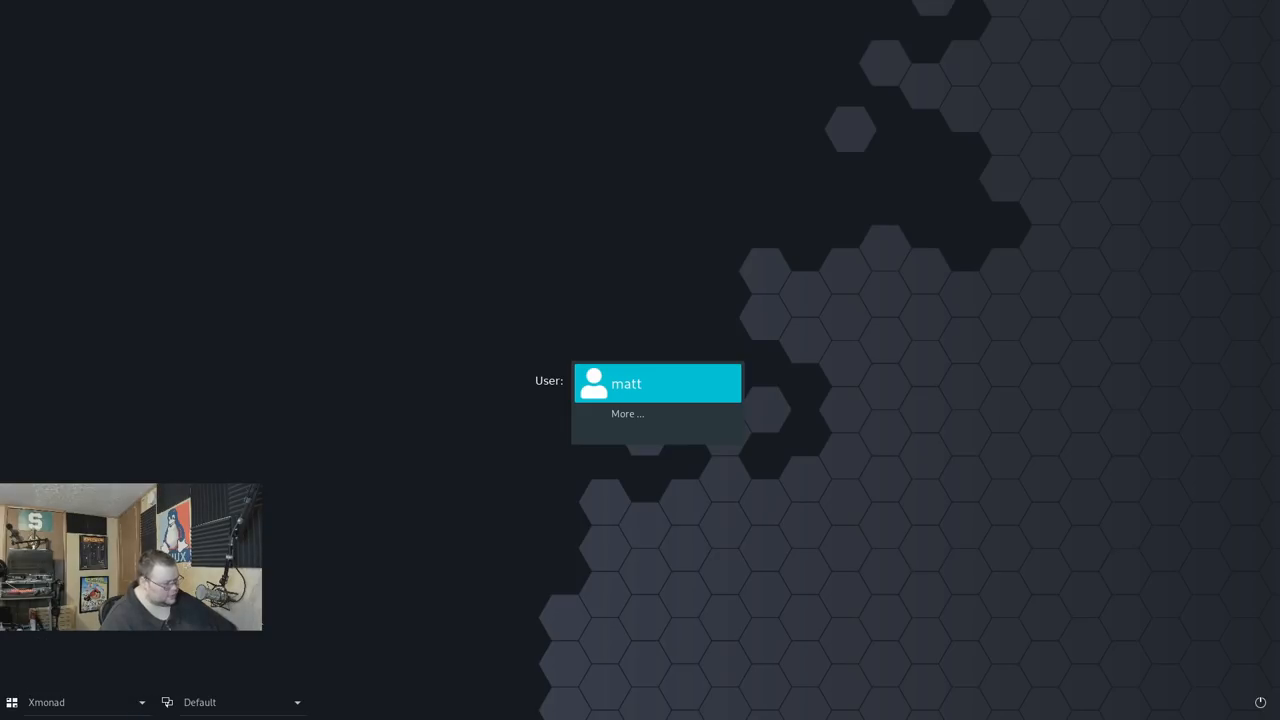
pyautogui.click(657, 383)
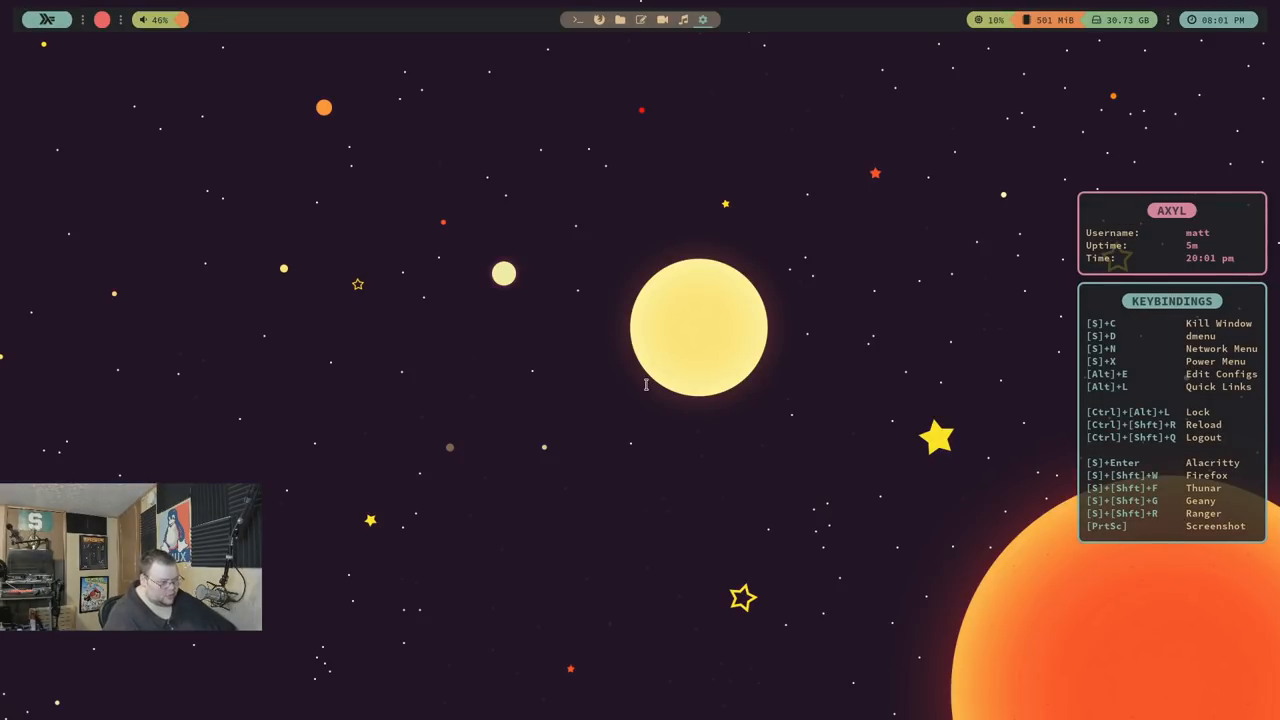
pyautogui.press('super+Return')
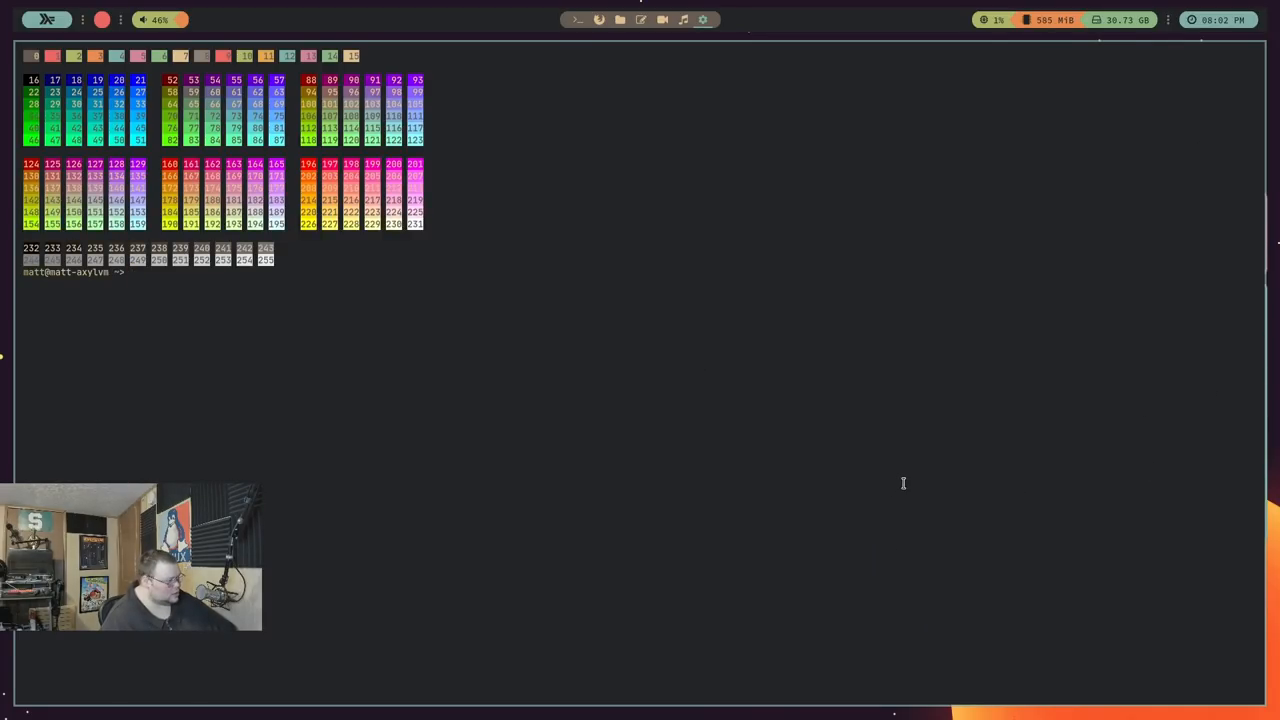
pyautogui.write('neofetch')
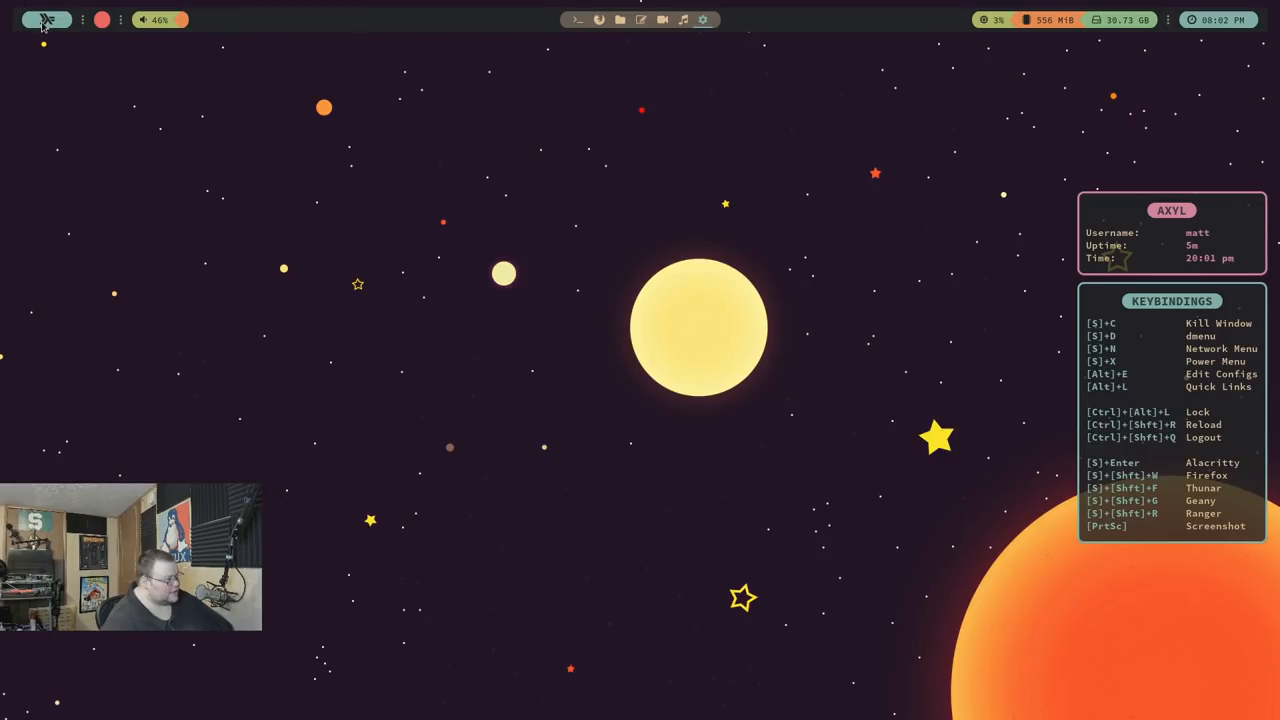
# Try rofi's command runner, launch File Manager from the app list, then close it
pyautogui.press('super+d')
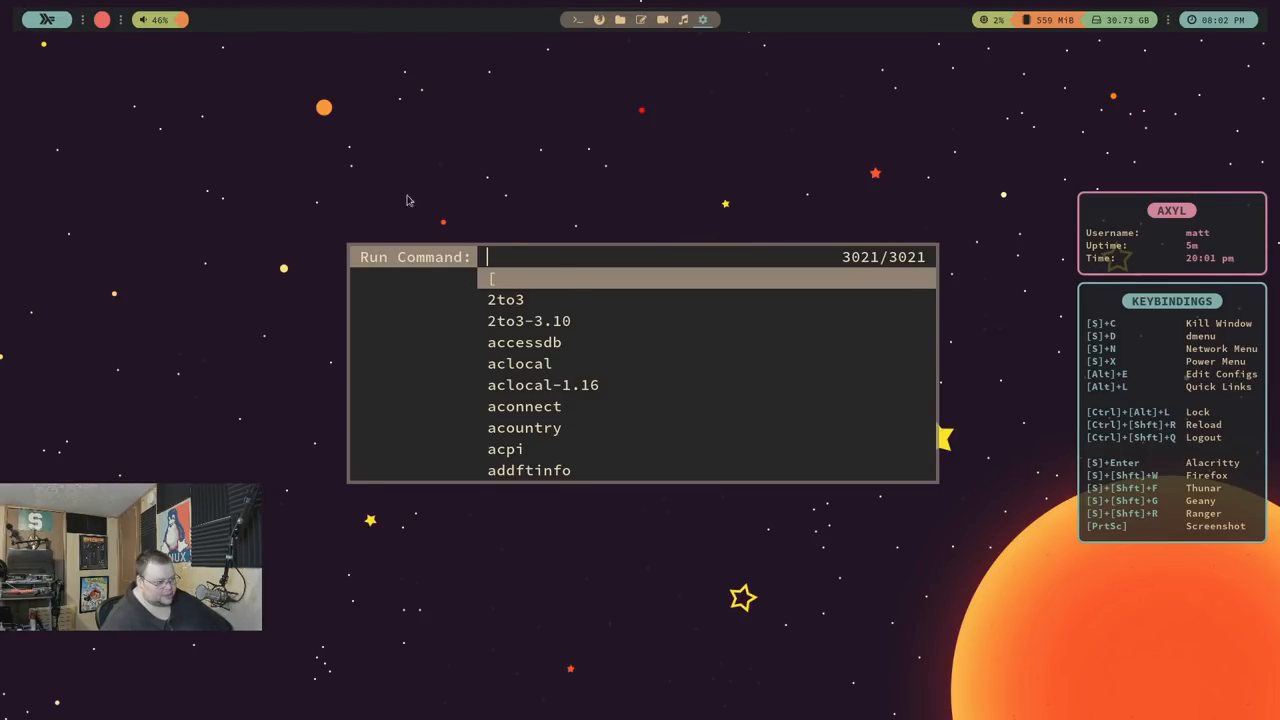
pyautogui.press('Escape')
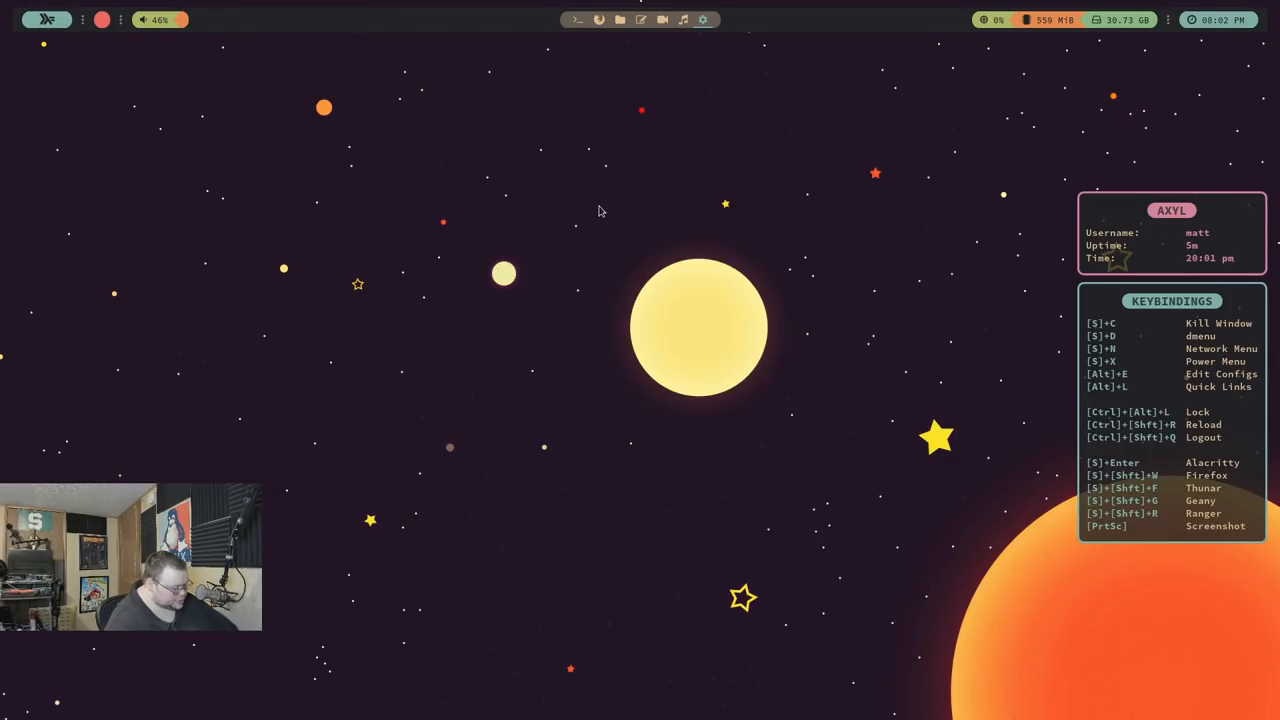
pyautogui.press('super+d')
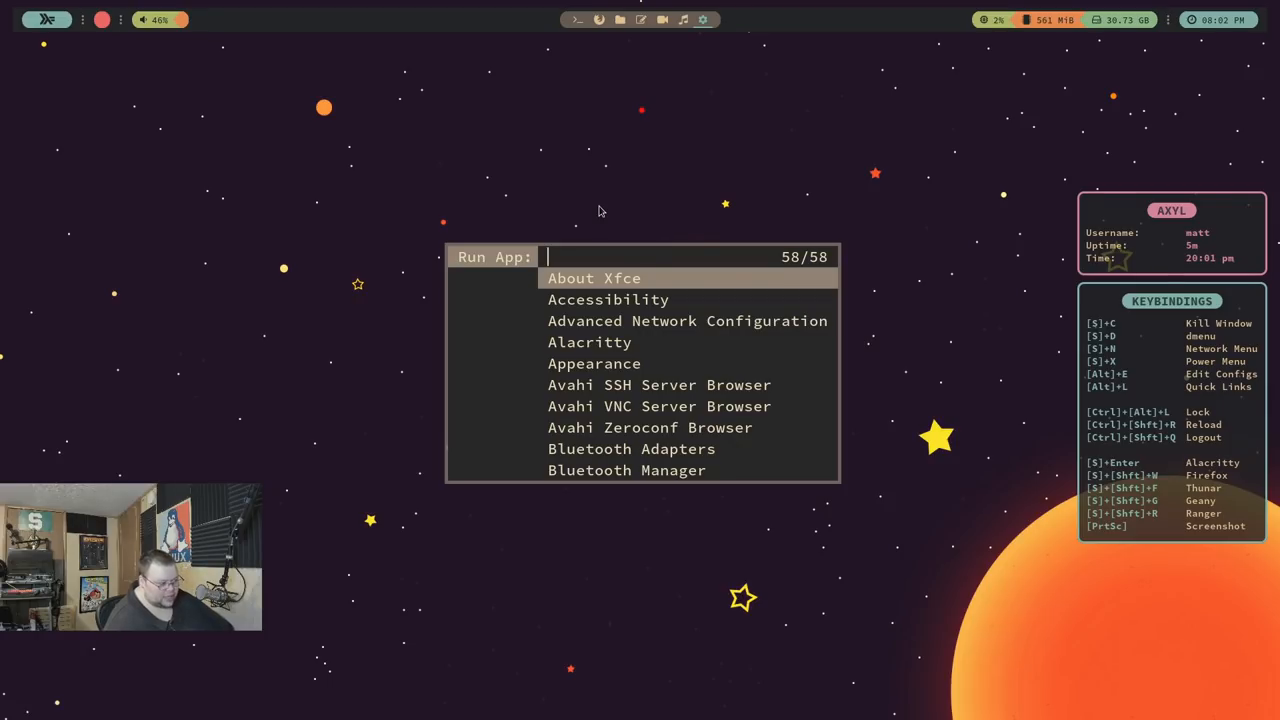
pyautogui.press('Down')
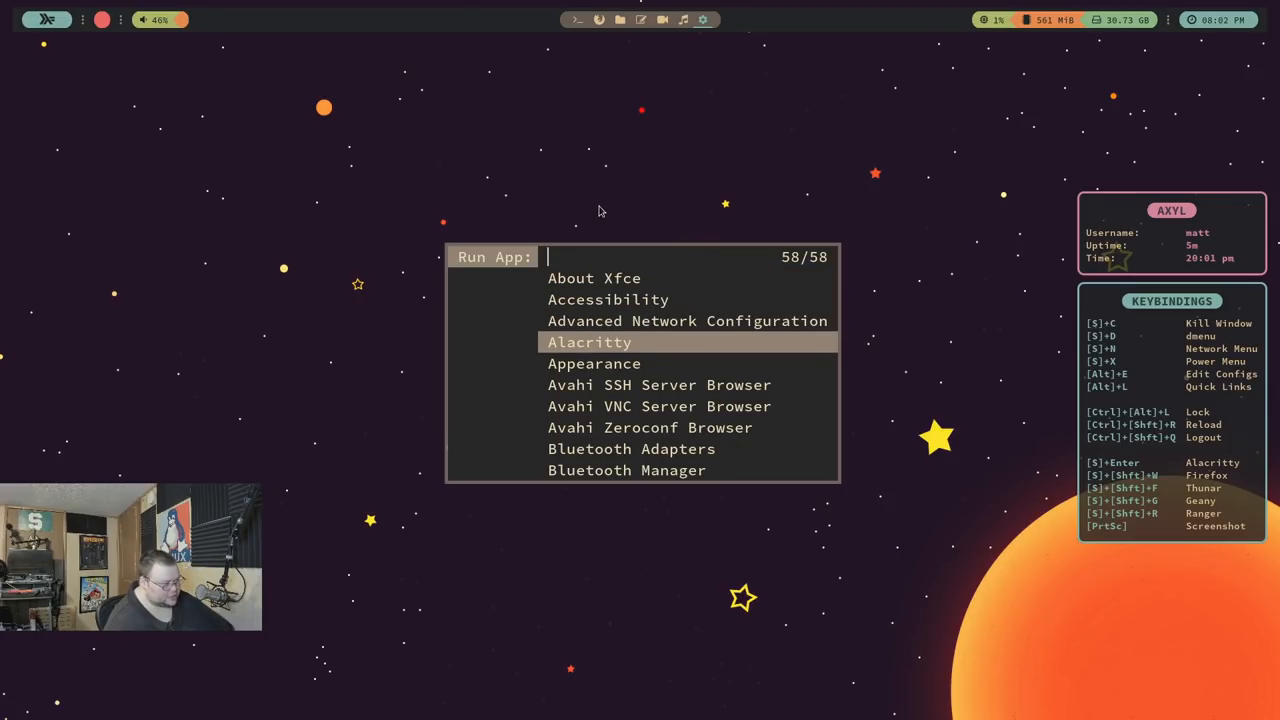
pyautogui.press('Down')
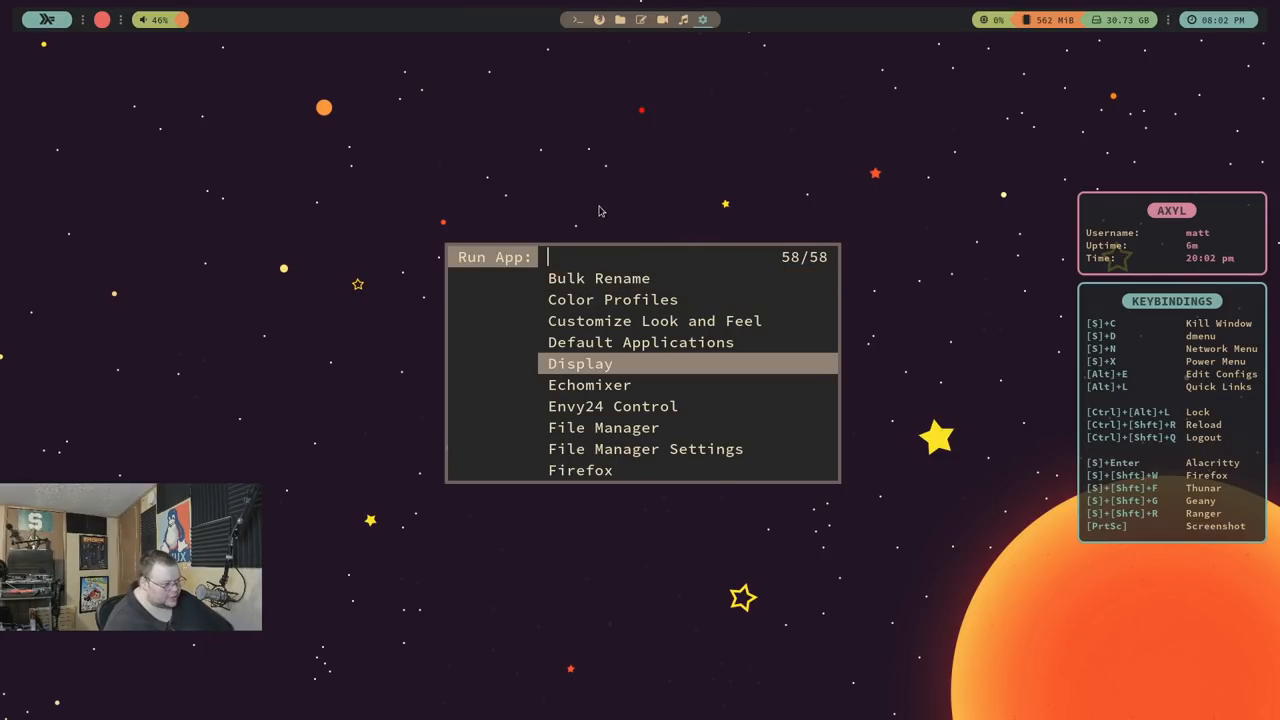
pyautogui.press('Down')
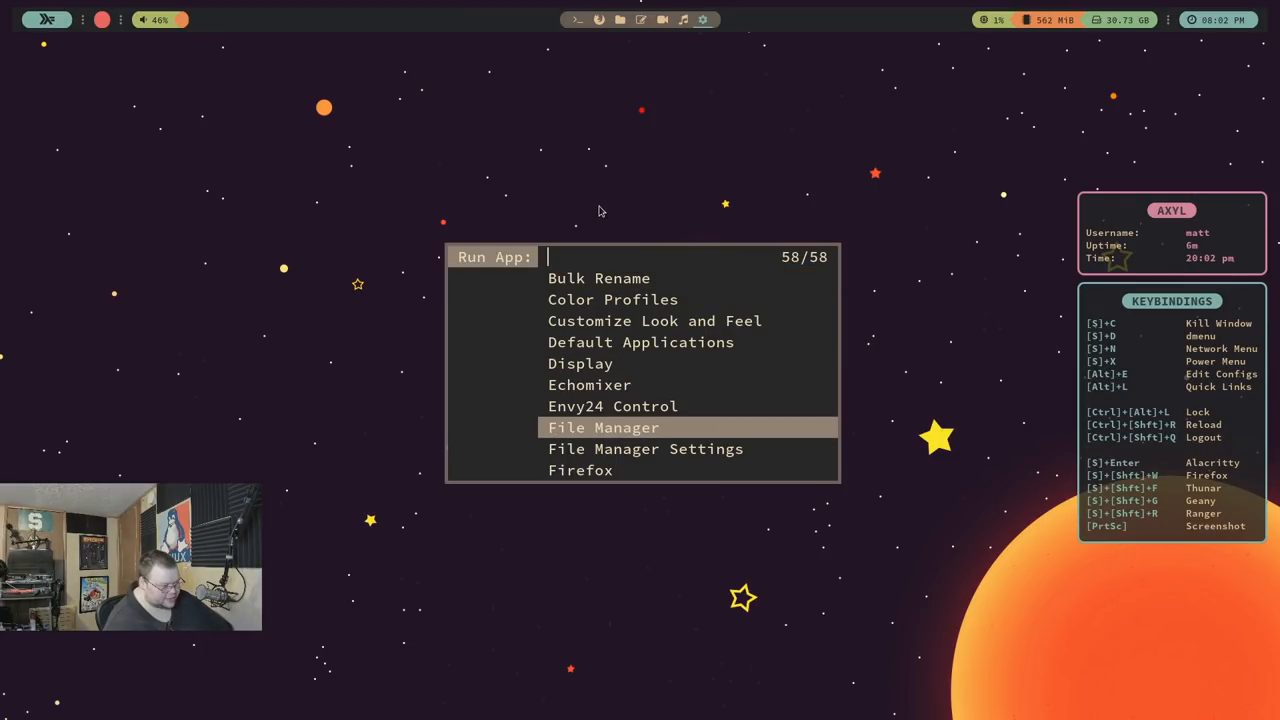
pyautogui.click(603, 427)
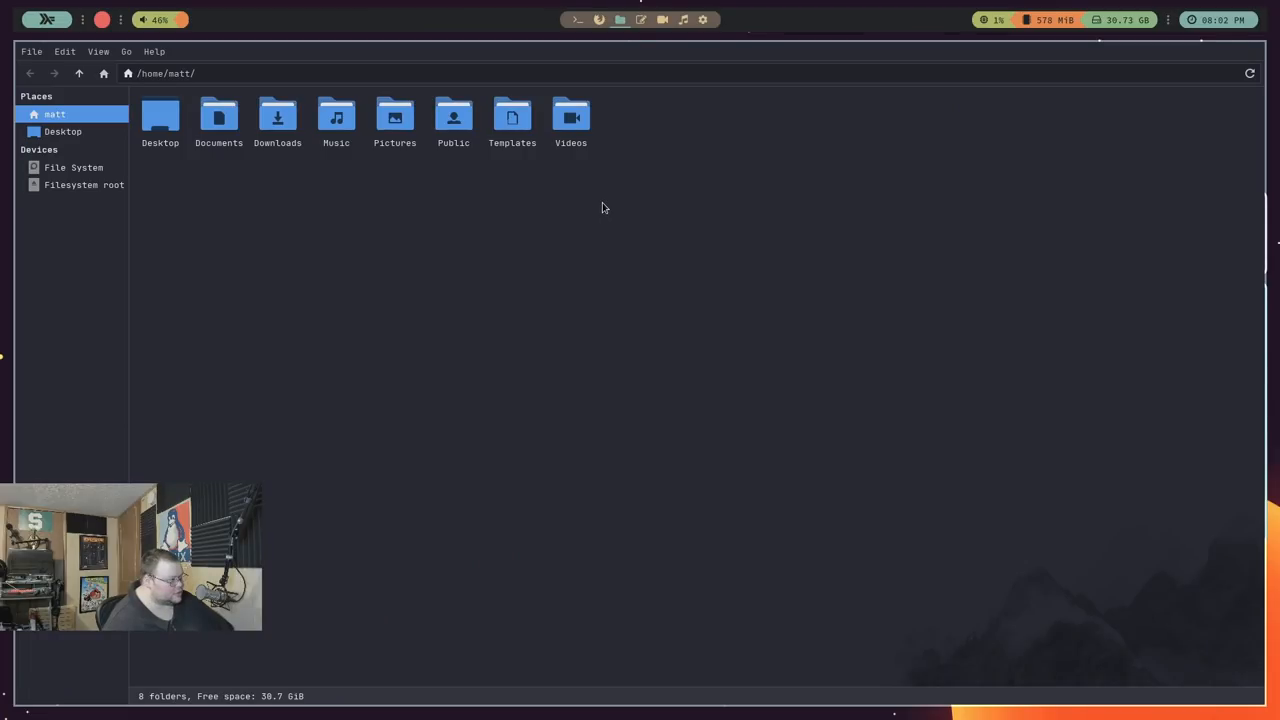
pyautogui.click(153, 51)
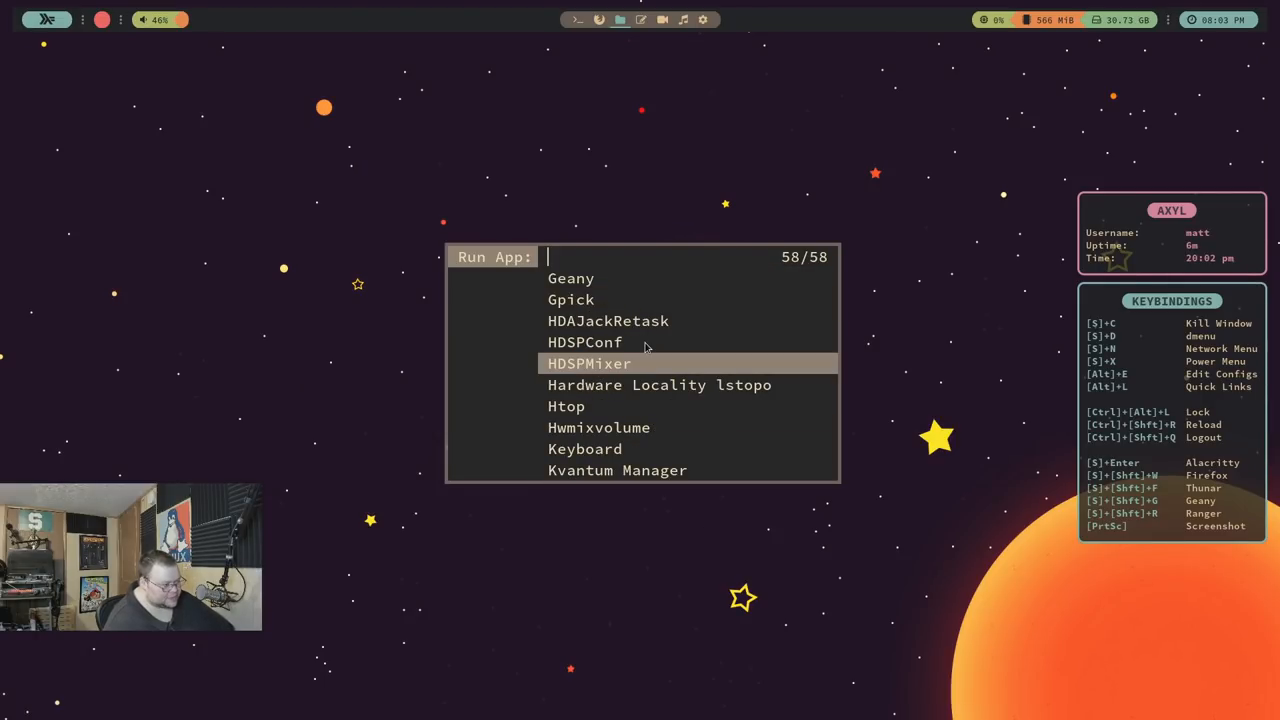
pyautogui.press('Down')
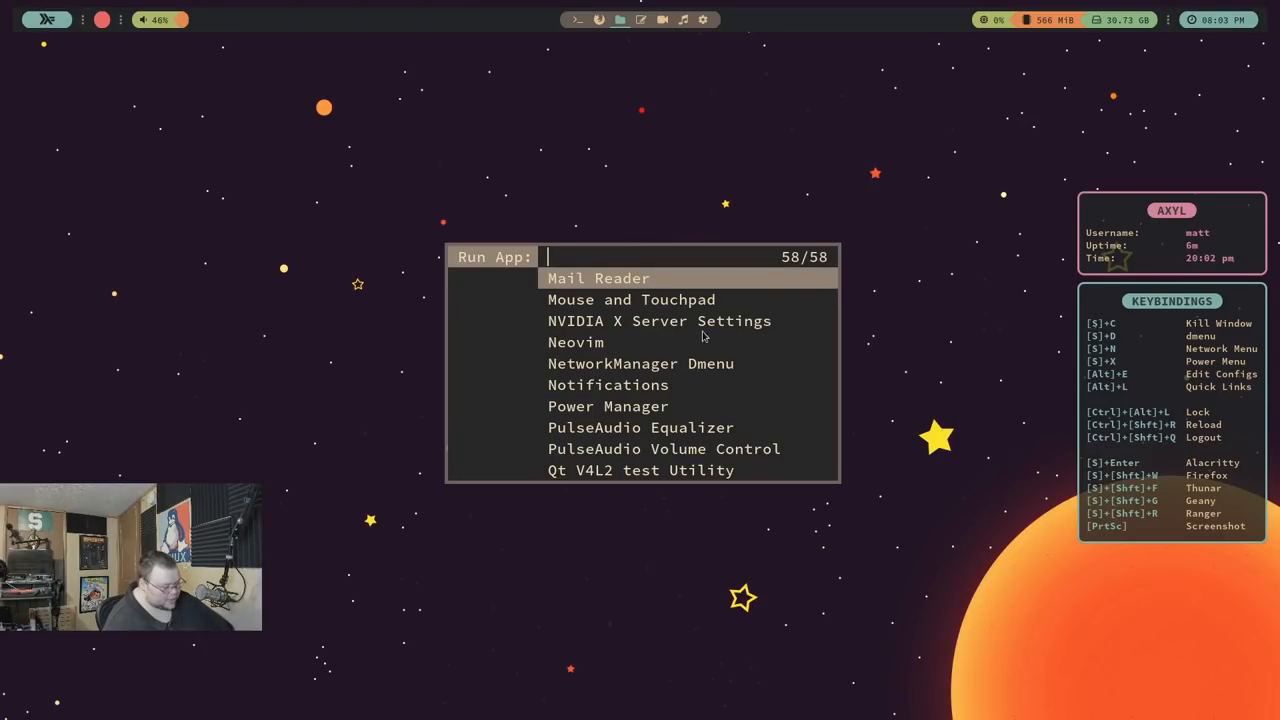
pyautogui.click(597, 278)
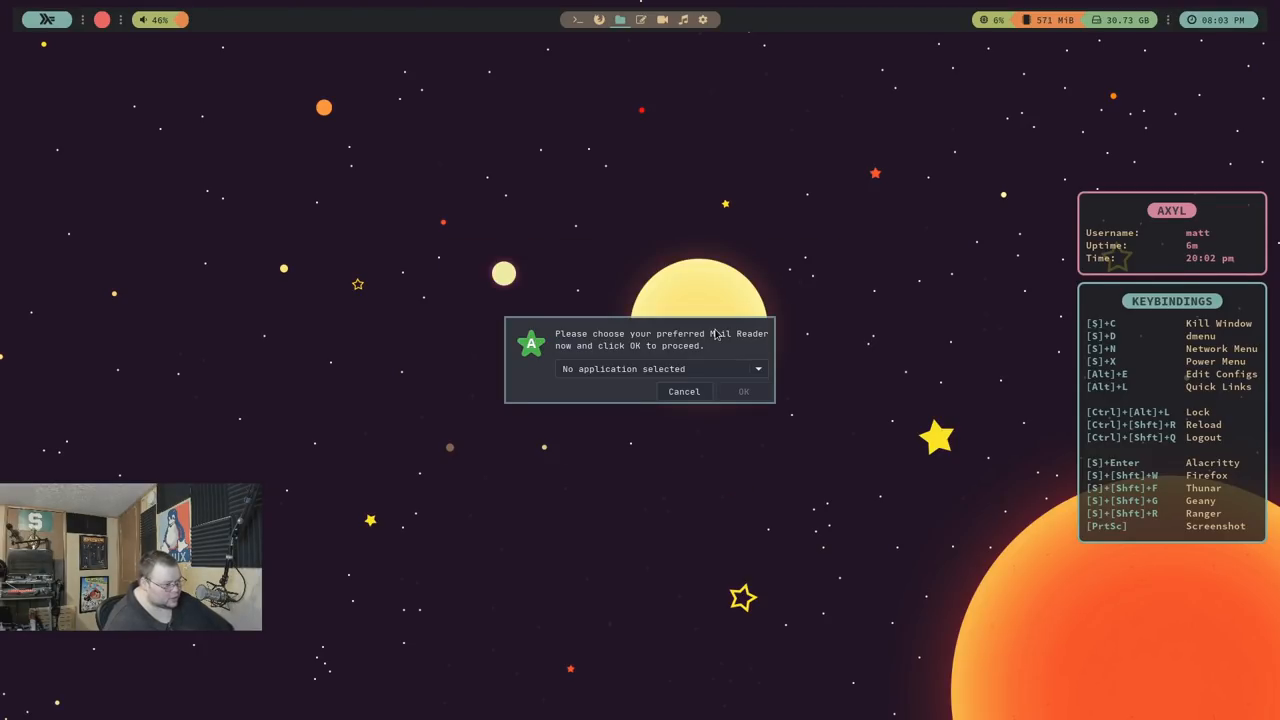
pyautogui.click(684, 391)
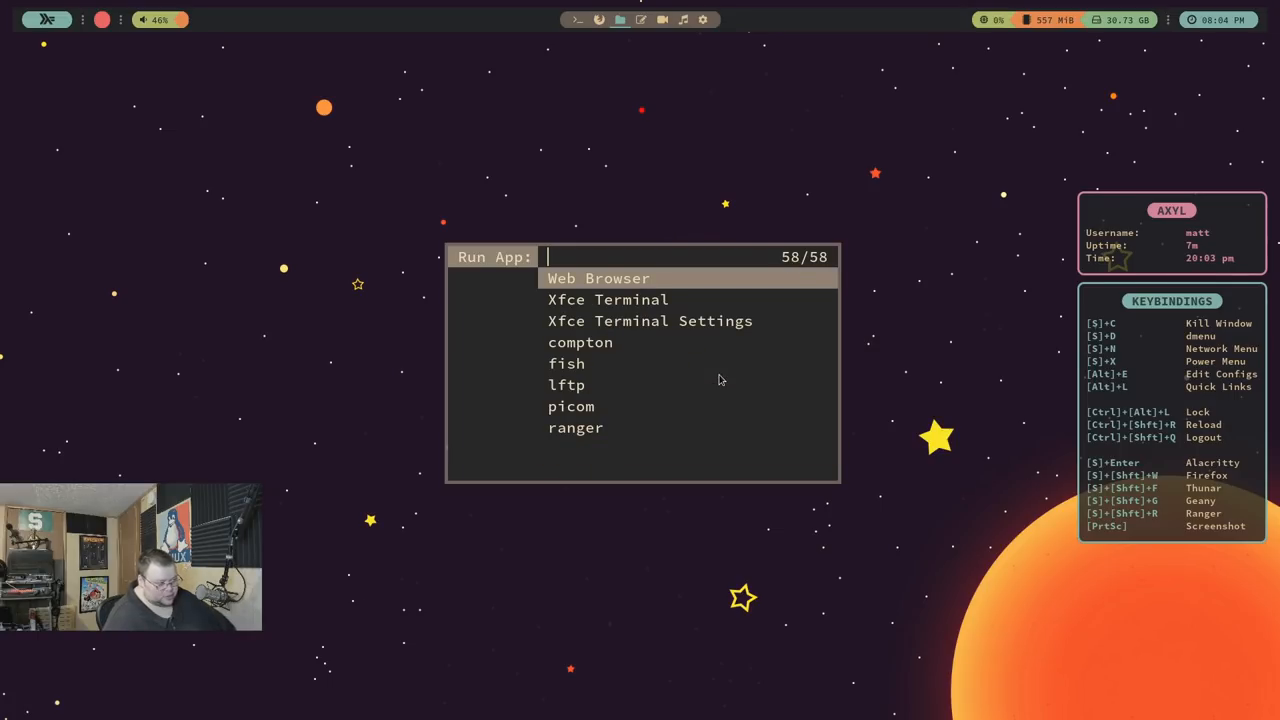
pyautogui.press('Down')
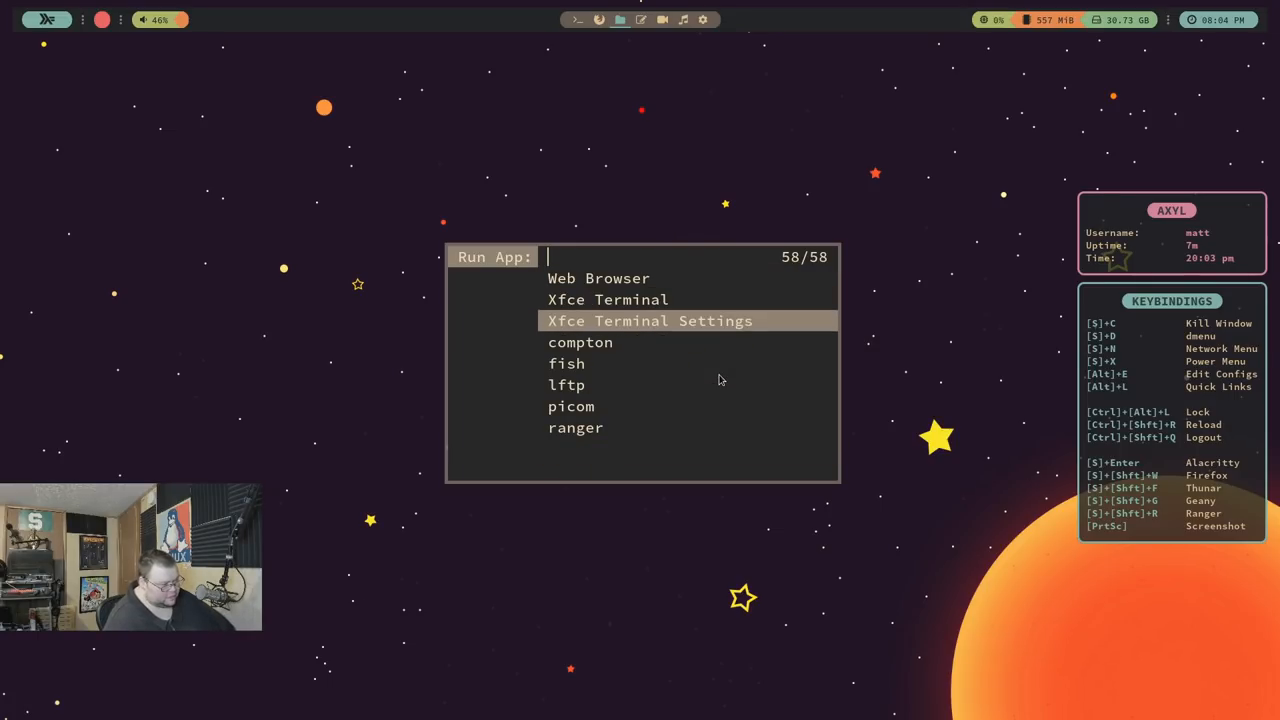
pyautogui.press('Down')
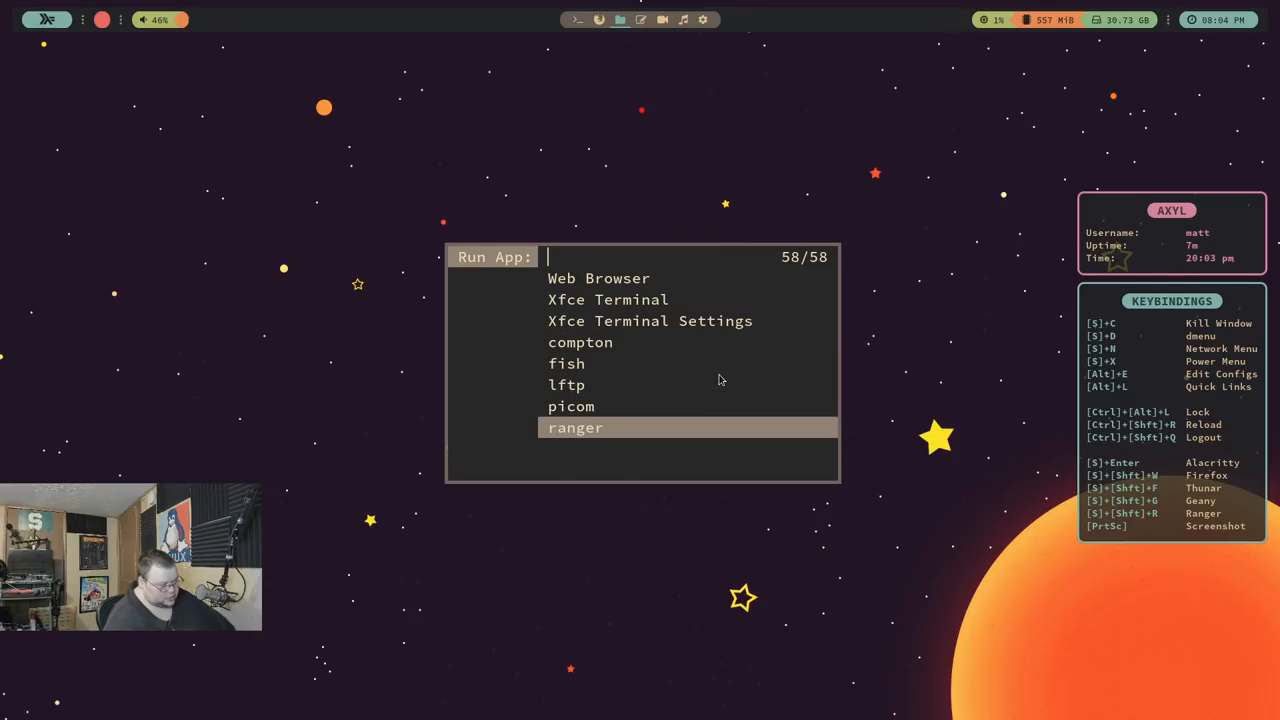